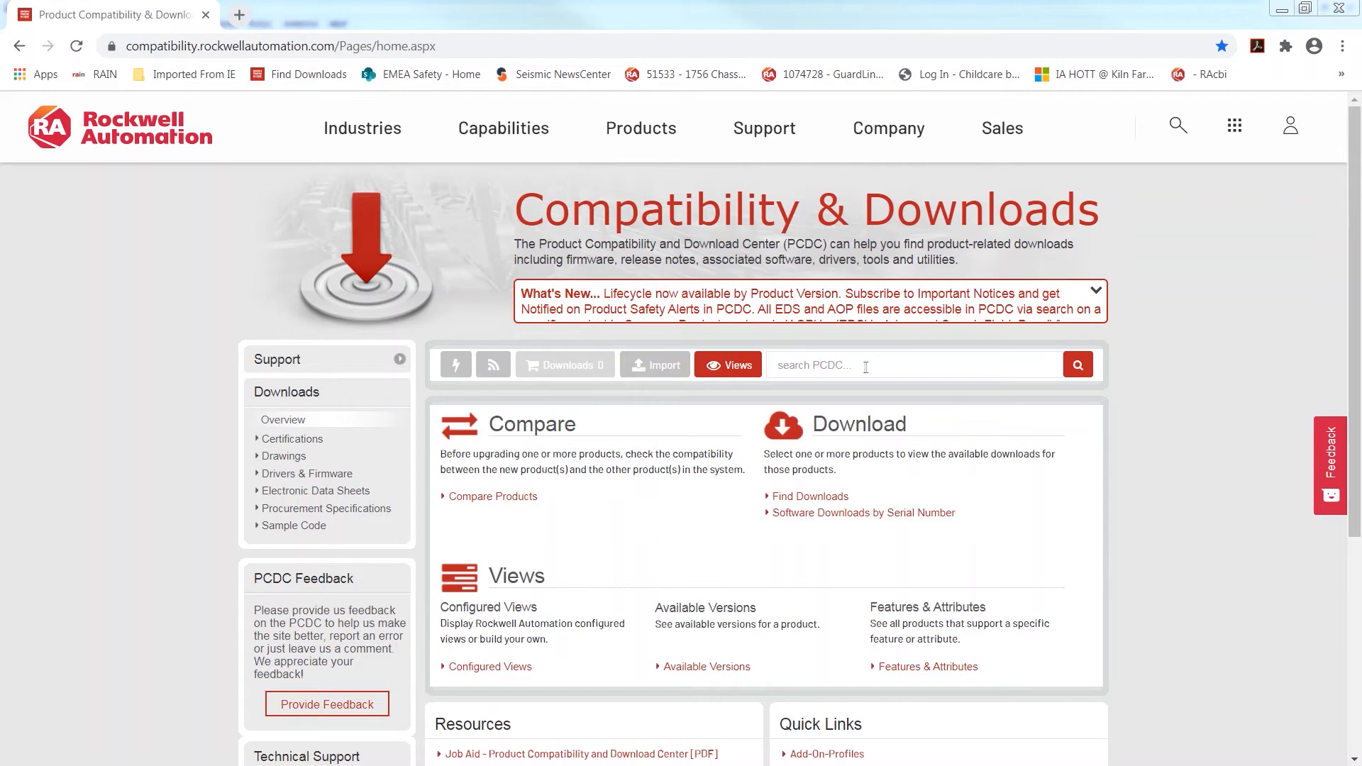
# Search the Product Compatibility & Download Center for '450' products.
pyautogui.click(912, 364)
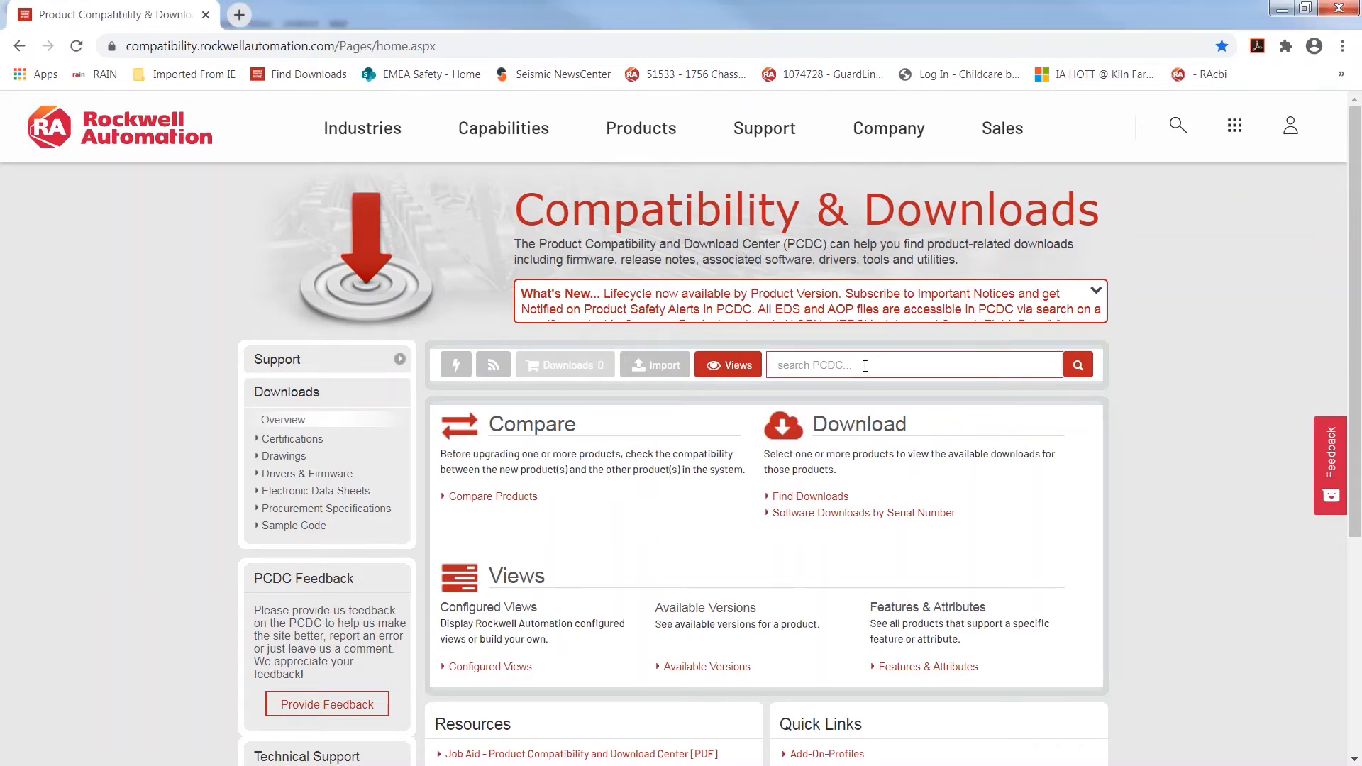
pyautogui.write('450')
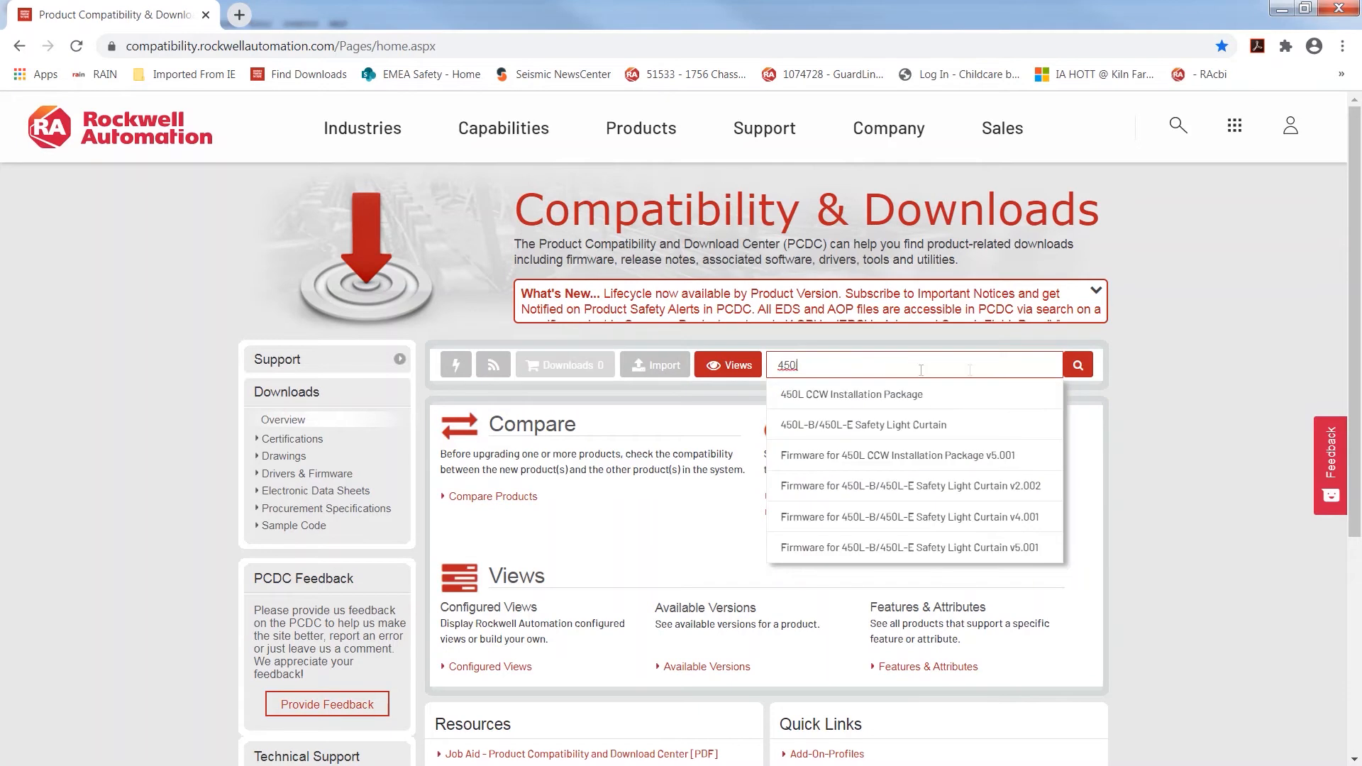
pyautogui.click(1077, 364)
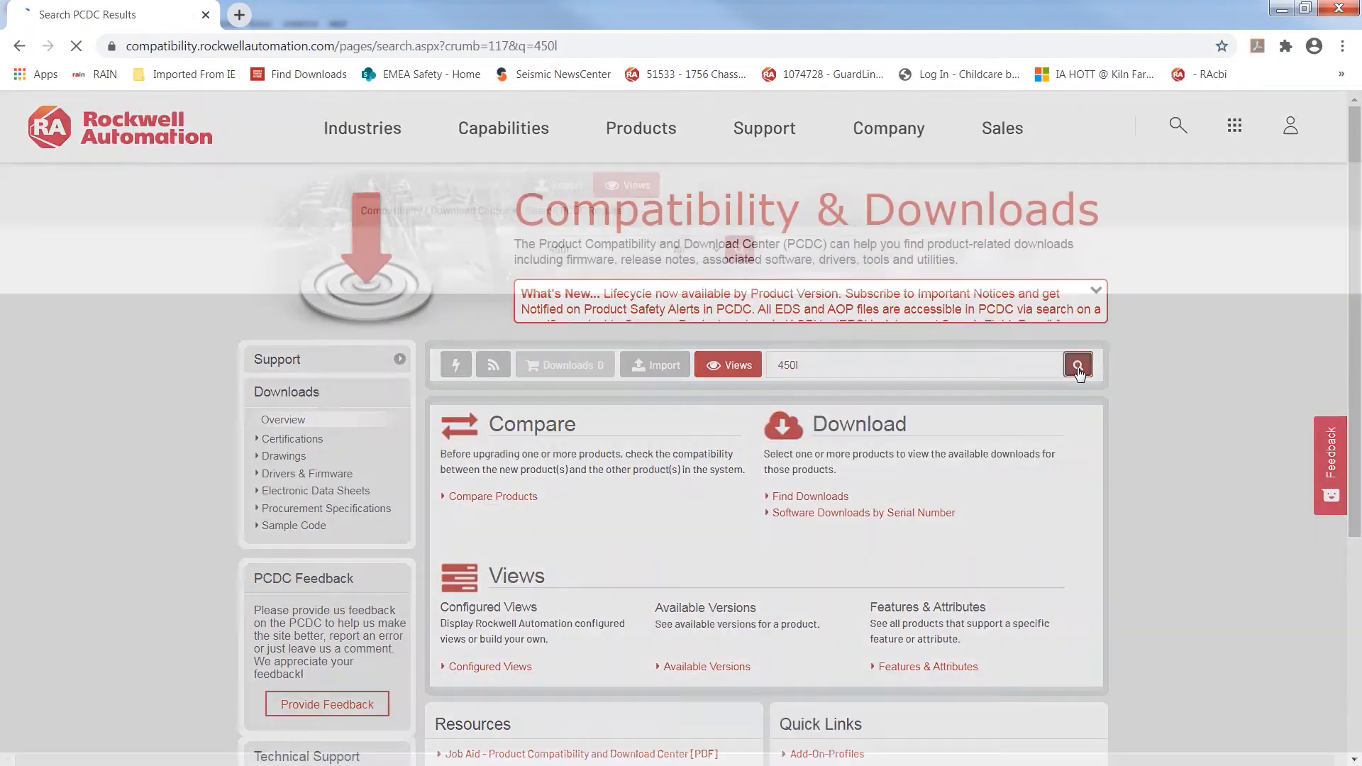
pyautogui.click(1077, 364)
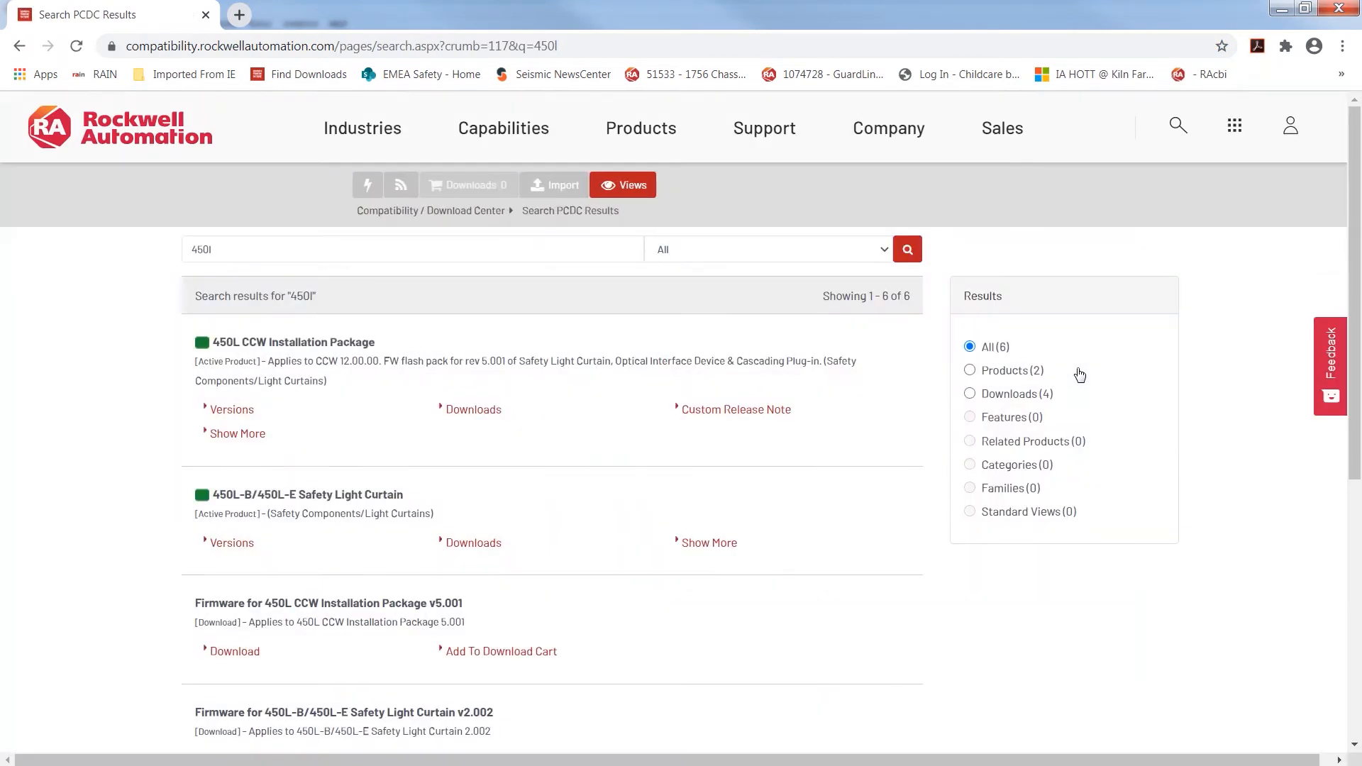
pyautogui.moveTo(720, 639)
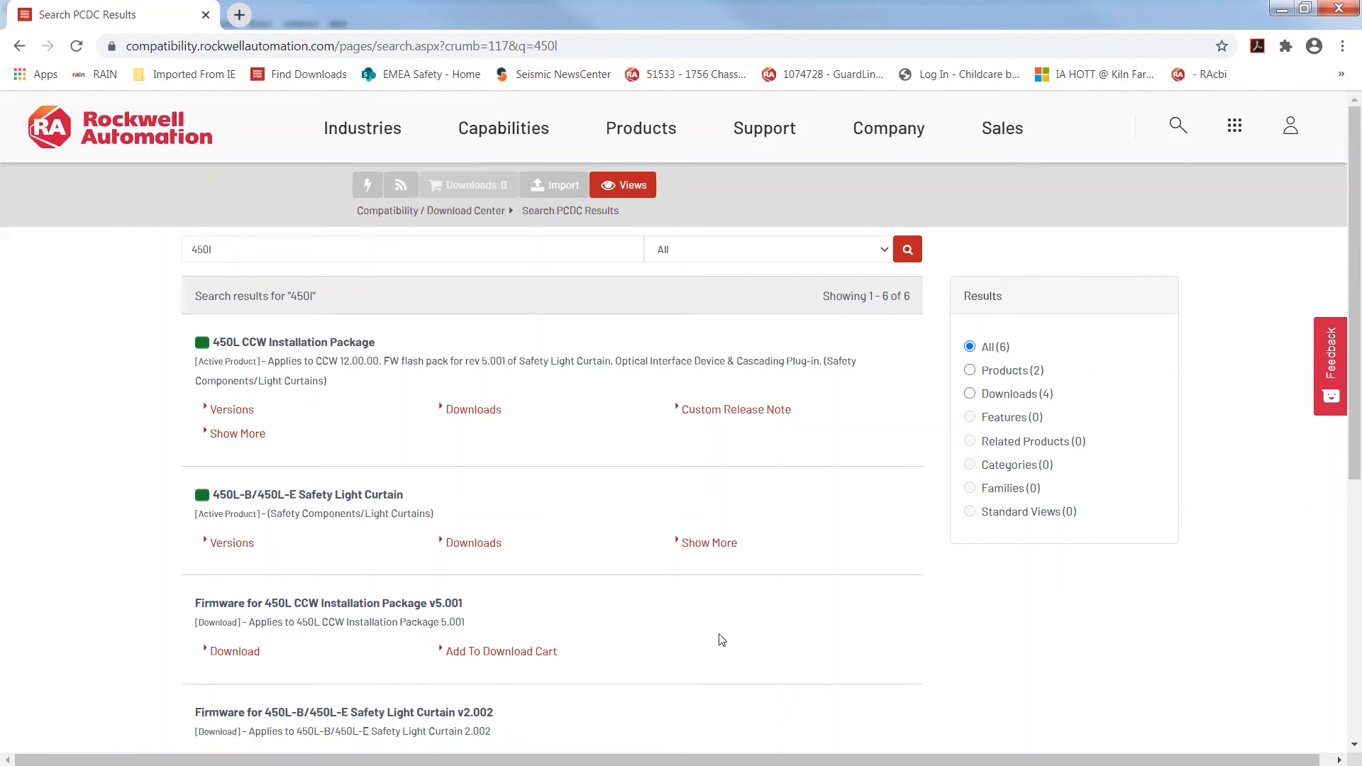
pyautogui.moveTo(340, 649)
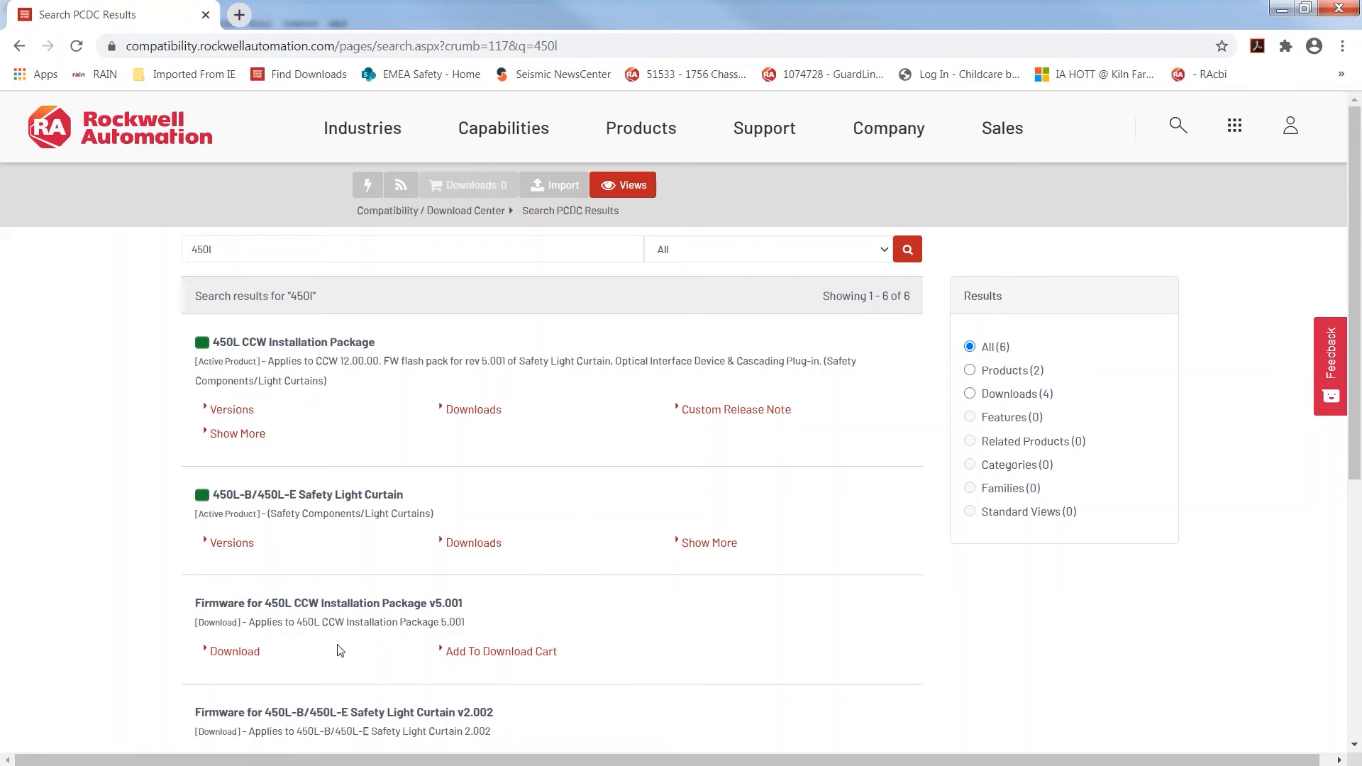
pyautogui.moveTo(301, 423)
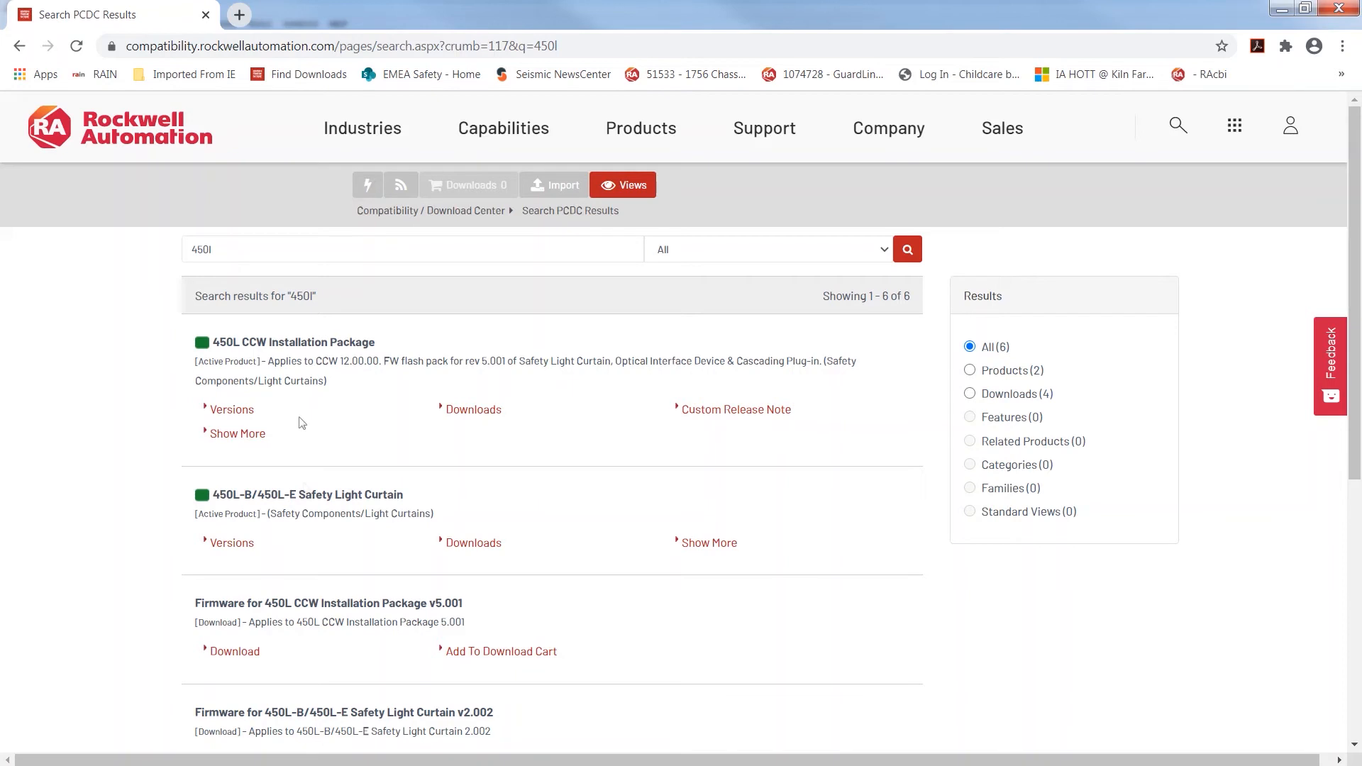
pyautogui.moveTo(1282, 9)
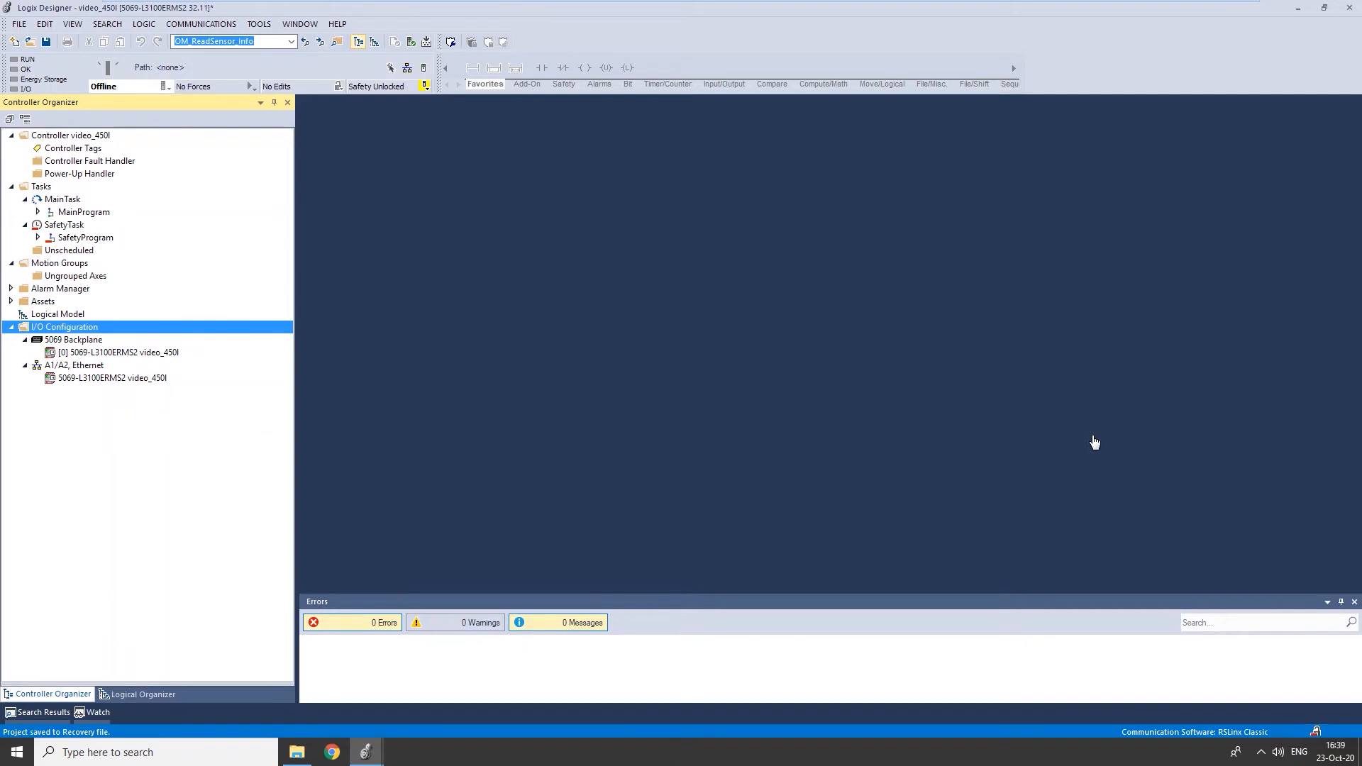
pyautogui.moveTo(920, 428)
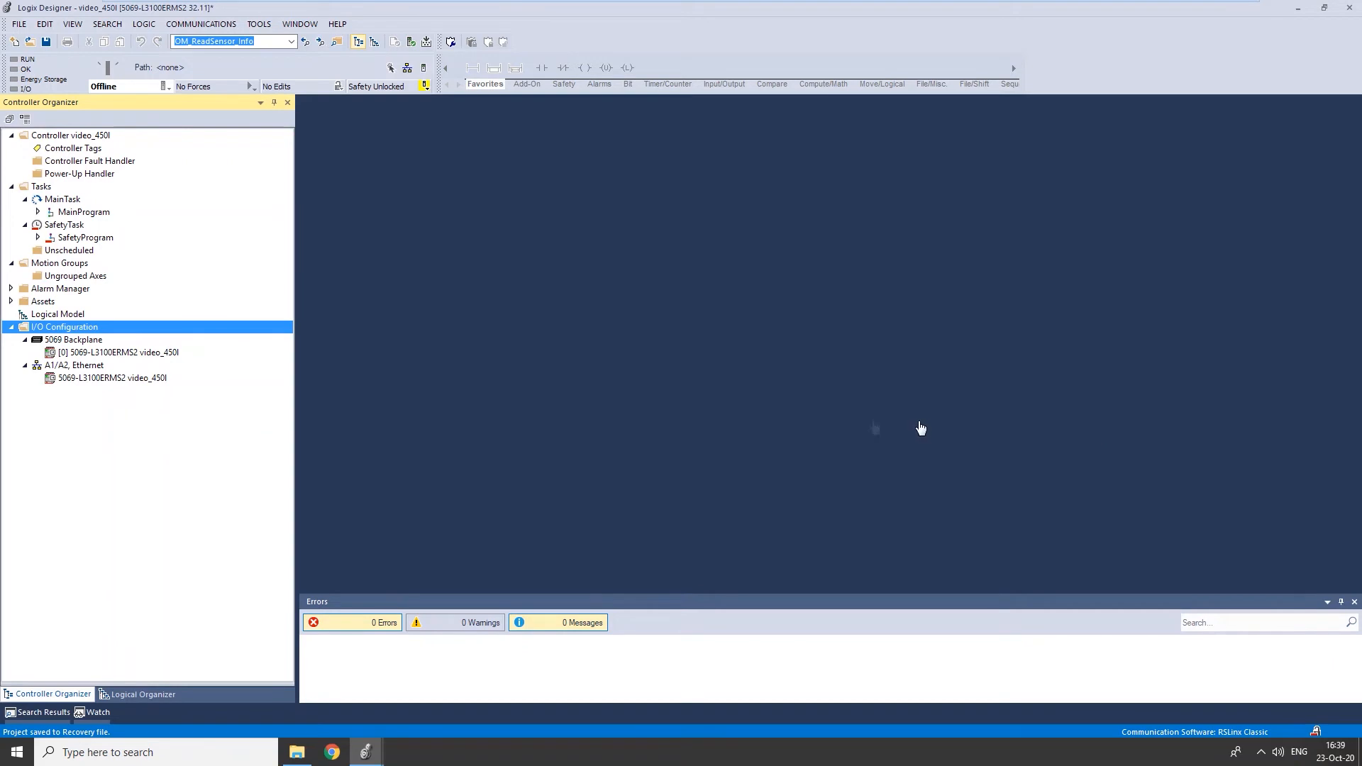
pyautogui.moveTo(181, 459)
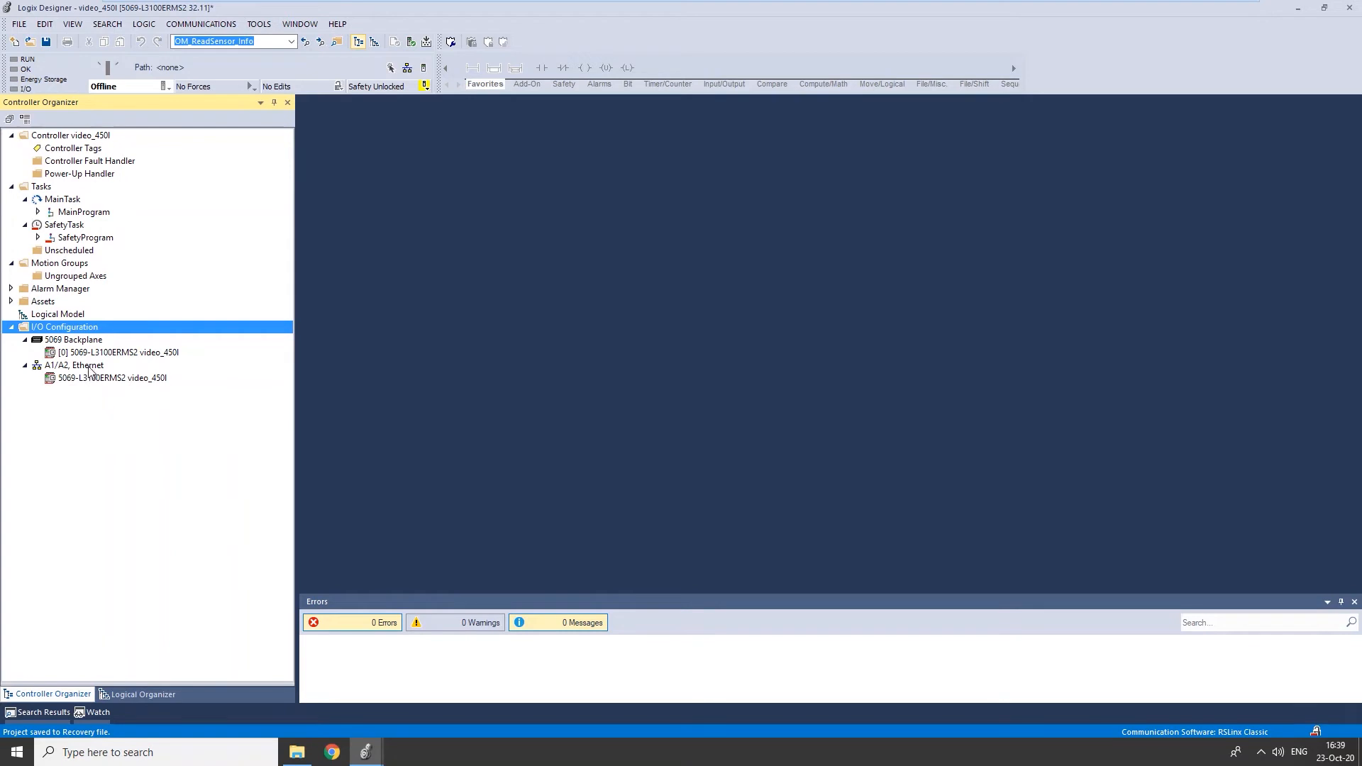
# Open the context menu on the A1/A2 Ethernet network to add a module.
pyautogui.rightClick(74, 364)
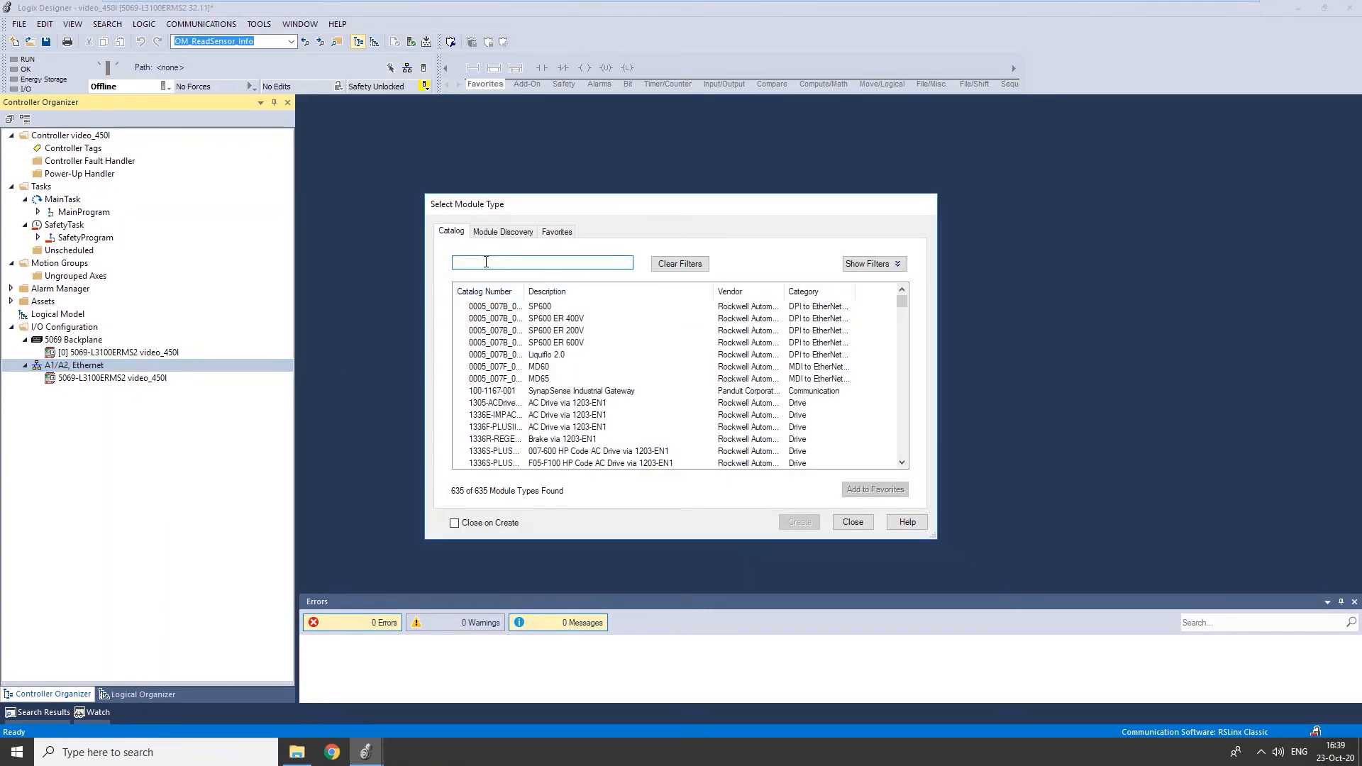
# Filter the module catalog by '450' and create a 450L-ENETR module.
pyautogui.write('450')
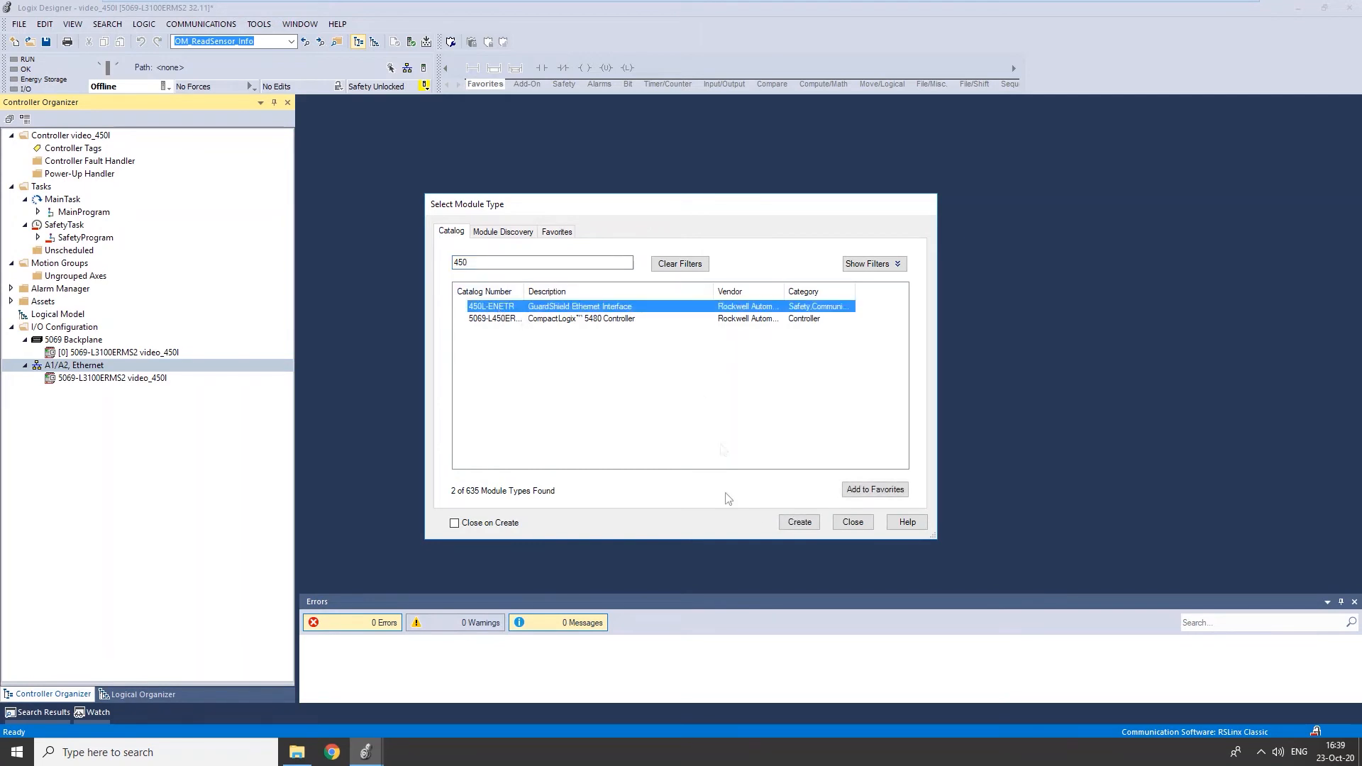
pyautogui.click(797, 521)
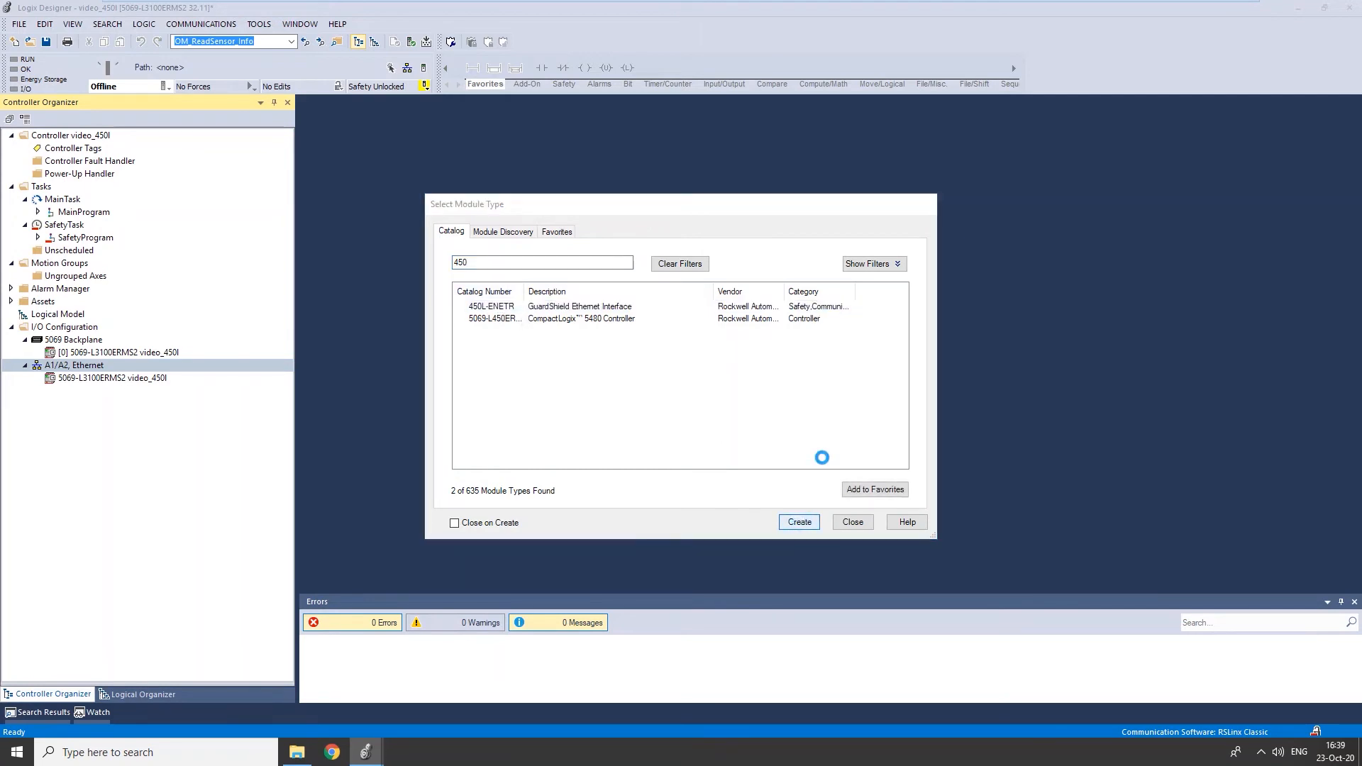
pyautogui.click(796, 522)
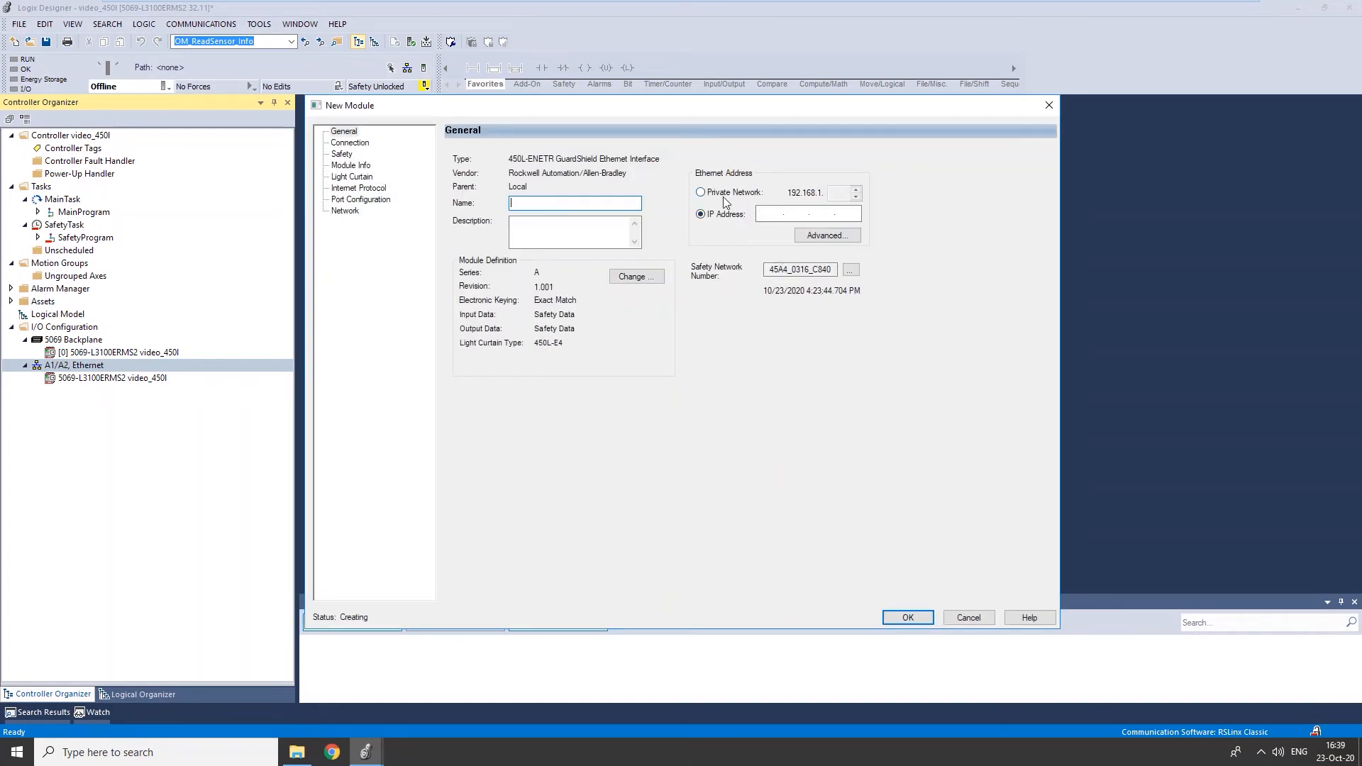
# Set a private network address ending in 88 and name the module 'LC'.
pyautogui.click(701, 192)
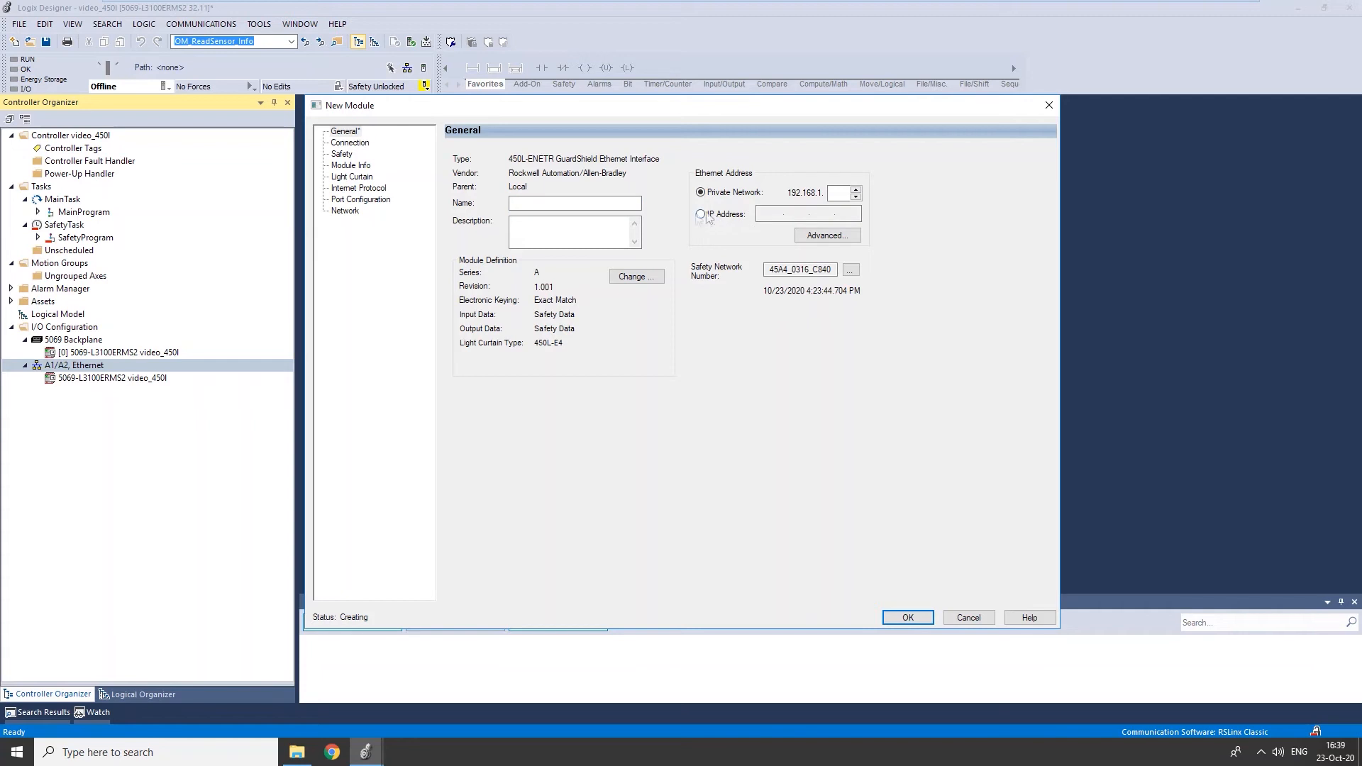
pyautogui.moveTo(797, 221)
pyautogui.write('88')
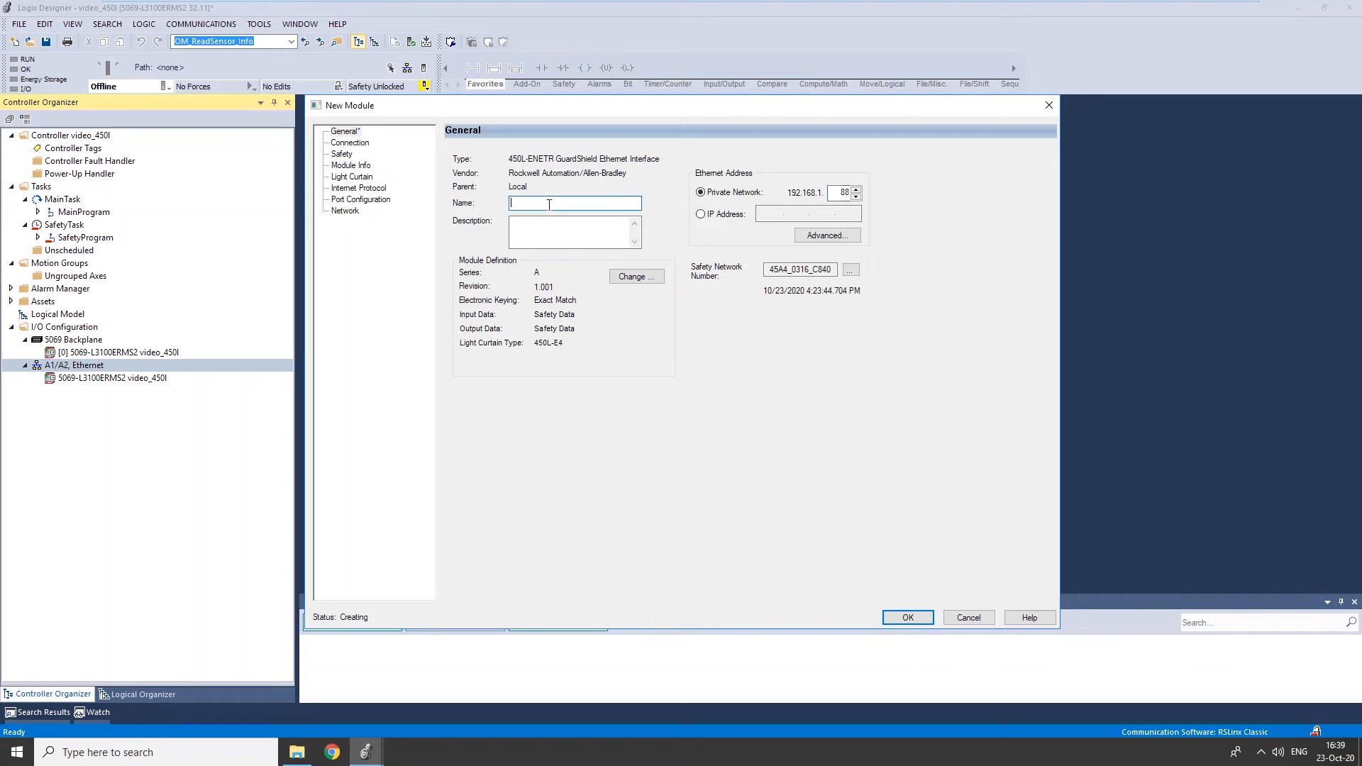
pyautogui.write('LC')
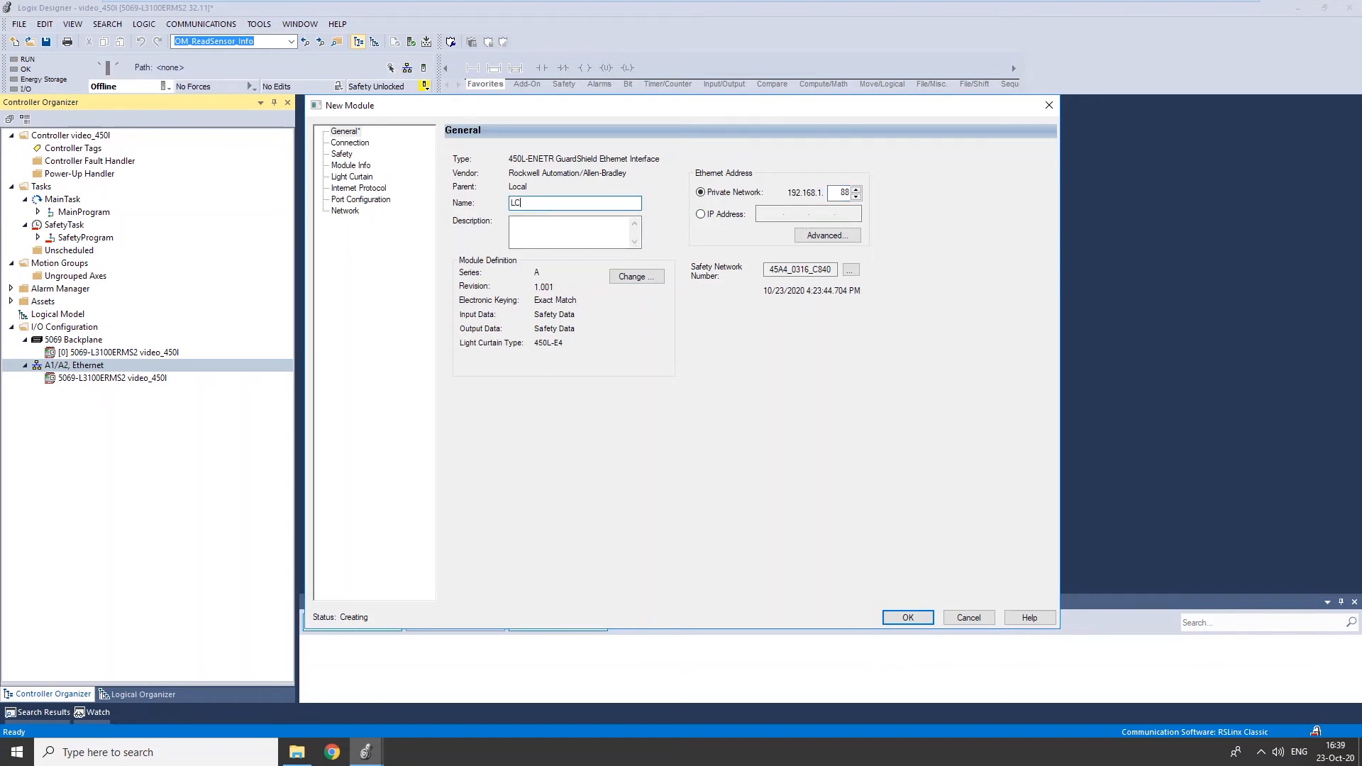
pyautogui.moveTo(526, 263)
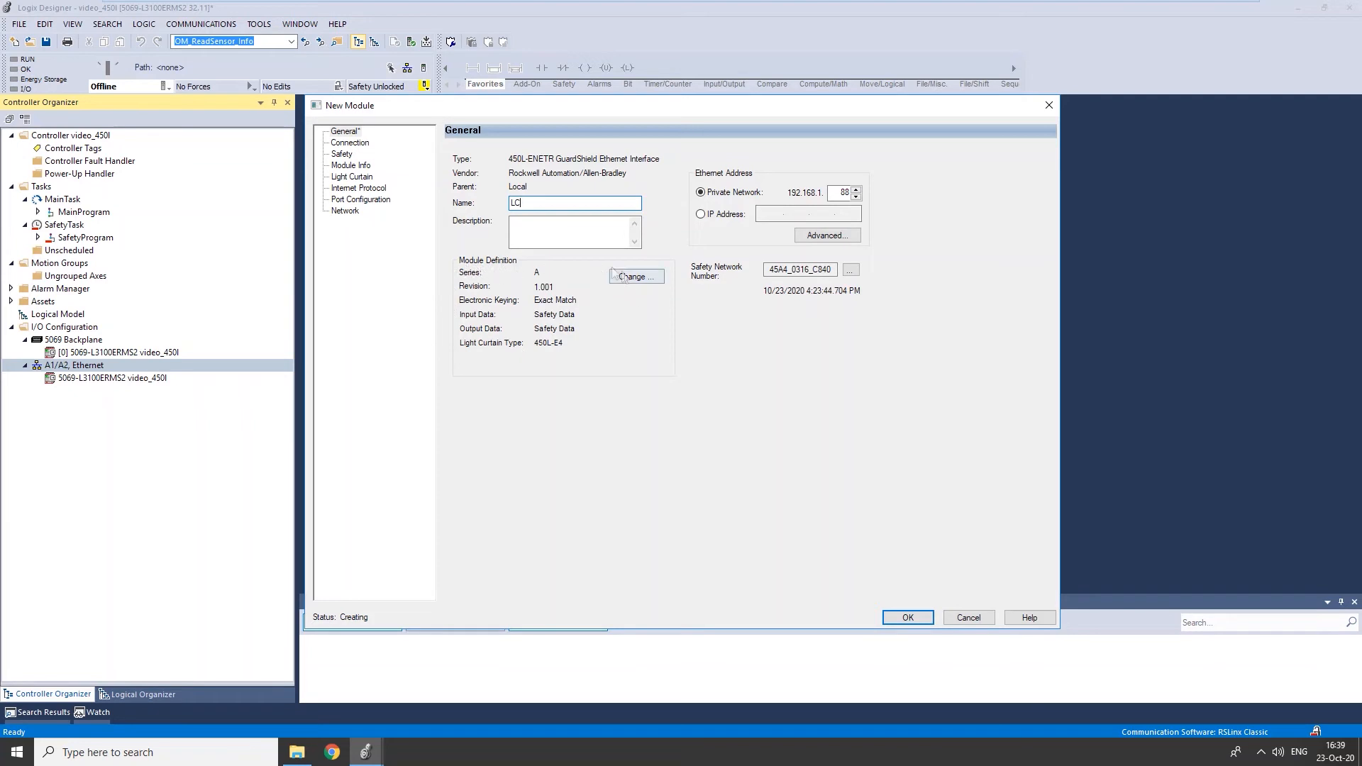
# Define the light curtain as 450L-E4, 300mm length, 14mm finger resolution, and confirm.
pyautogui.click(634, 276)
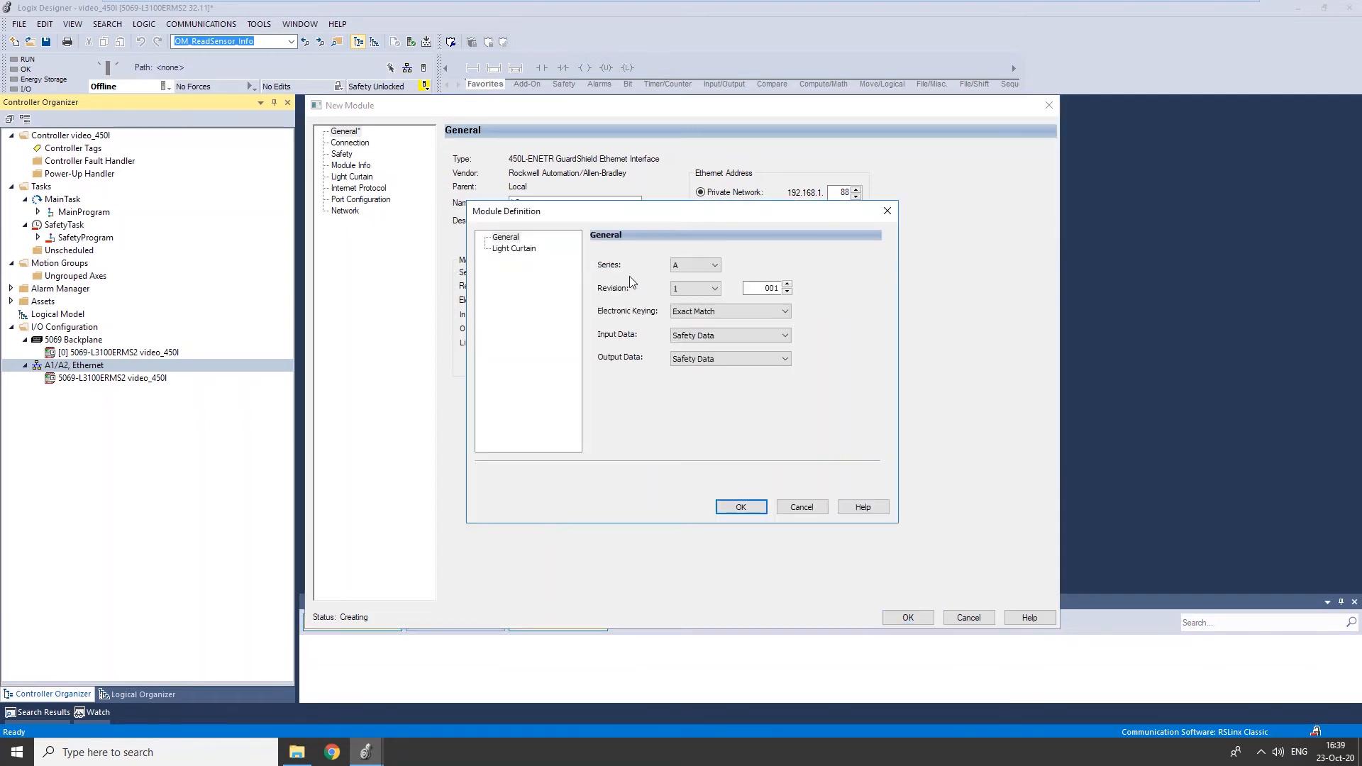
pyautogui.moveTo(537, 252)
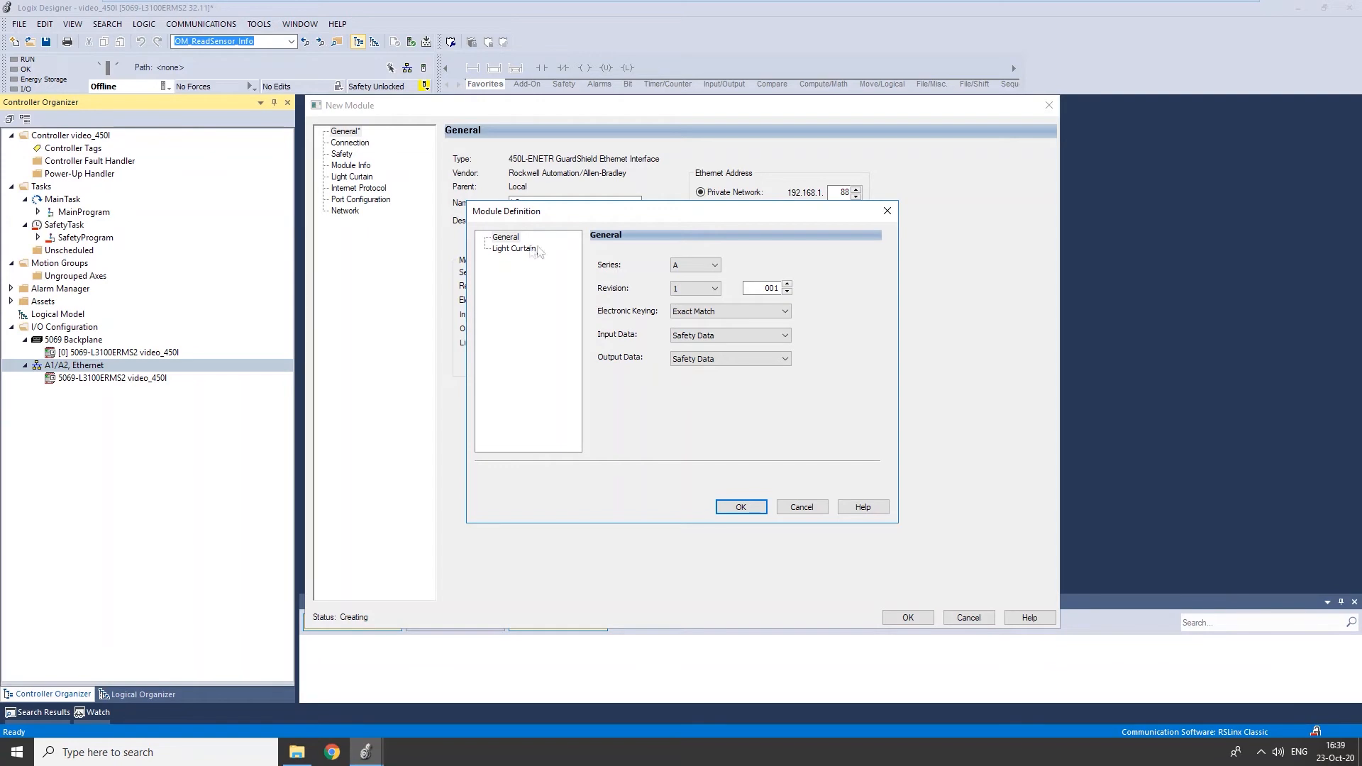
pyautogui.click(513, 248)
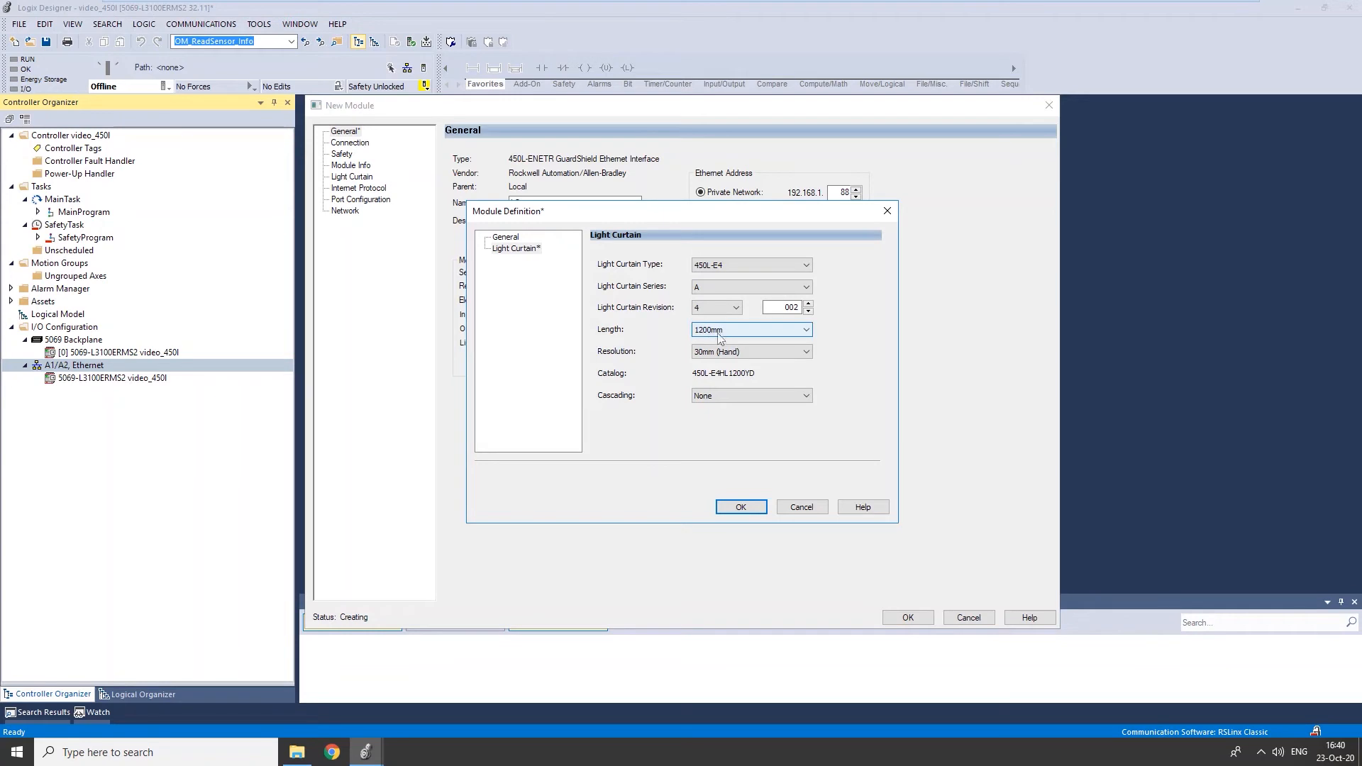
pyautogui.click(804, 330)
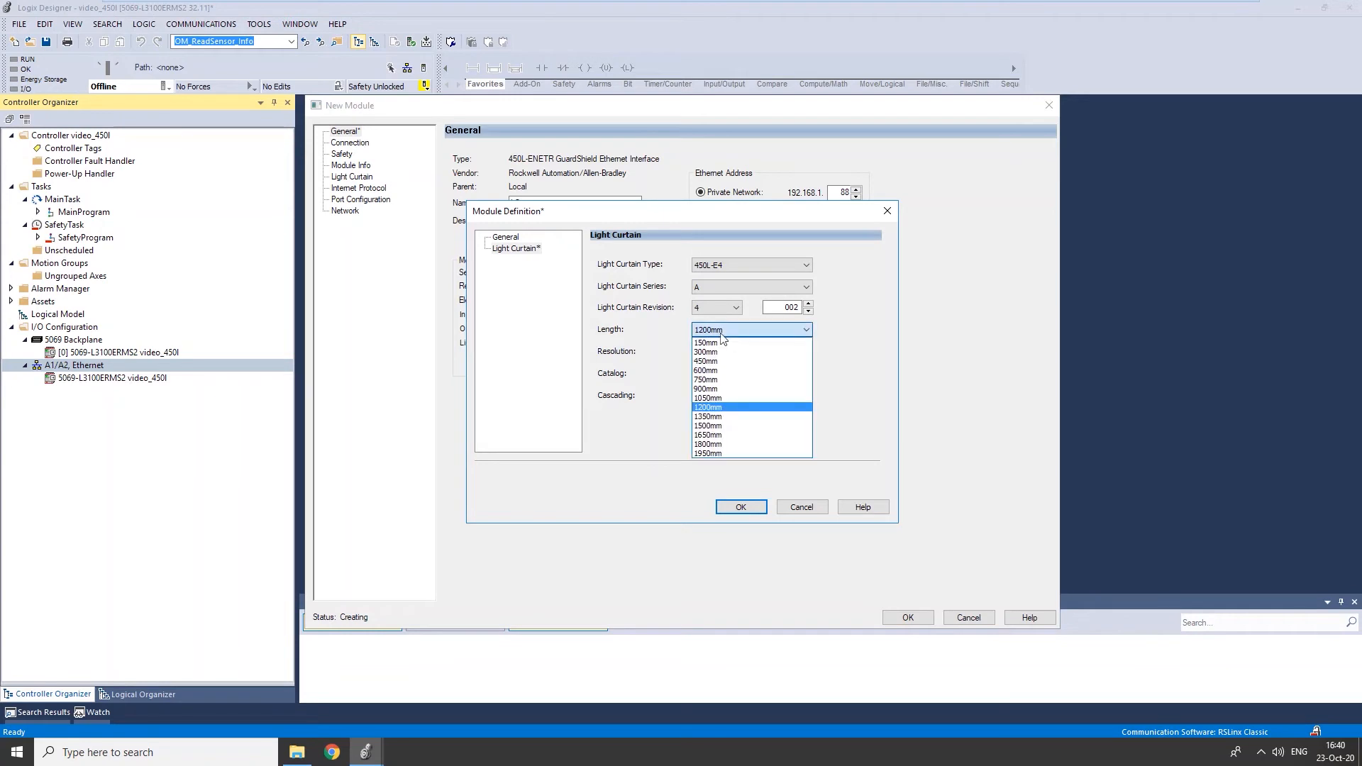
pyautogui.moveTo(708, 352)
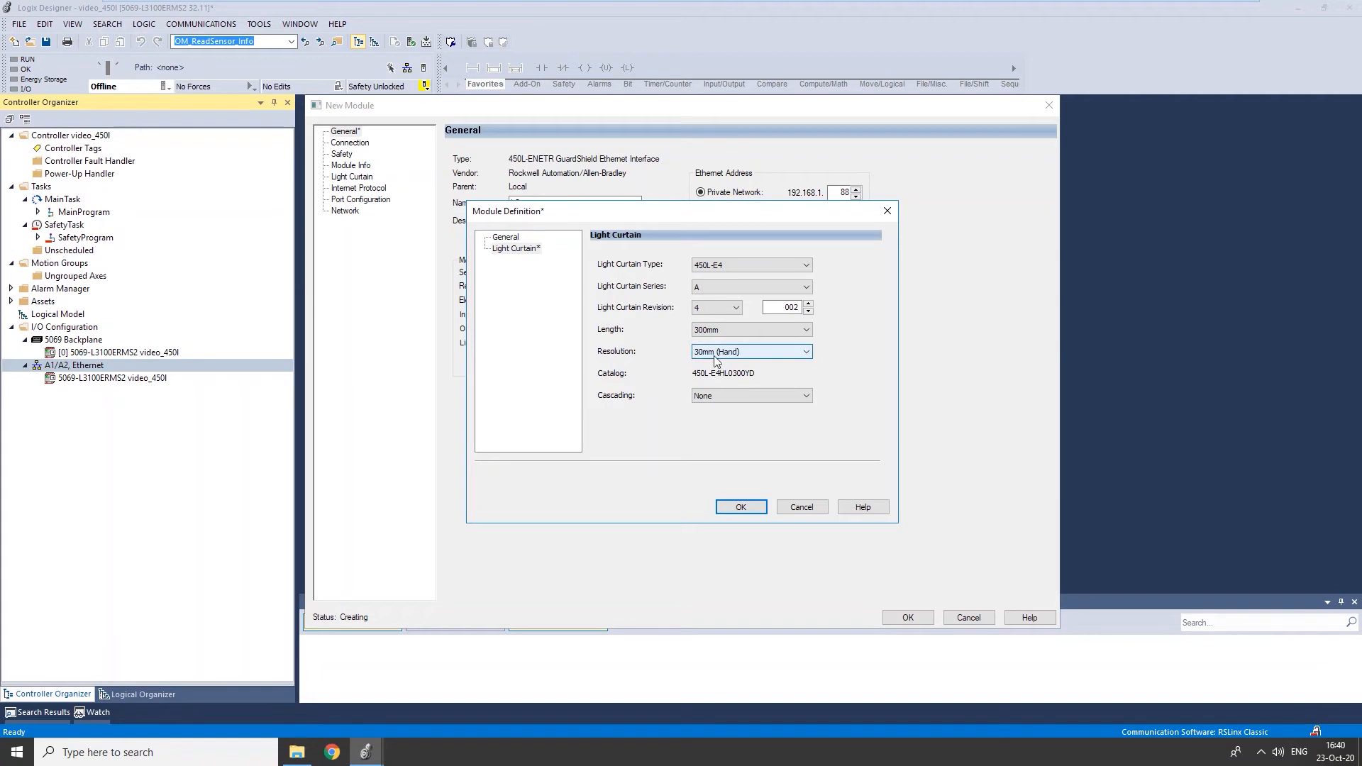
pyautogui.click(749, 351)
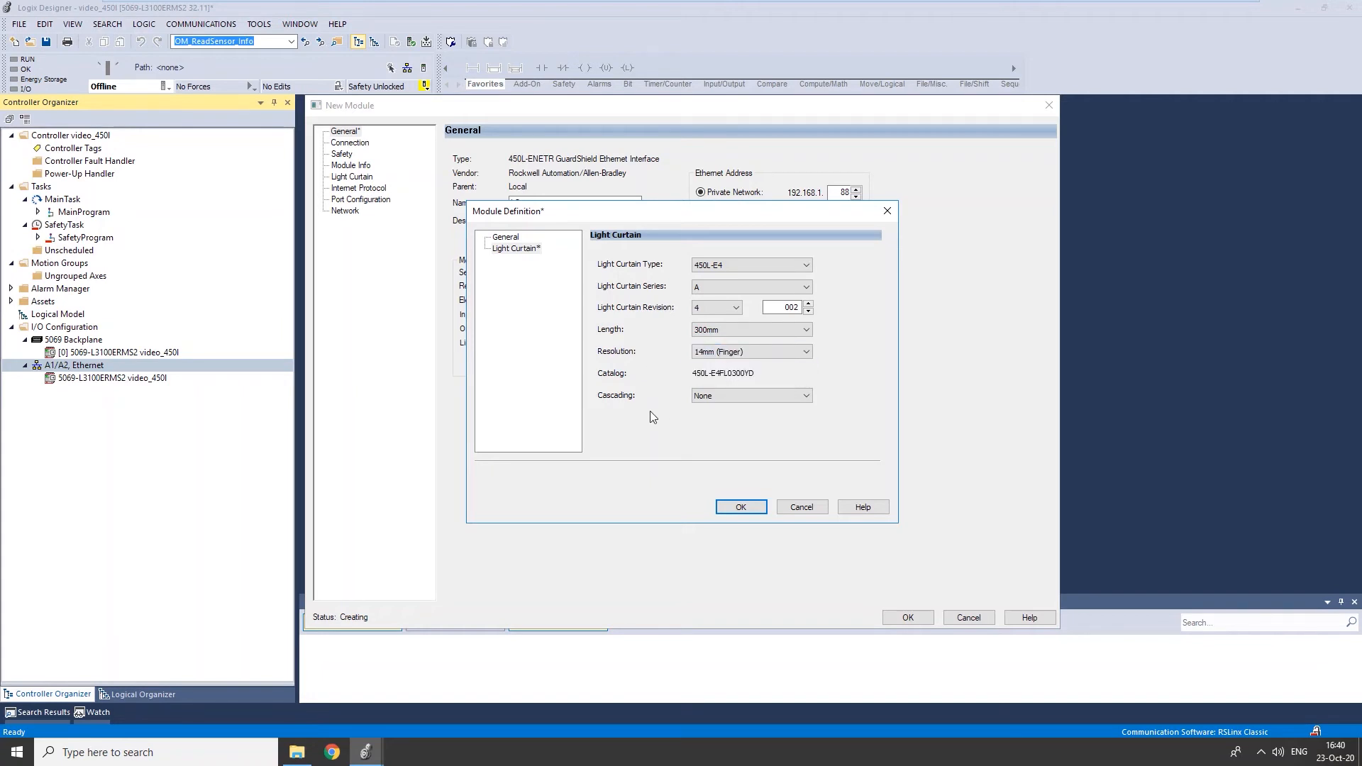
pyautogui.moveTo(755, 525)
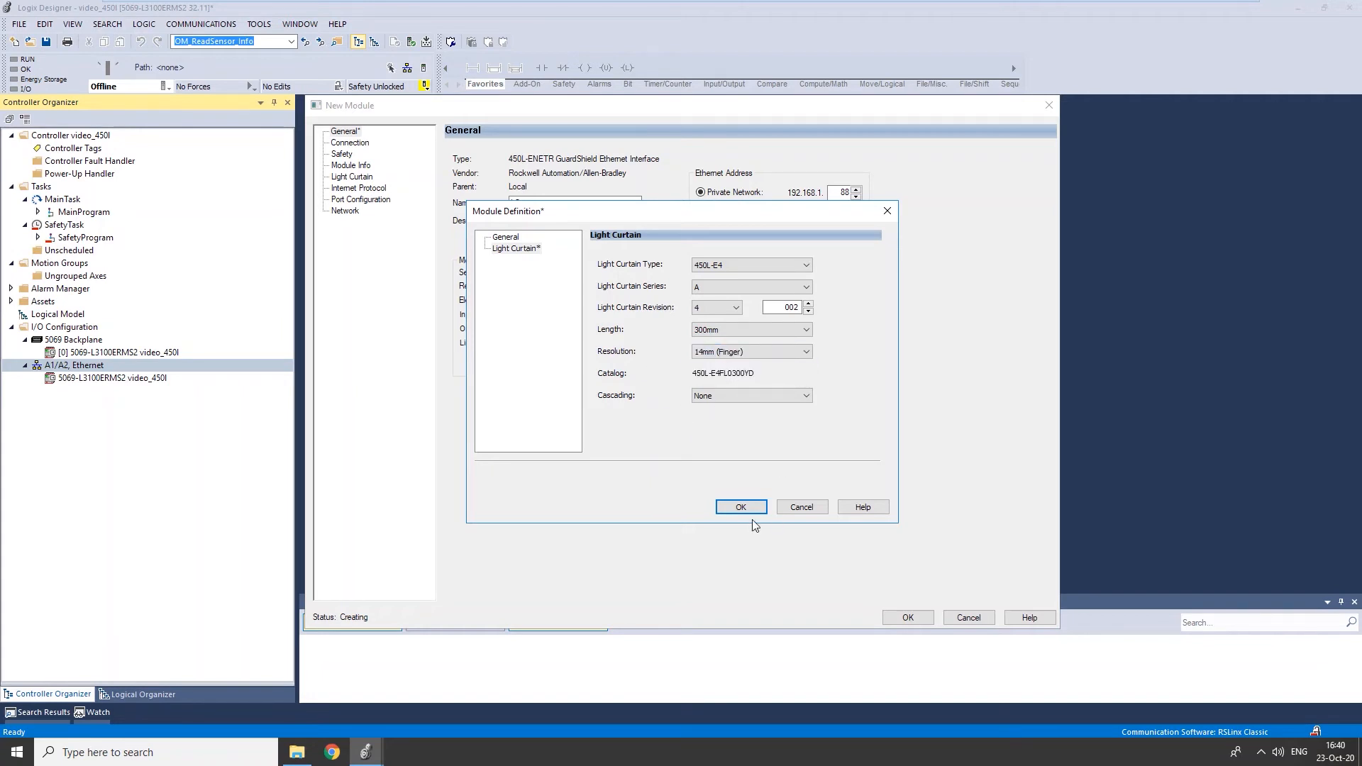
pyautogui.click(740, 507)
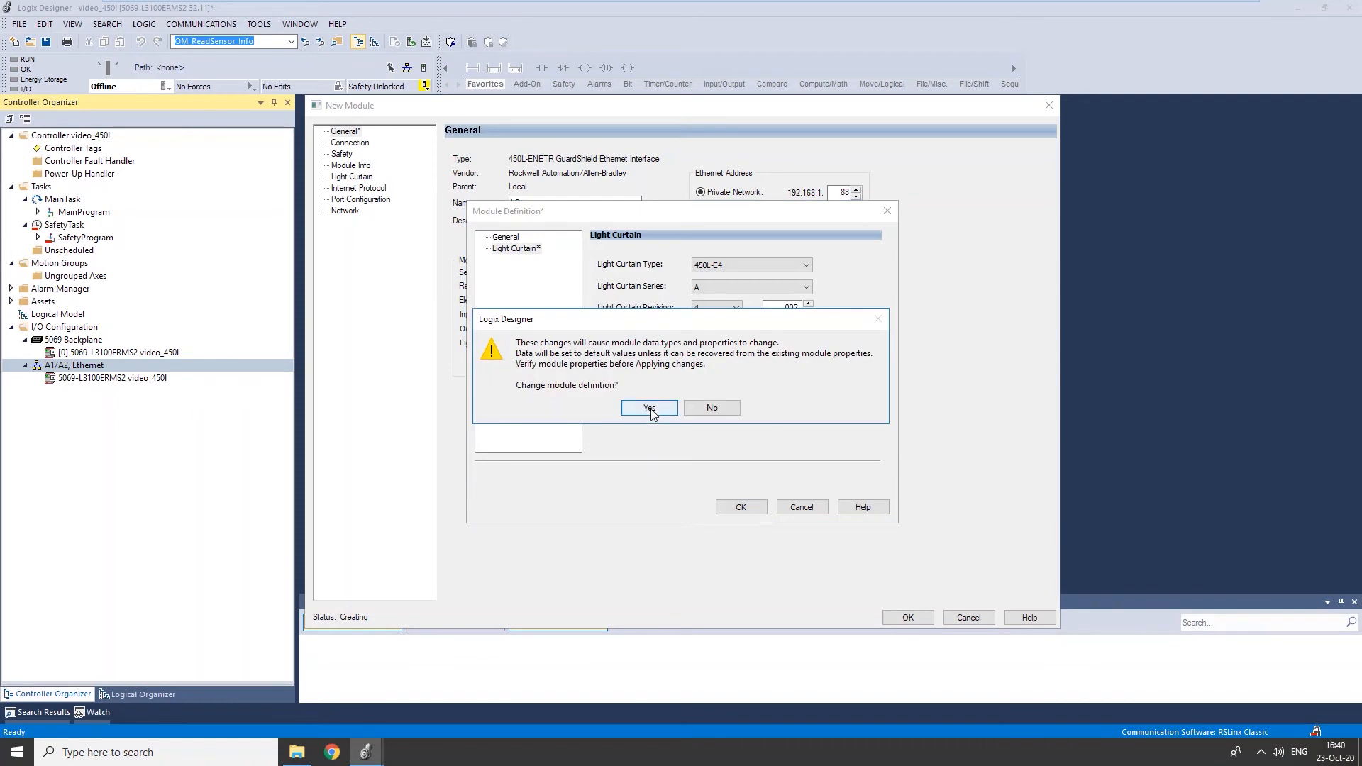
pyautogui.click(648, 408)
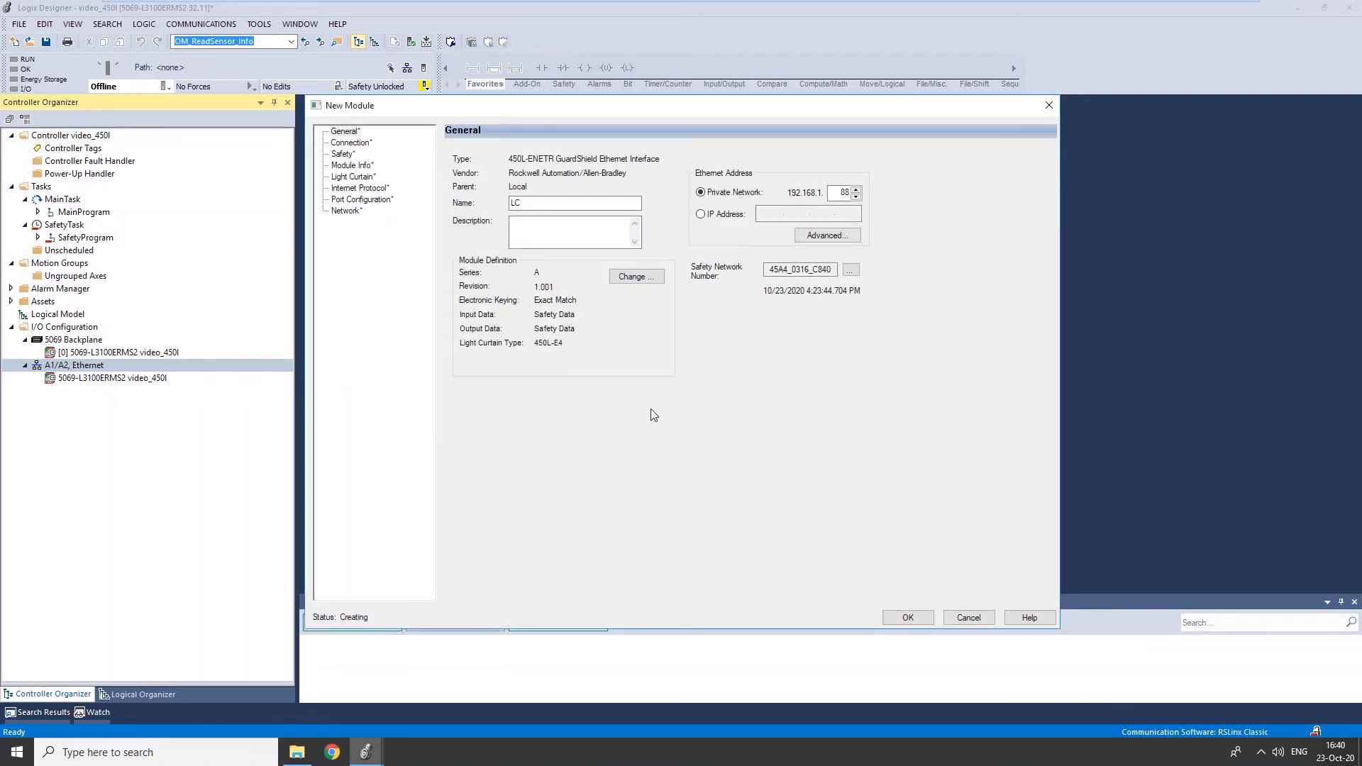
# Finish creating the LC module and close the module type catalog.
pyautogui.click(966, 618)
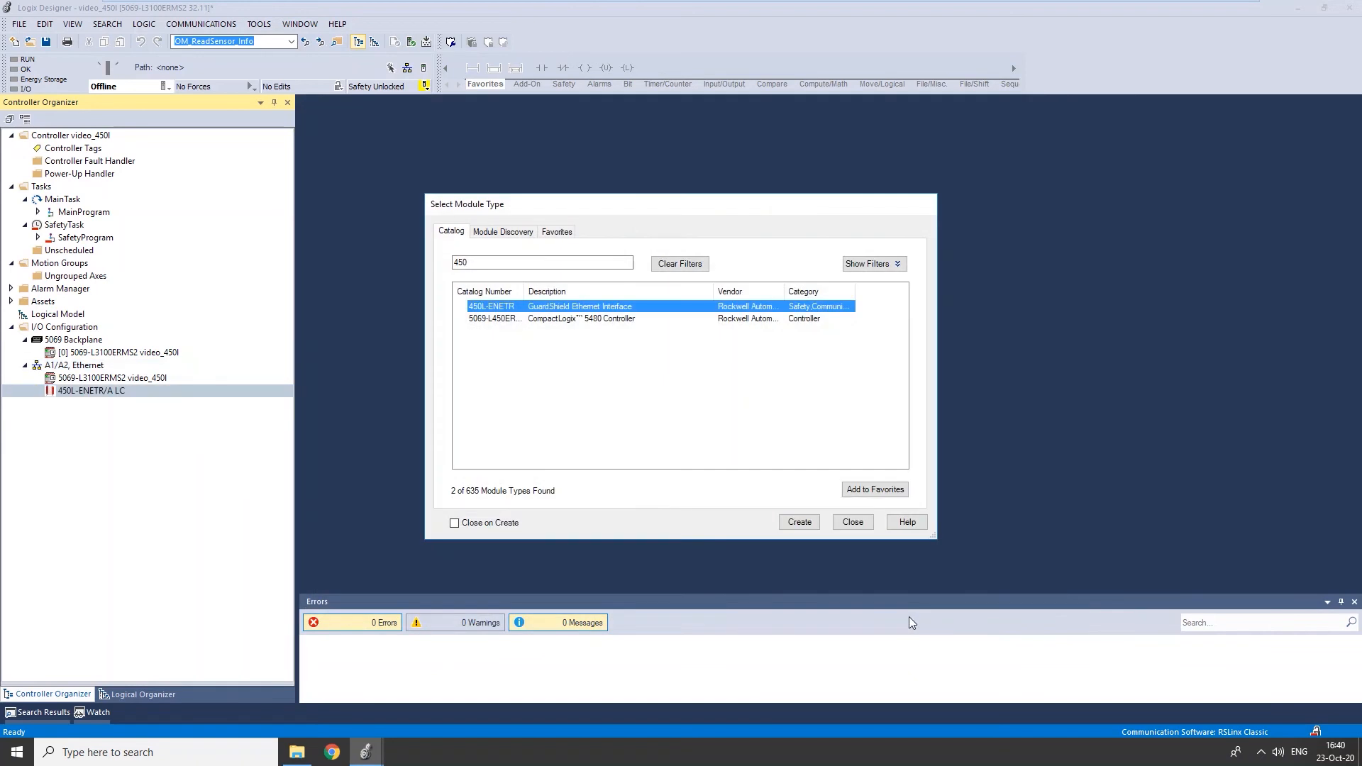
pyautogui.click(850, 522)
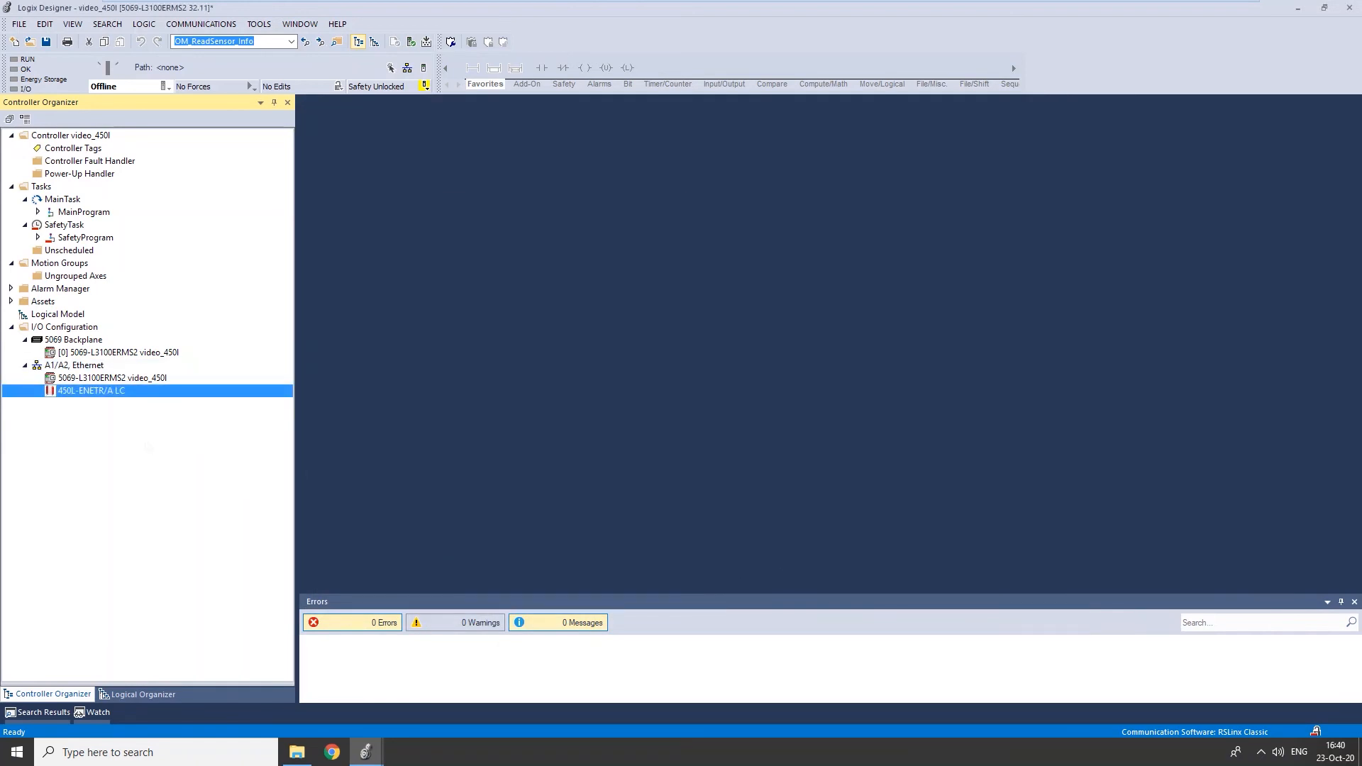
pyautogui.moveTo(124, 391)
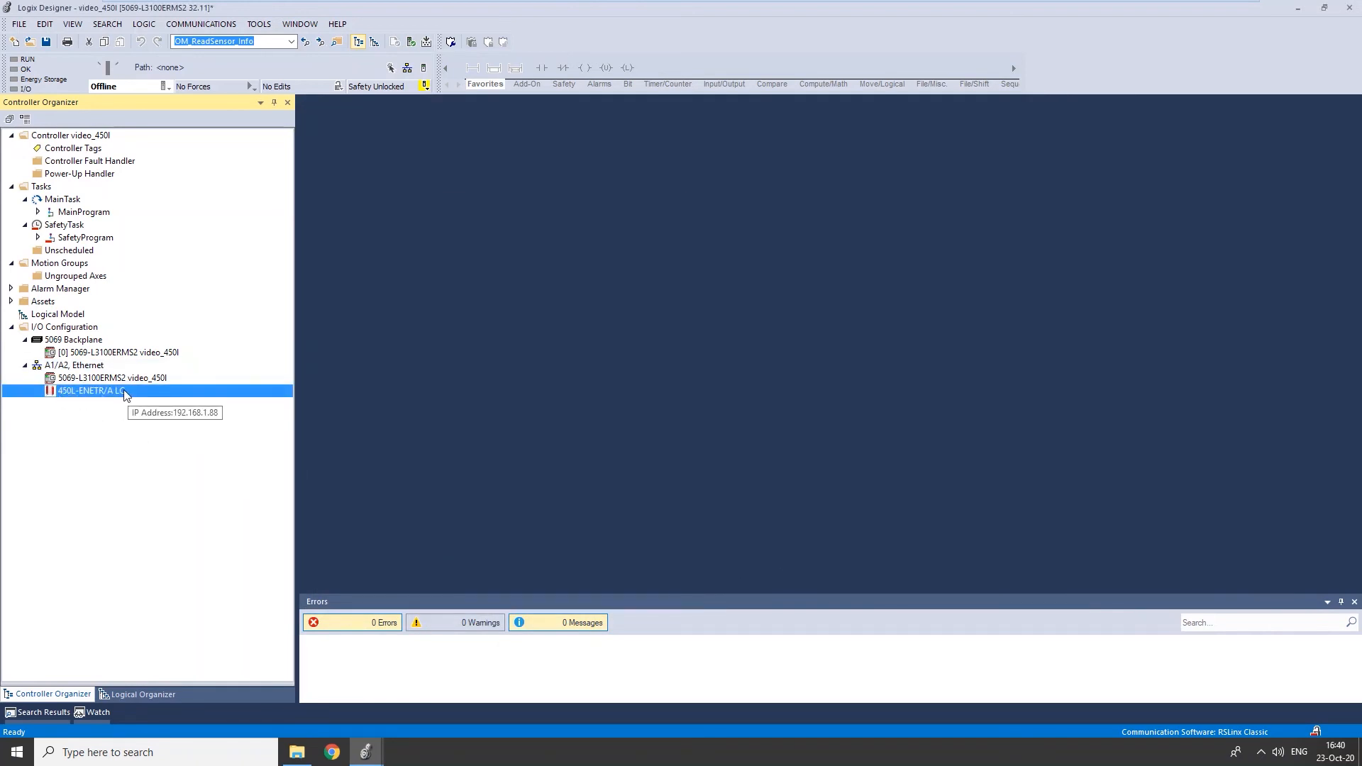
pyautogui.moveTo(148, 239)
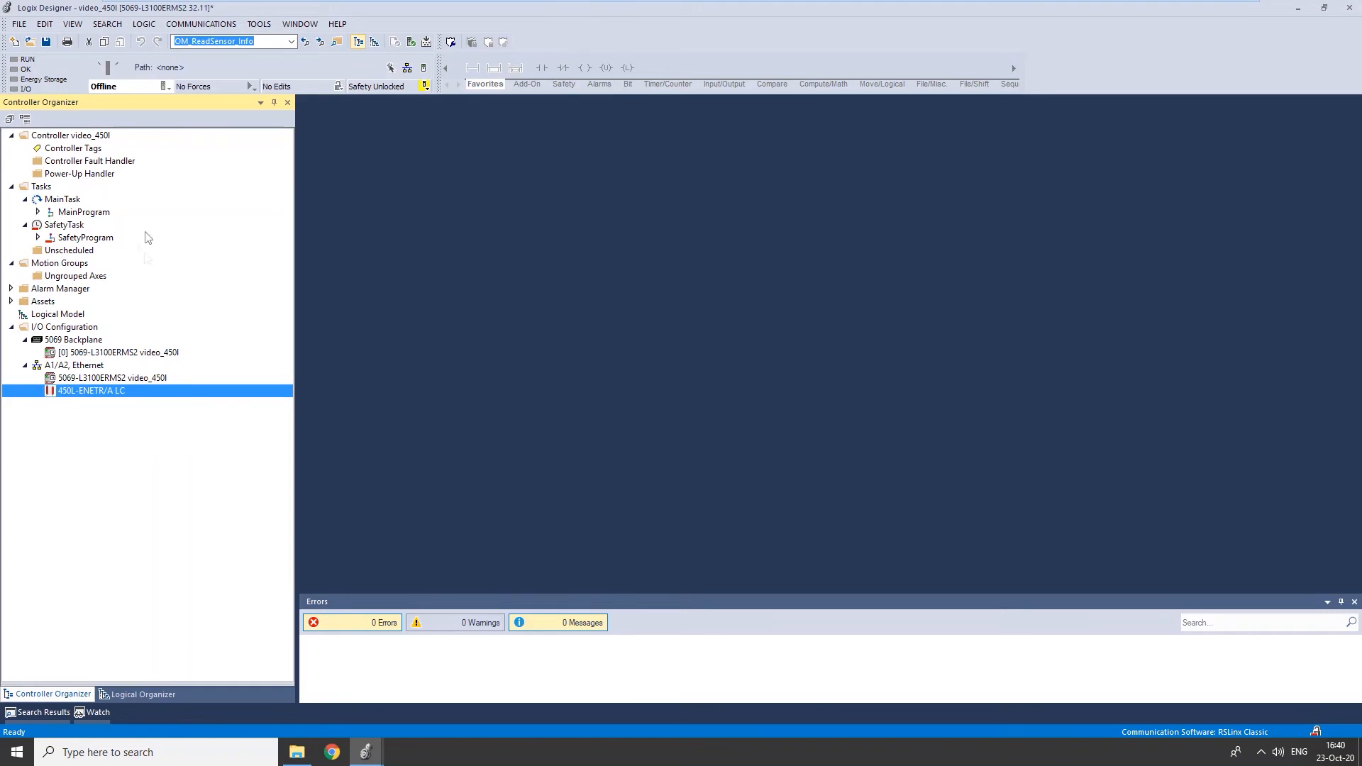
# Open the controller tags, expand LC:I and select LC:I.Status.
pyautogui.doubleClick(73, 148)
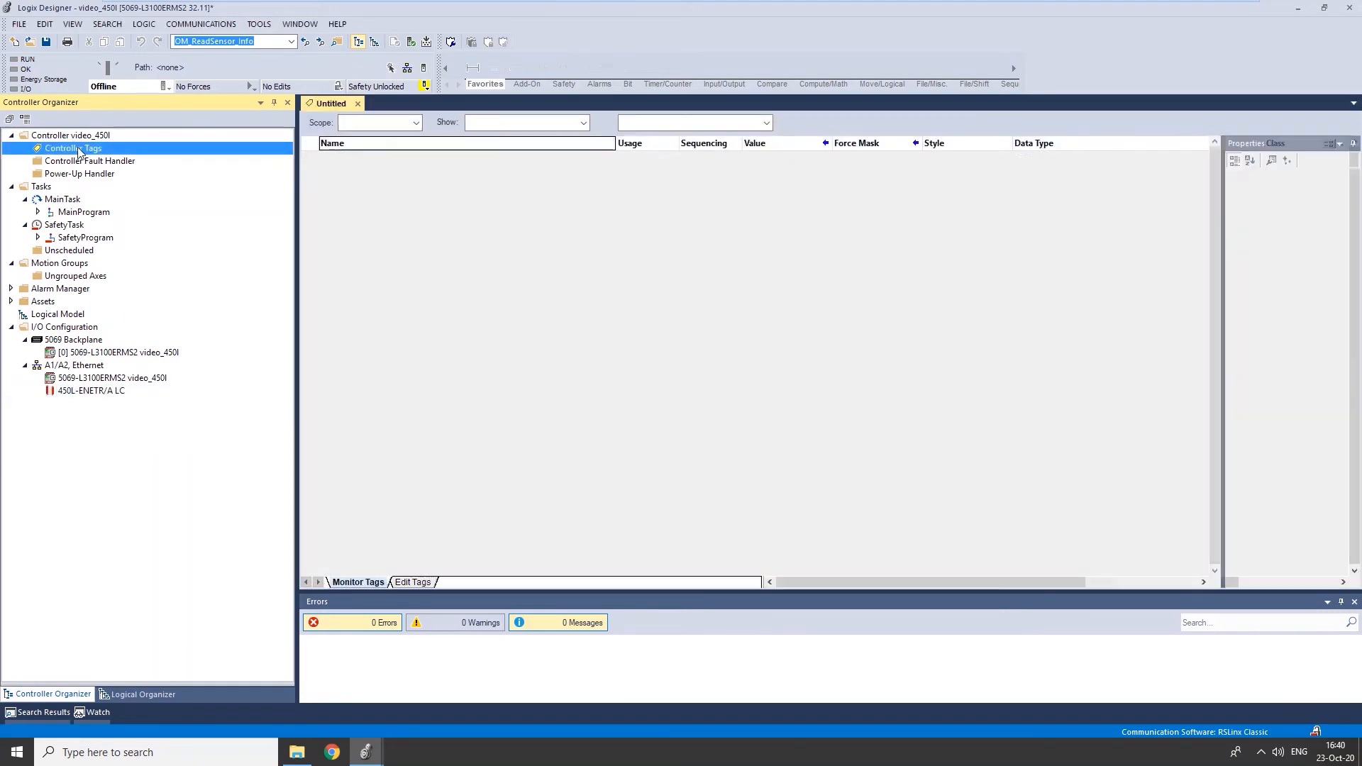
pyautogui.doubleClick(74, 147)
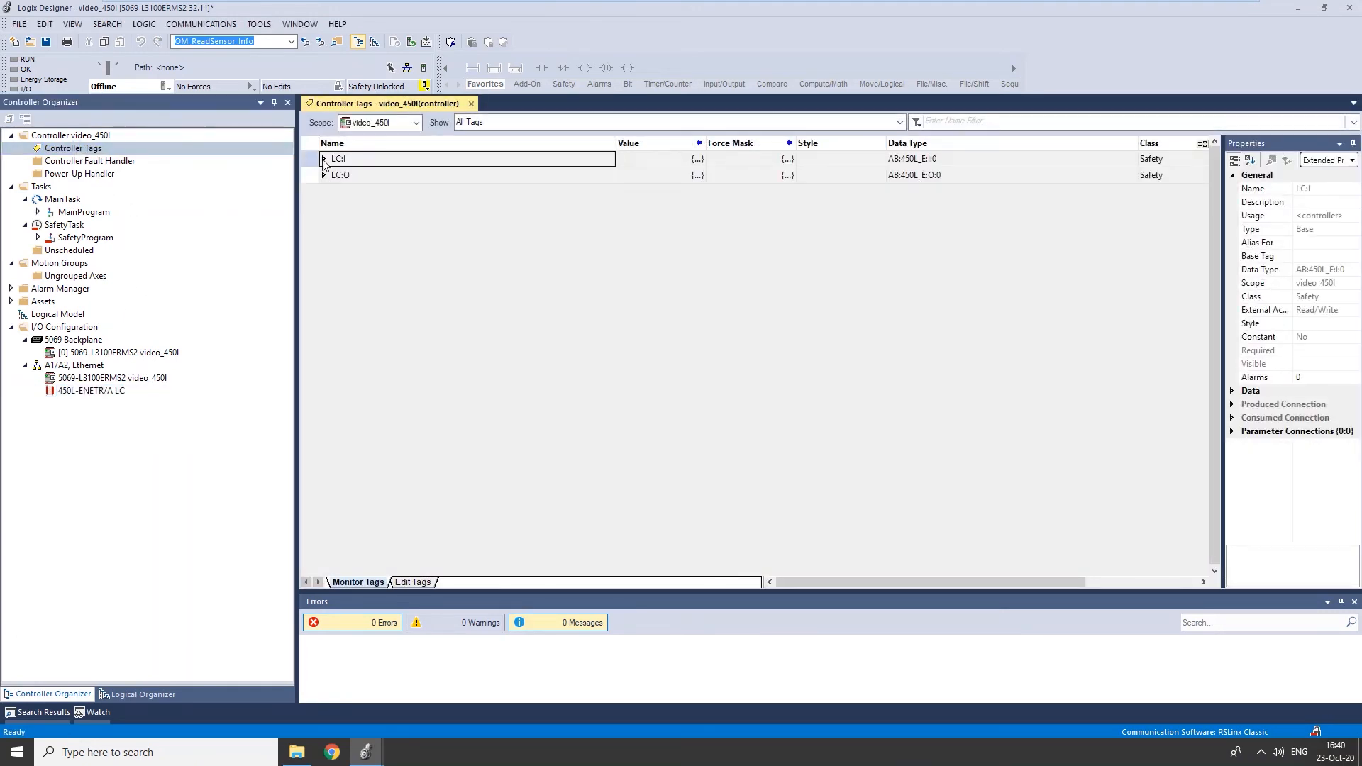
pyautogui.click(324, 158)
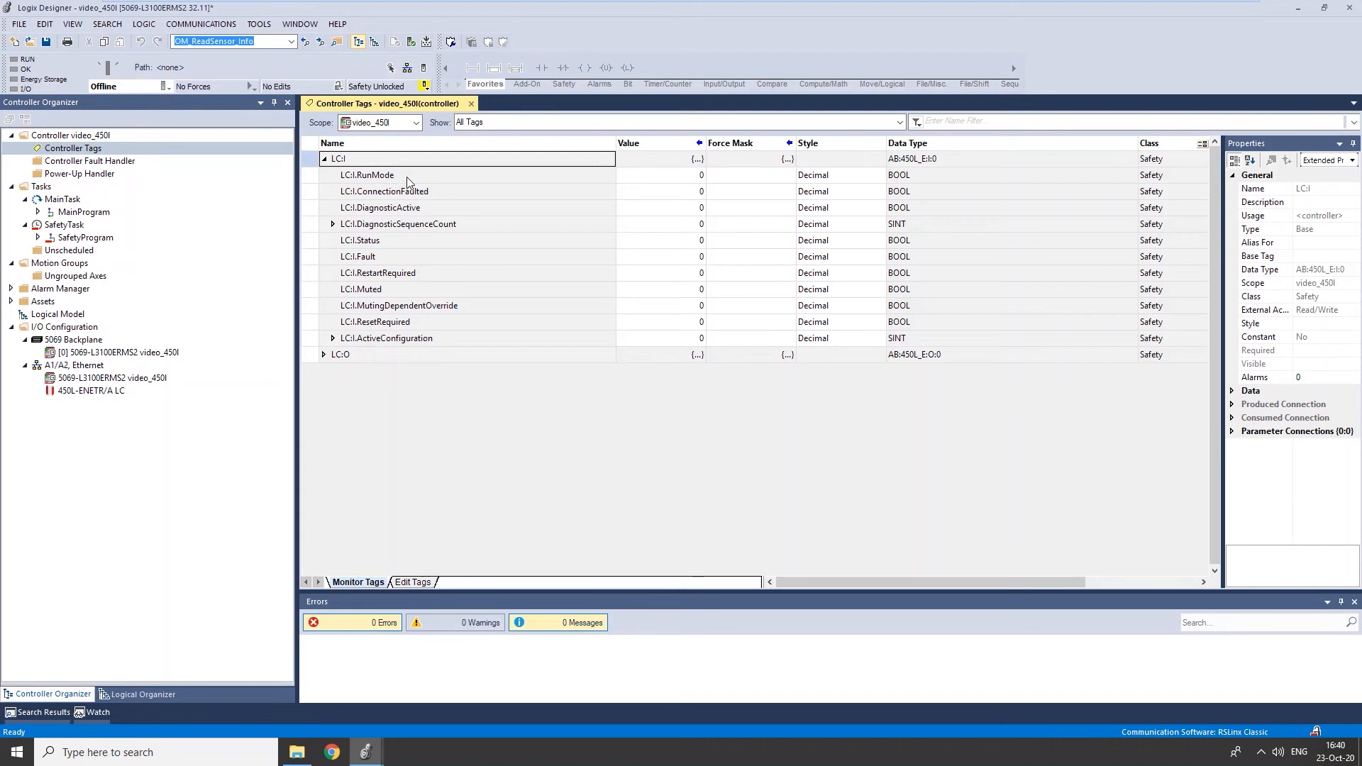
pyautogui.moveTo(707, 180)
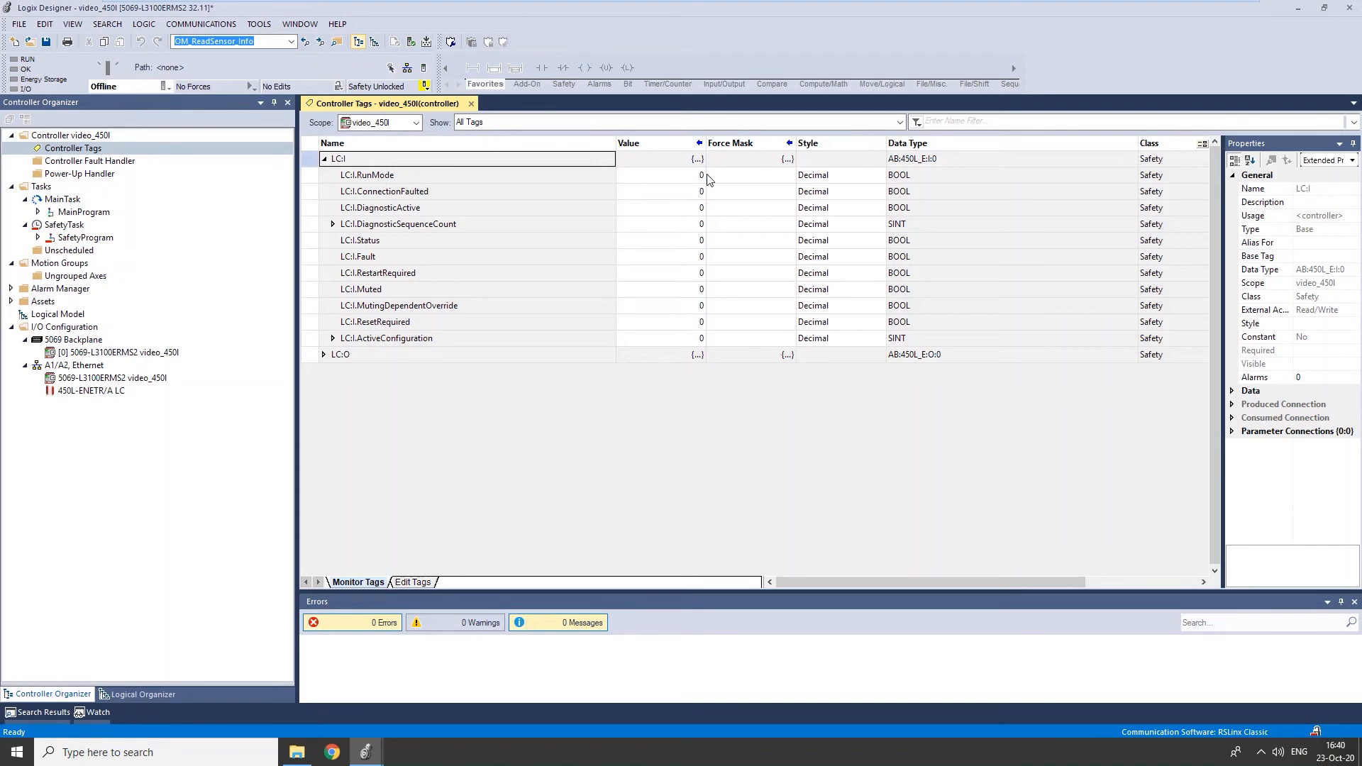
pyautogui.moveTo(395, 250)
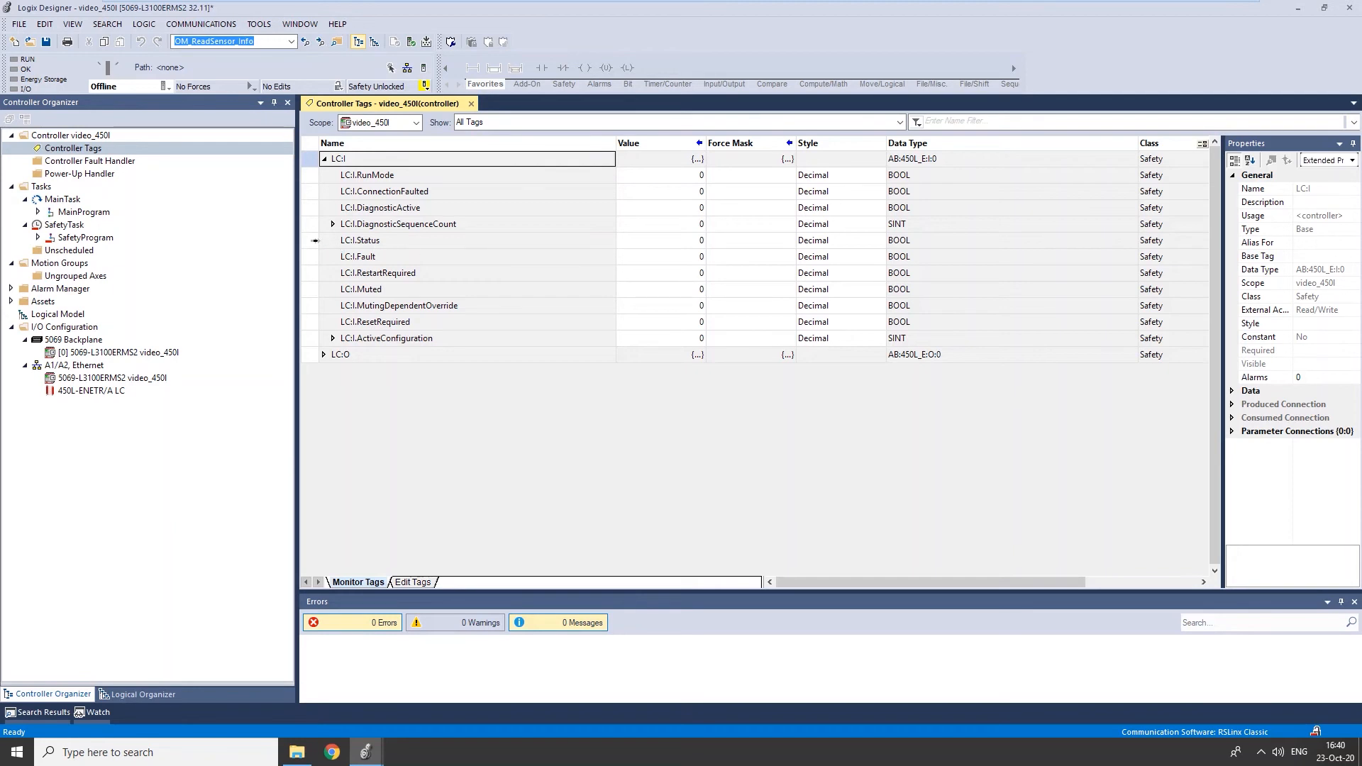
pyautogui.click(360, 239)
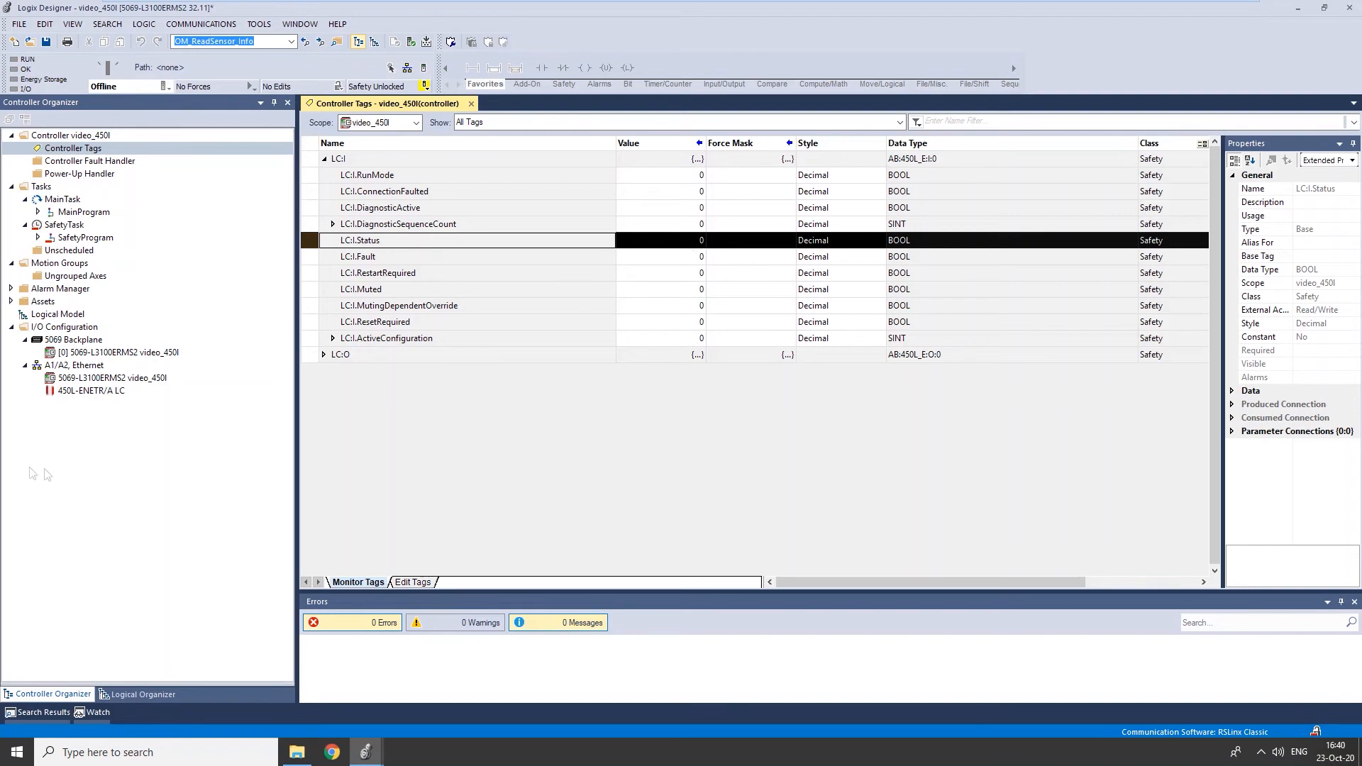
pyautogui.moveTo(92, 390)
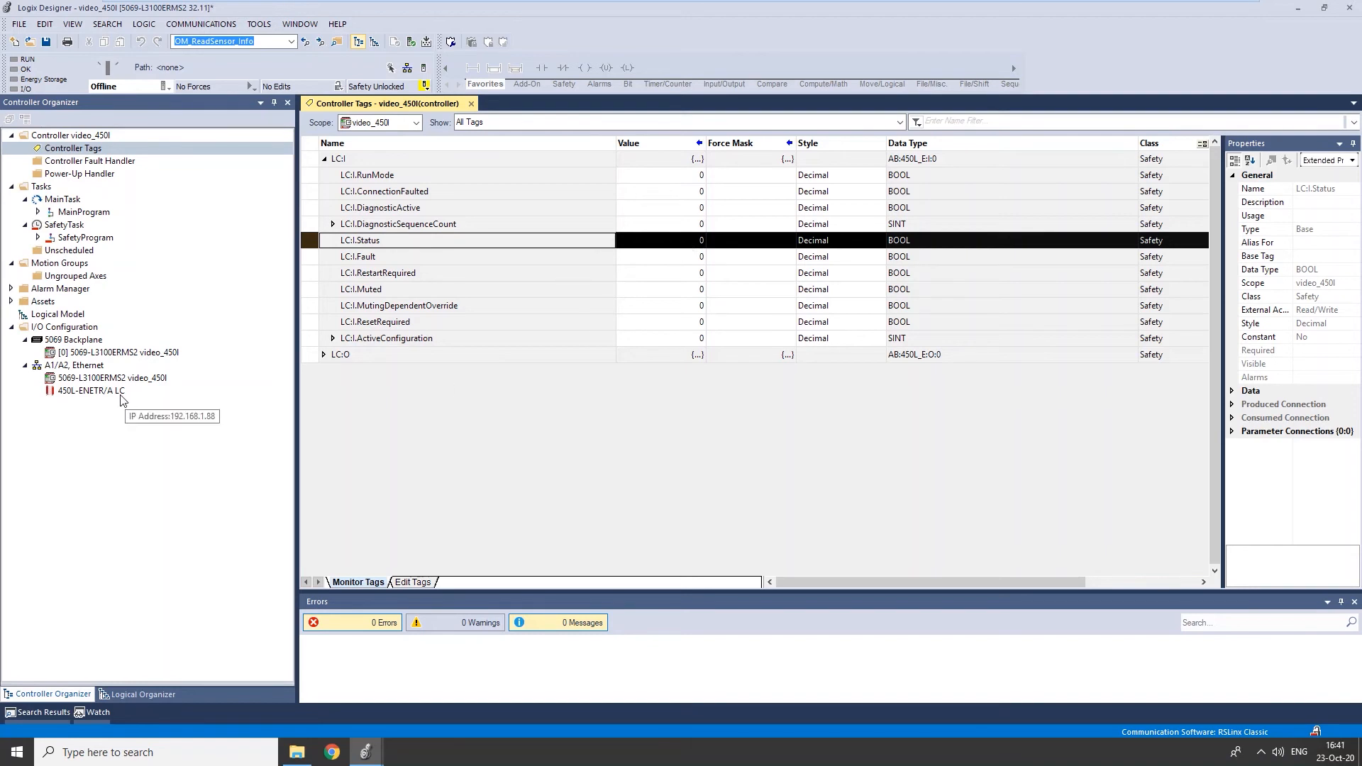
pyautogui.moveTo(111, 396)
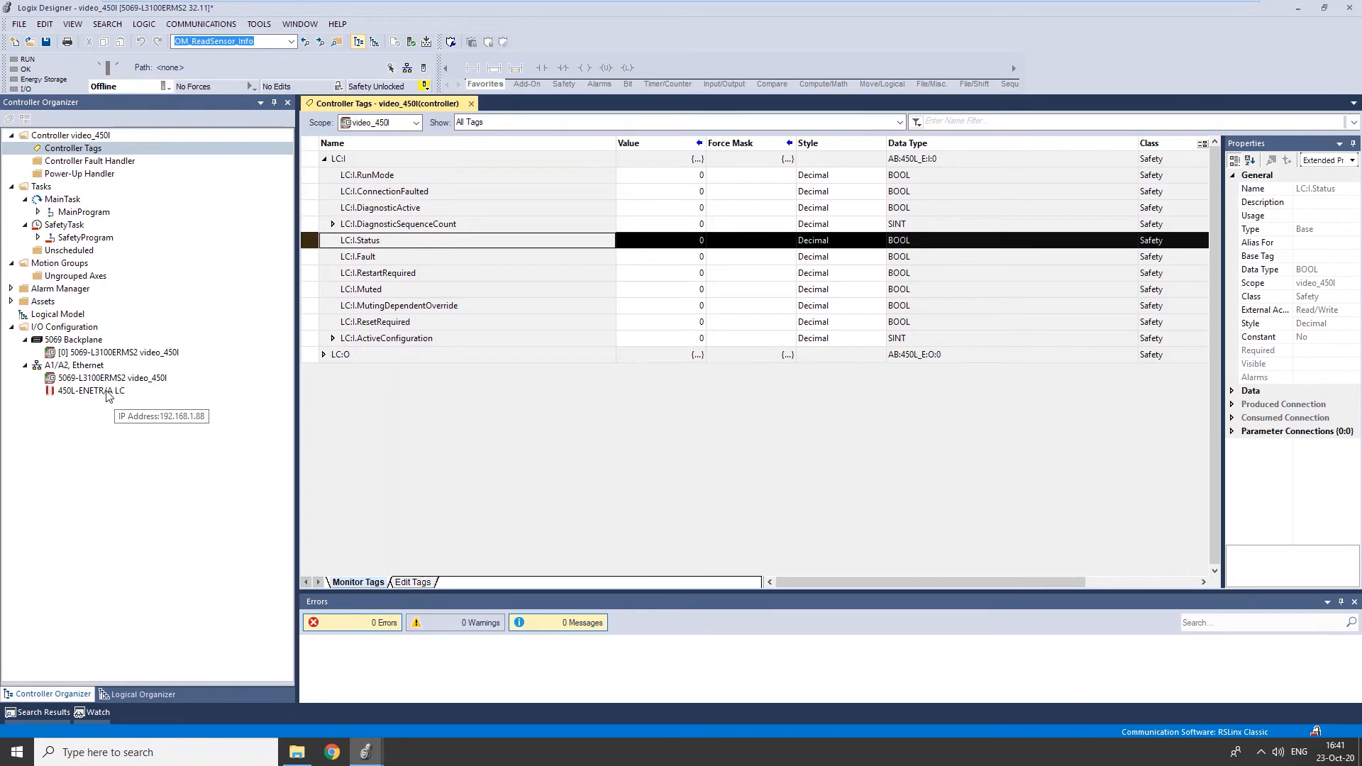
# Download the project via Who Active to the controller at 192.168.1.31.
pyautogui.click(200, 24)
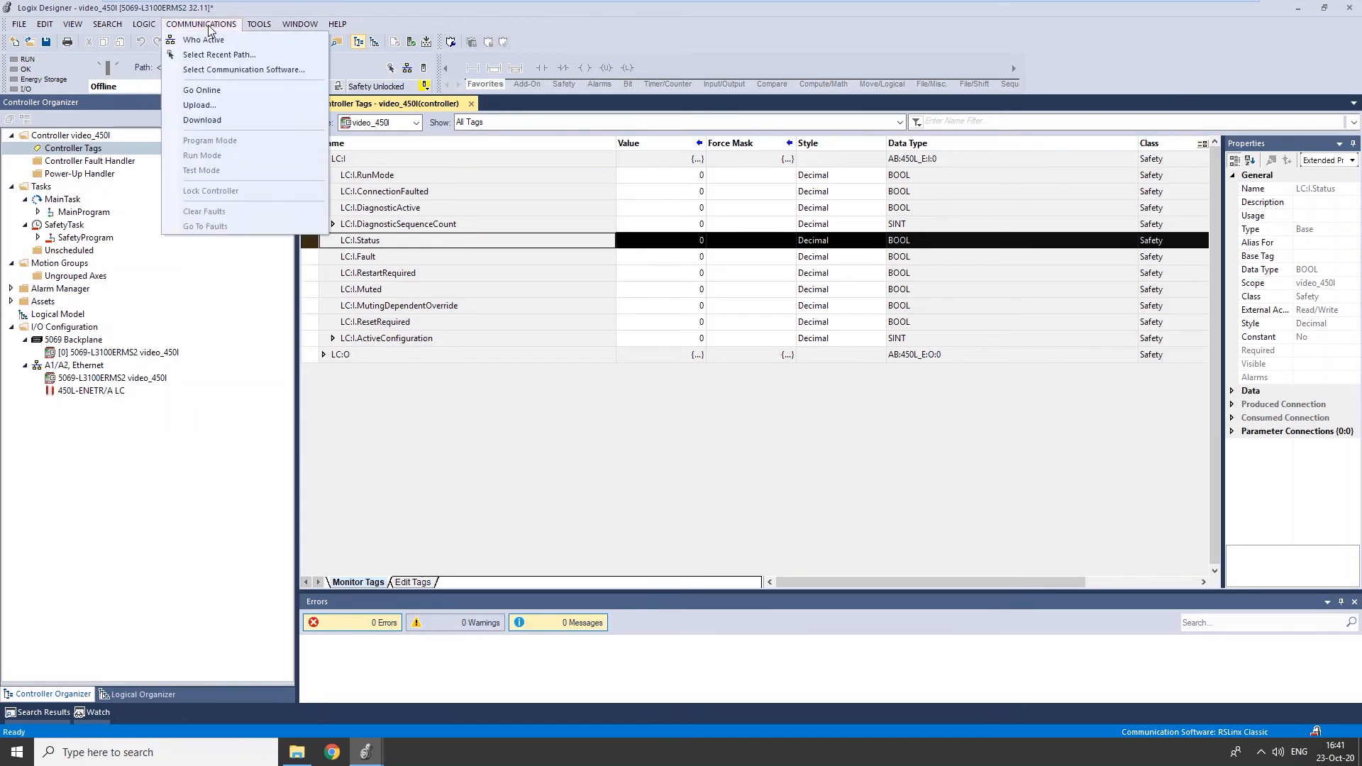
pyautogui.click(202, 39)
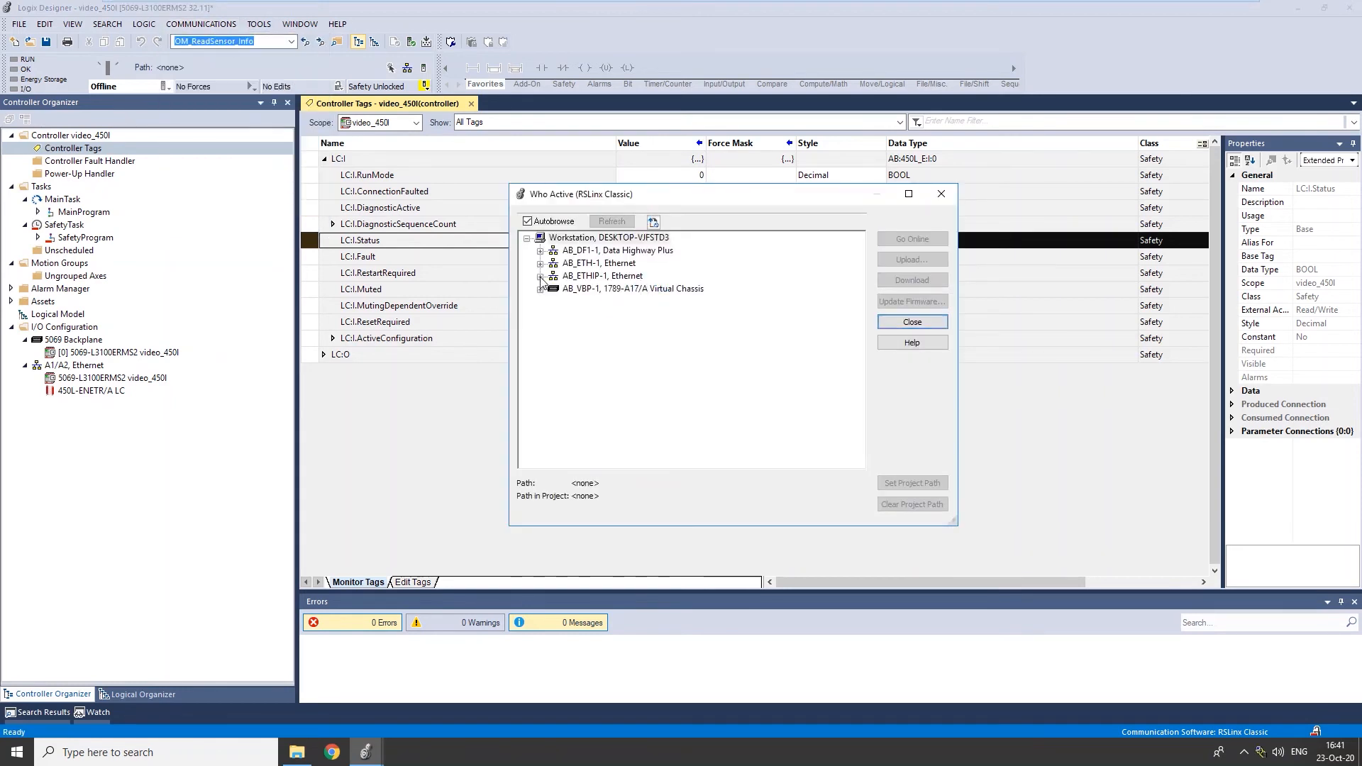
pyautogui.click(540, 275)
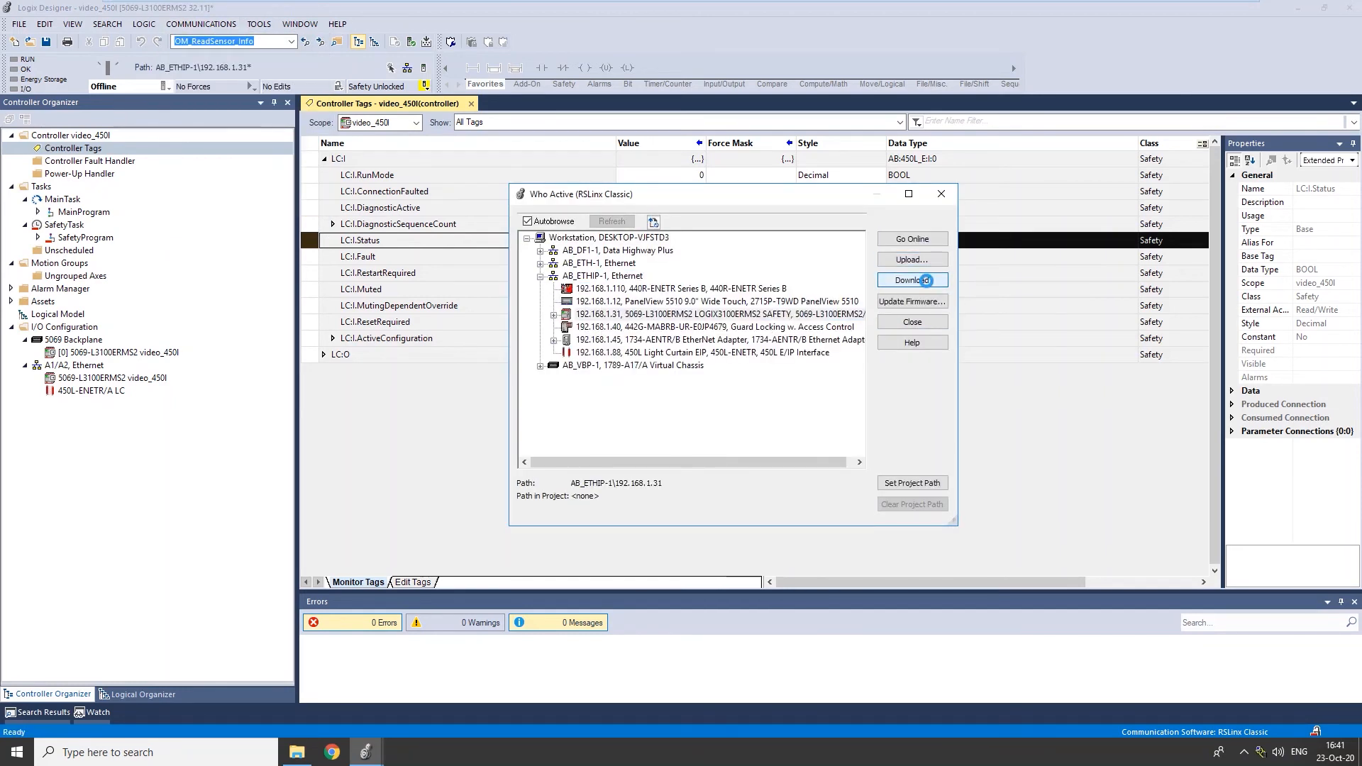
pyautogui.click(911, 279)
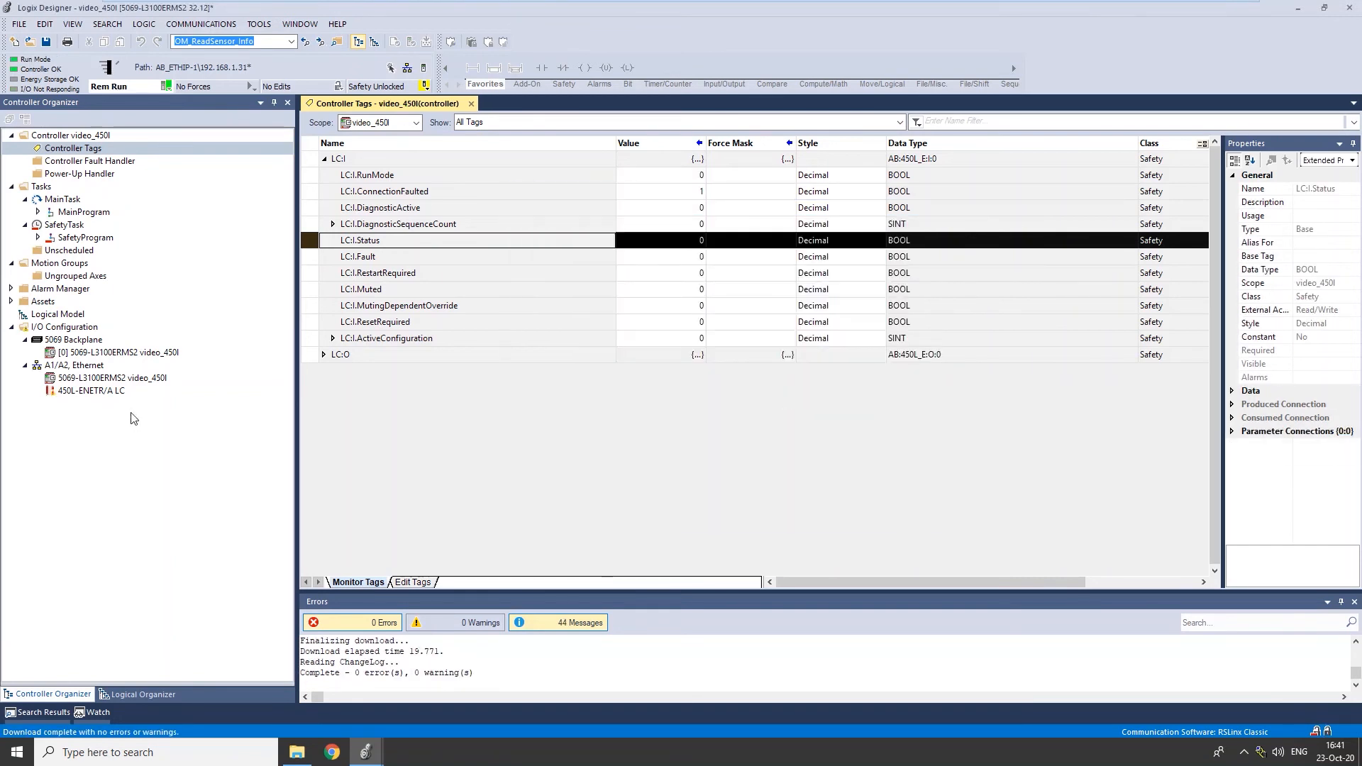
# Open the LC module's properties and view its Connection category fault details.
pyautogui.doubleClick(92, 390)
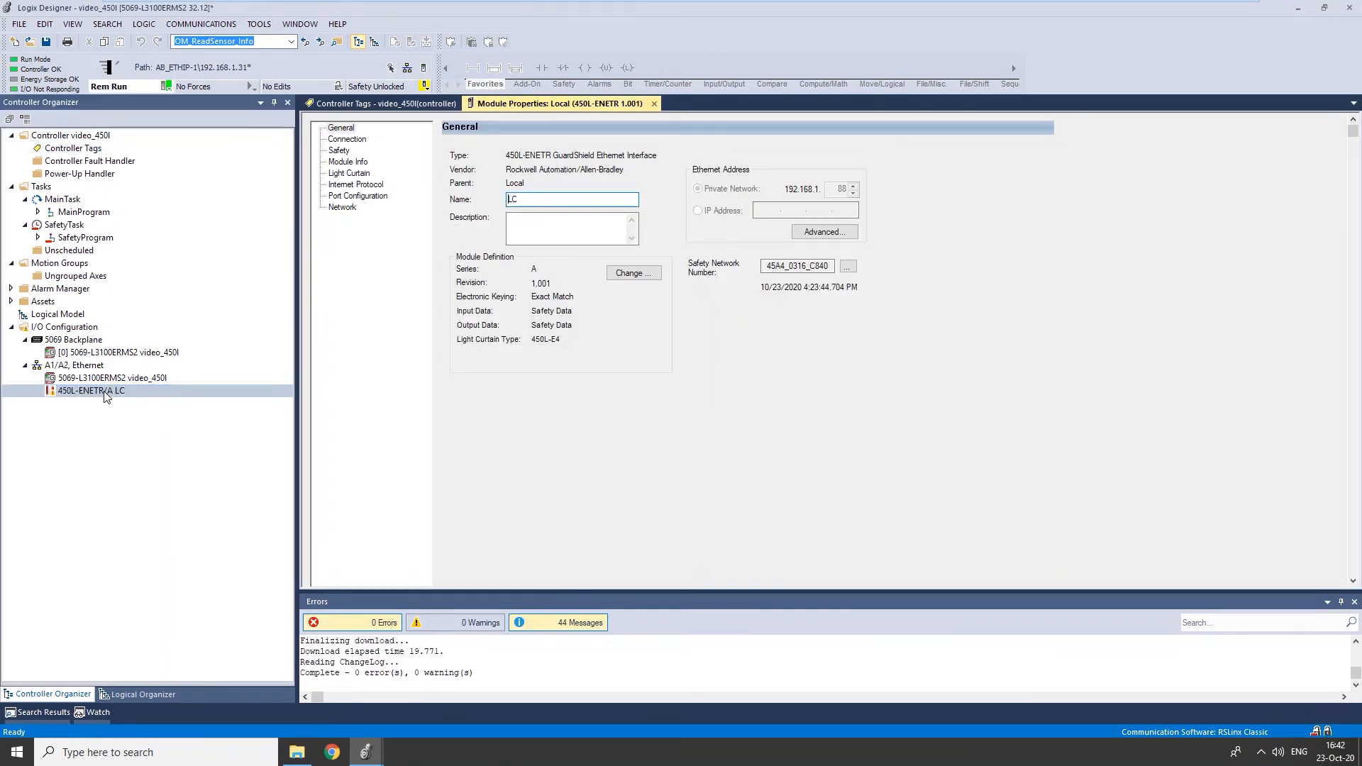
pyautogui.moveTo(1064, 564)
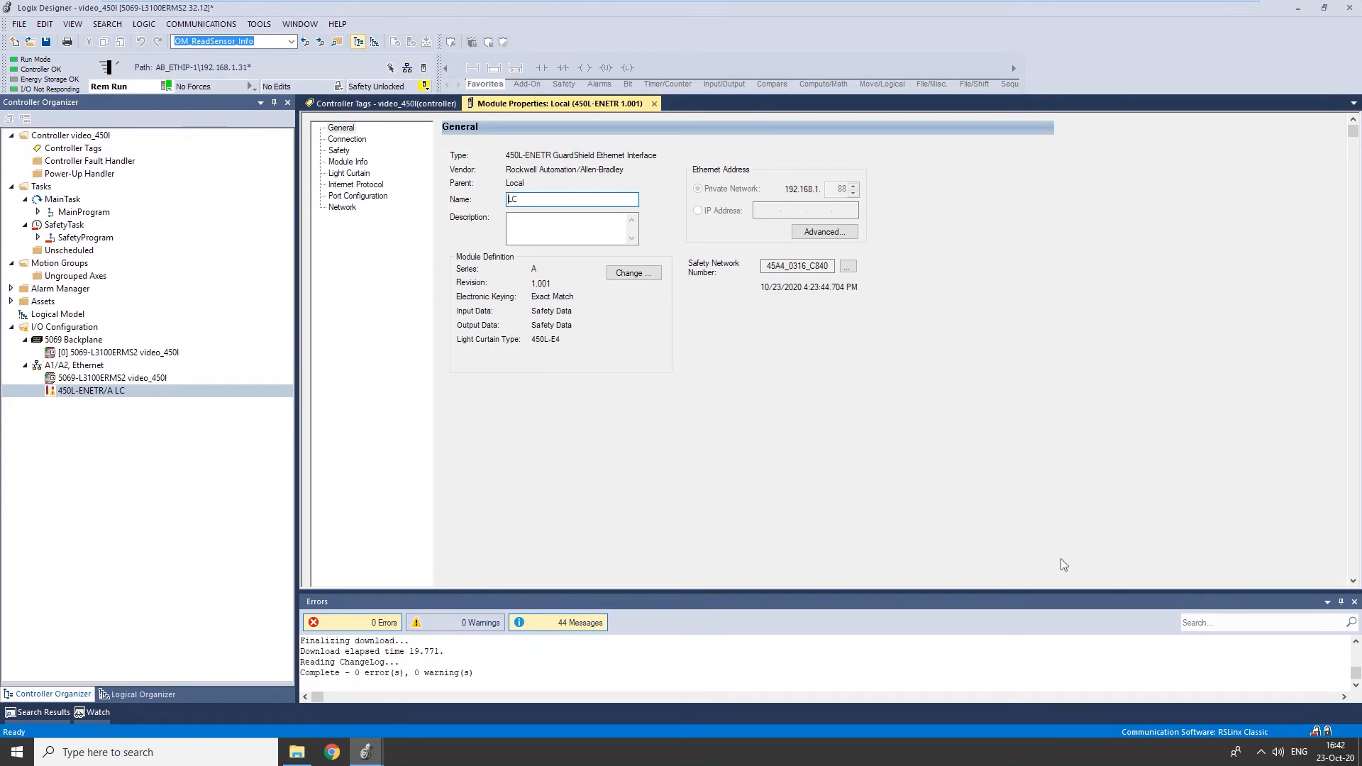
pyautogui.click(92, 390)
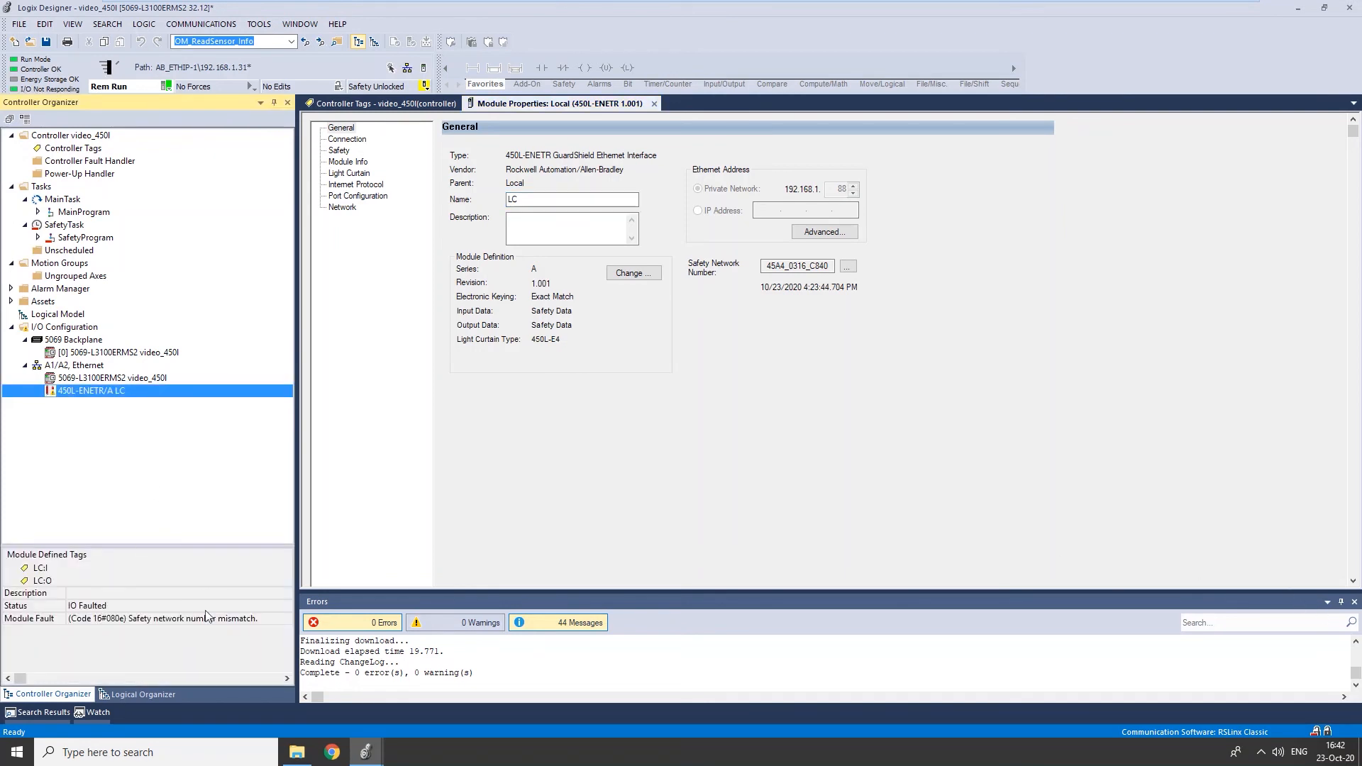
pyautogui.moveTo(224, 627)
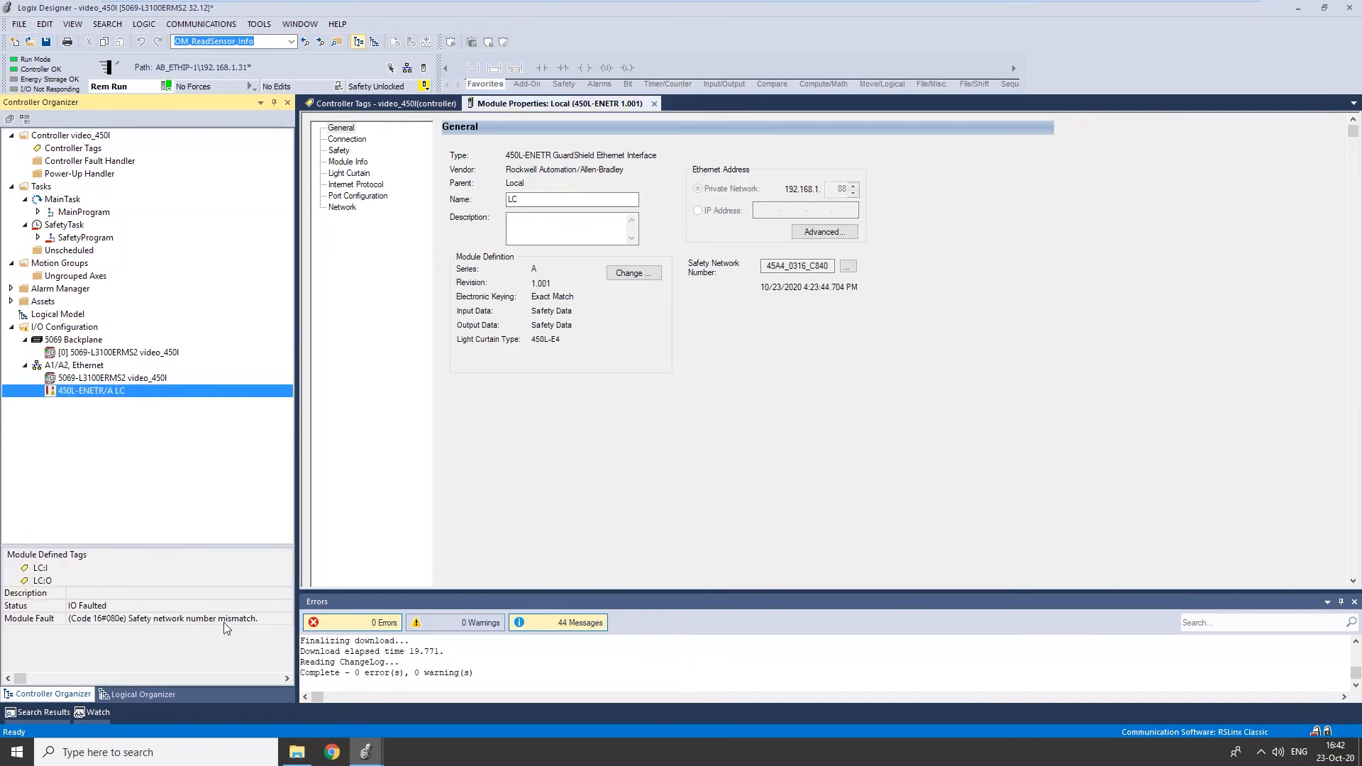
pyautogui.moveTo(95, 396)
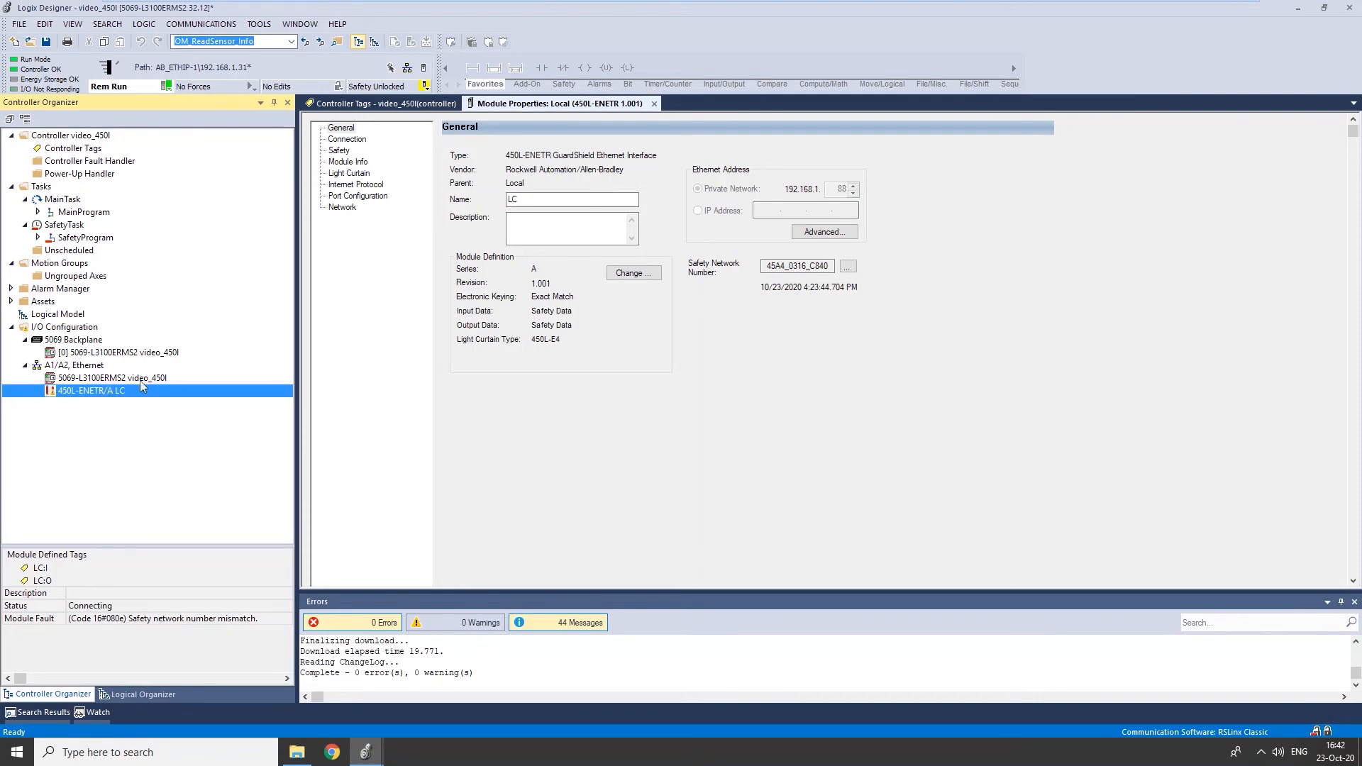
pyautogui.click(345, 139)
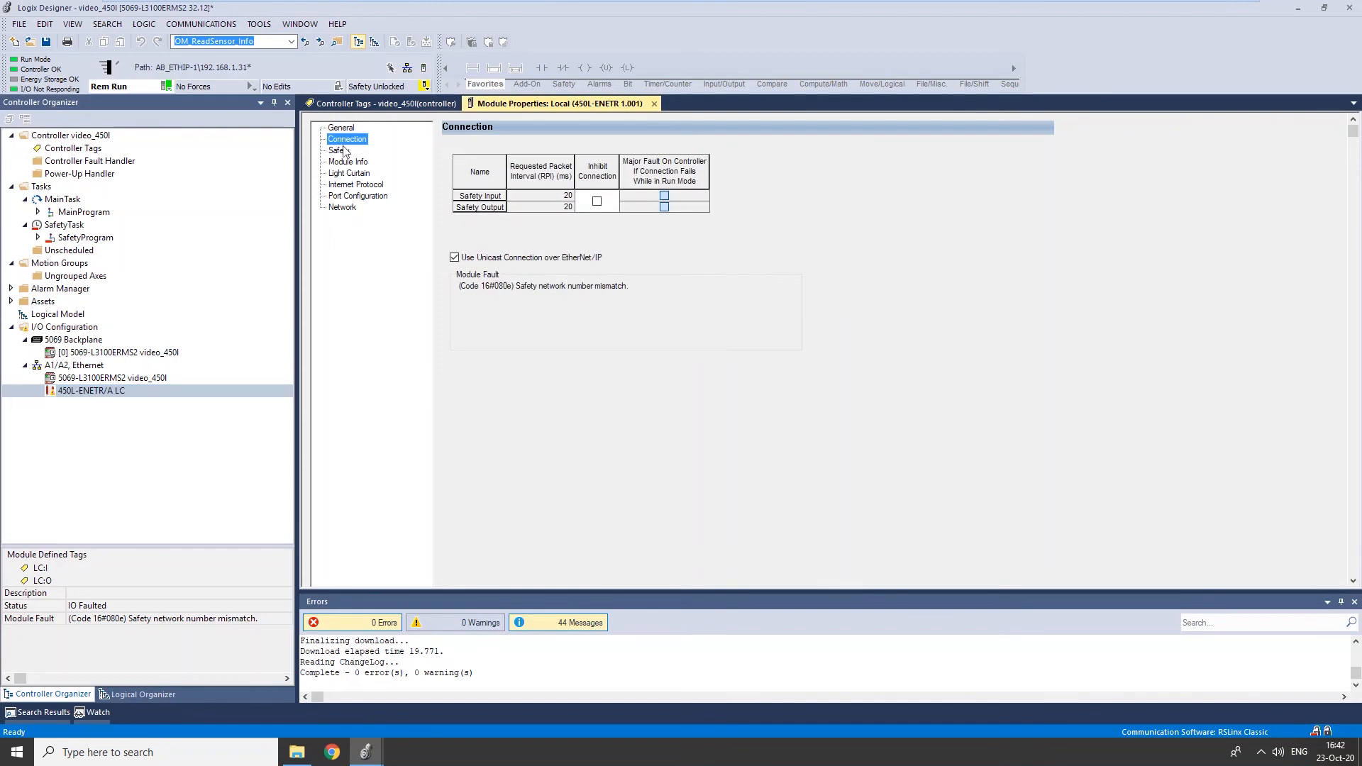
# Reset the LC module's configuration ownership from the Safety category and confirm.
pyautogui.click(338, 150)
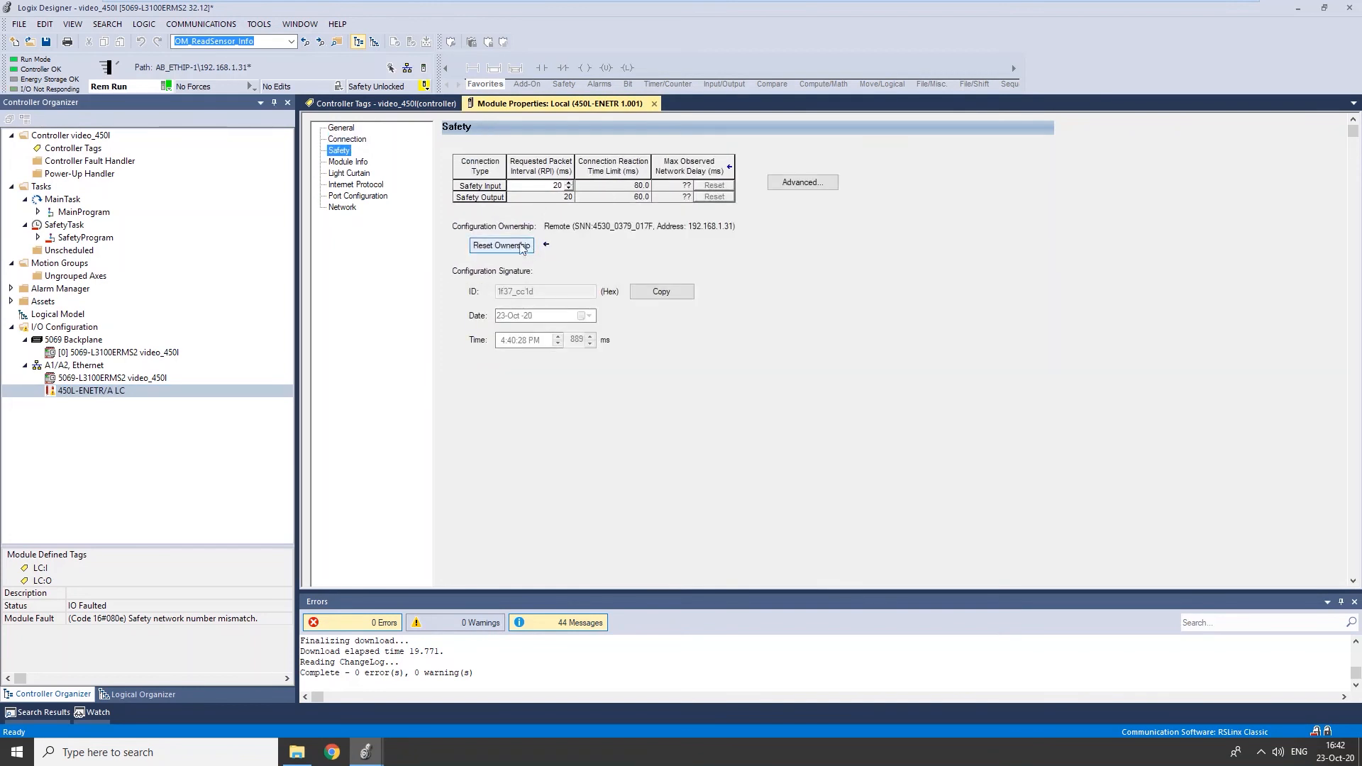
pyautogui.click(500, 244)
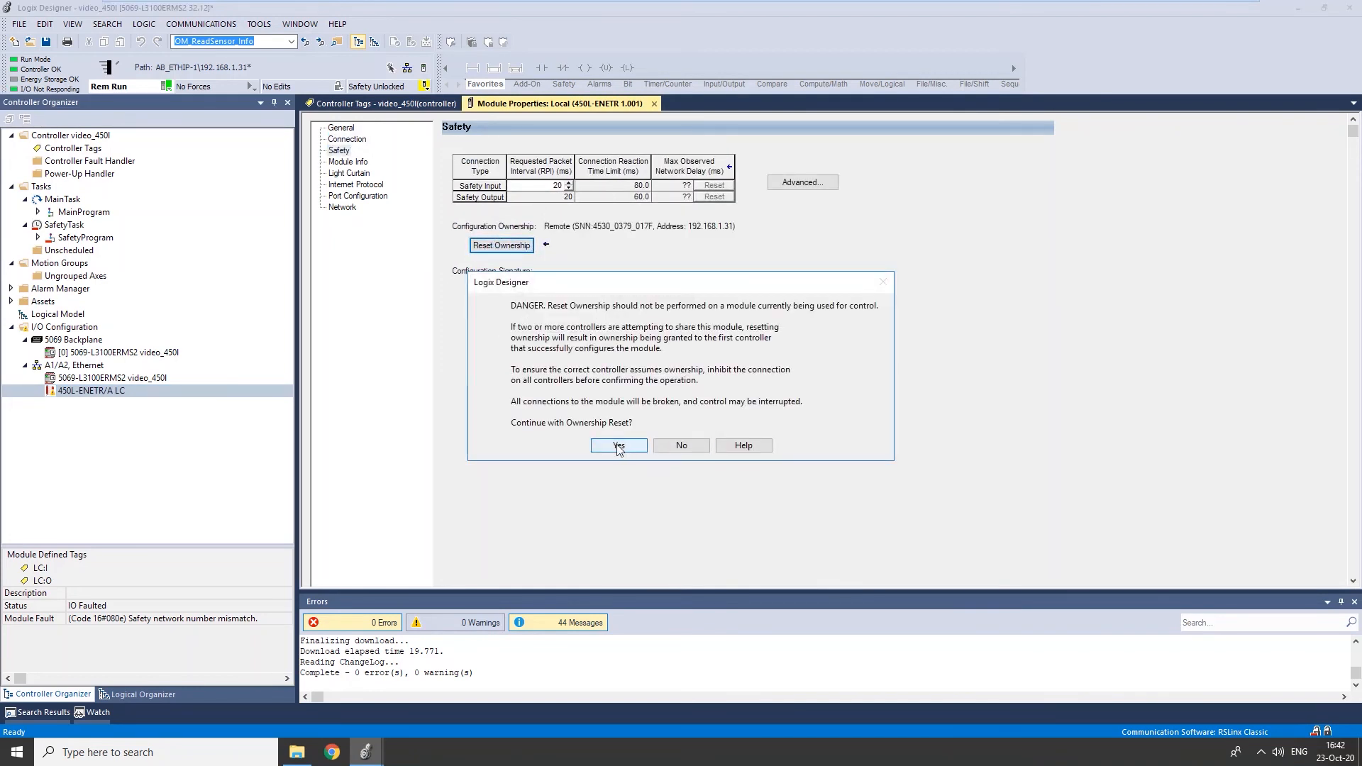
pyautogui.click(618, 445)
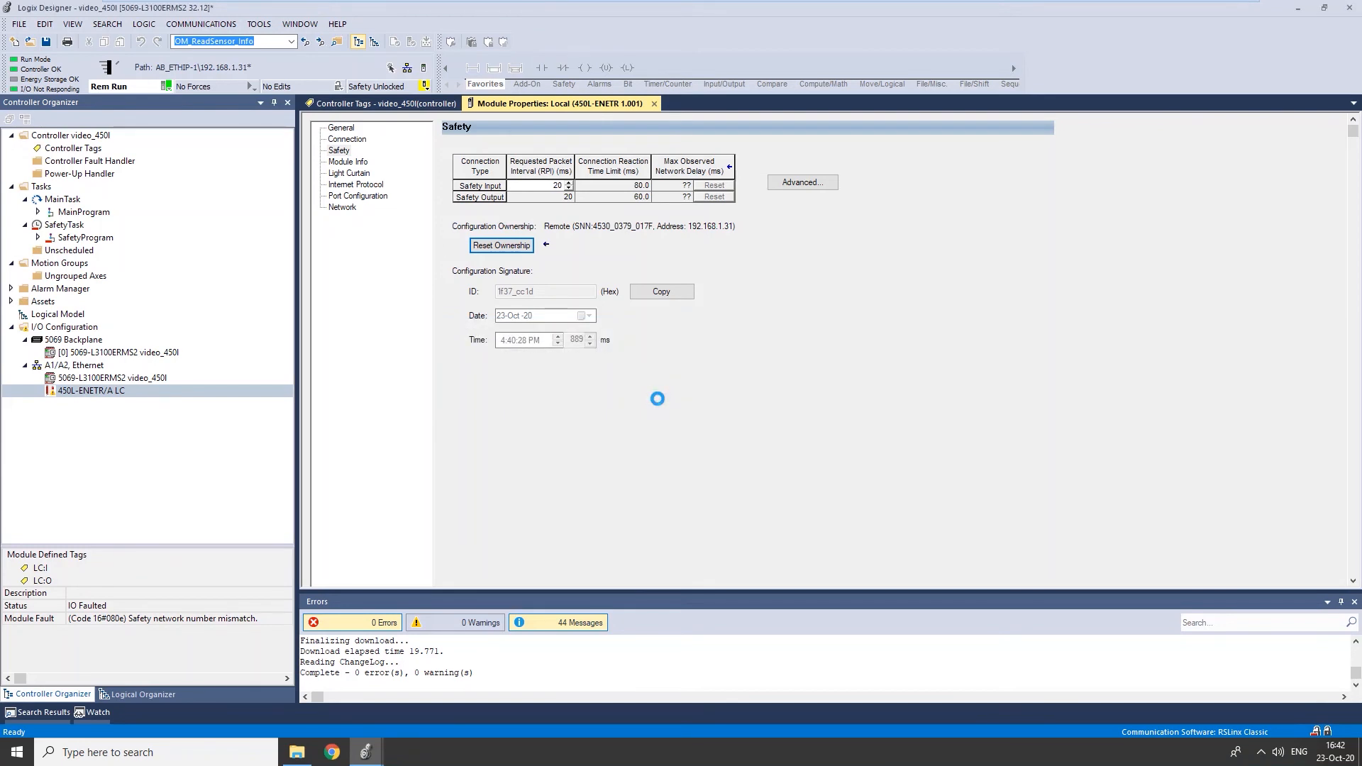
pyautogui.moveTo(622, 341)
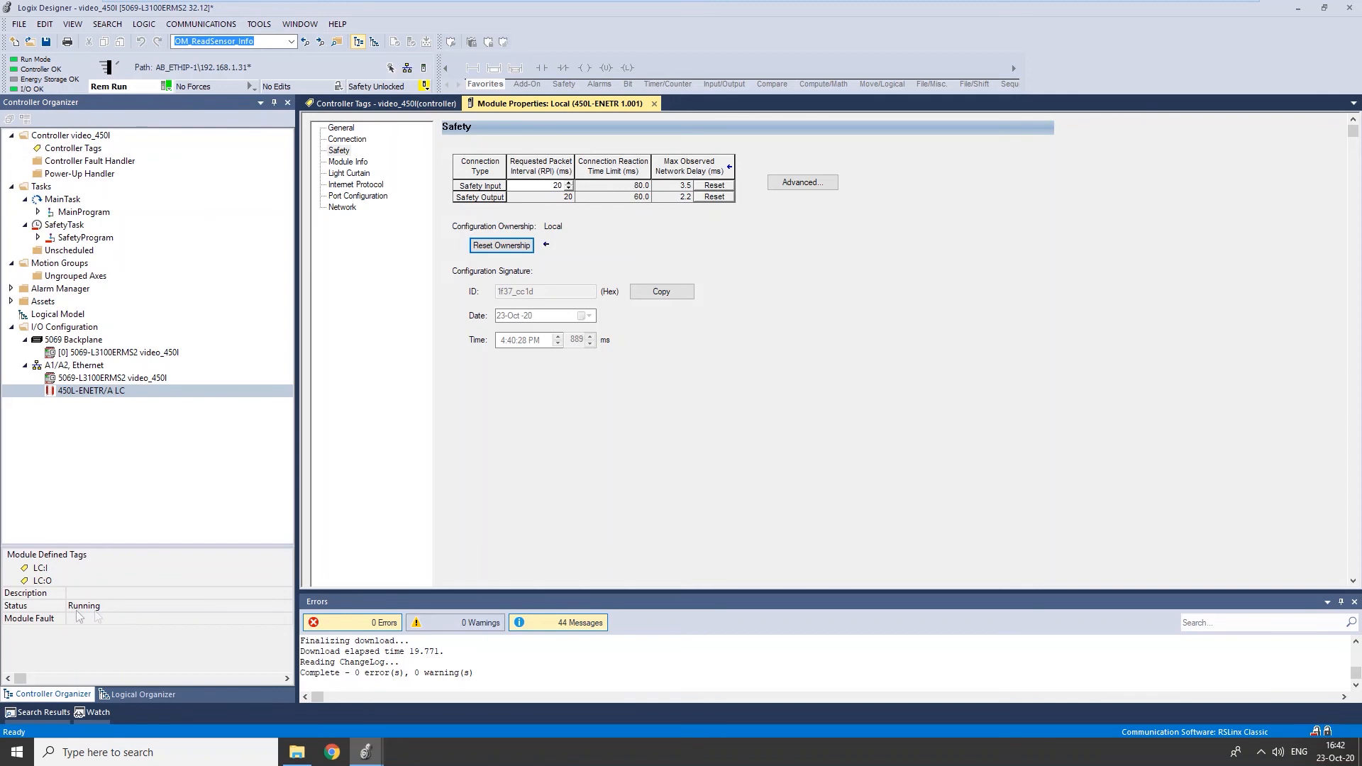
pyautogui.moveTo(82, 397)
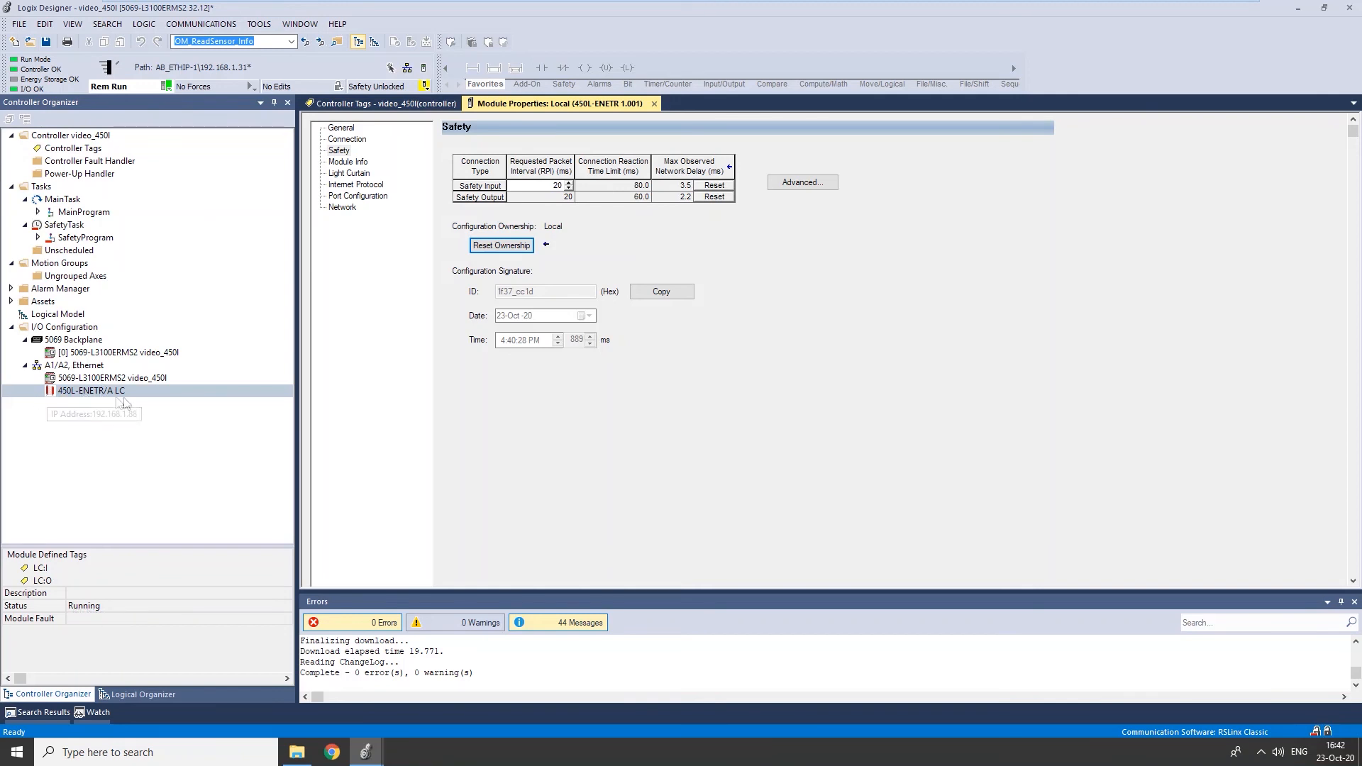
pyautogui.moveTo(65, 397)
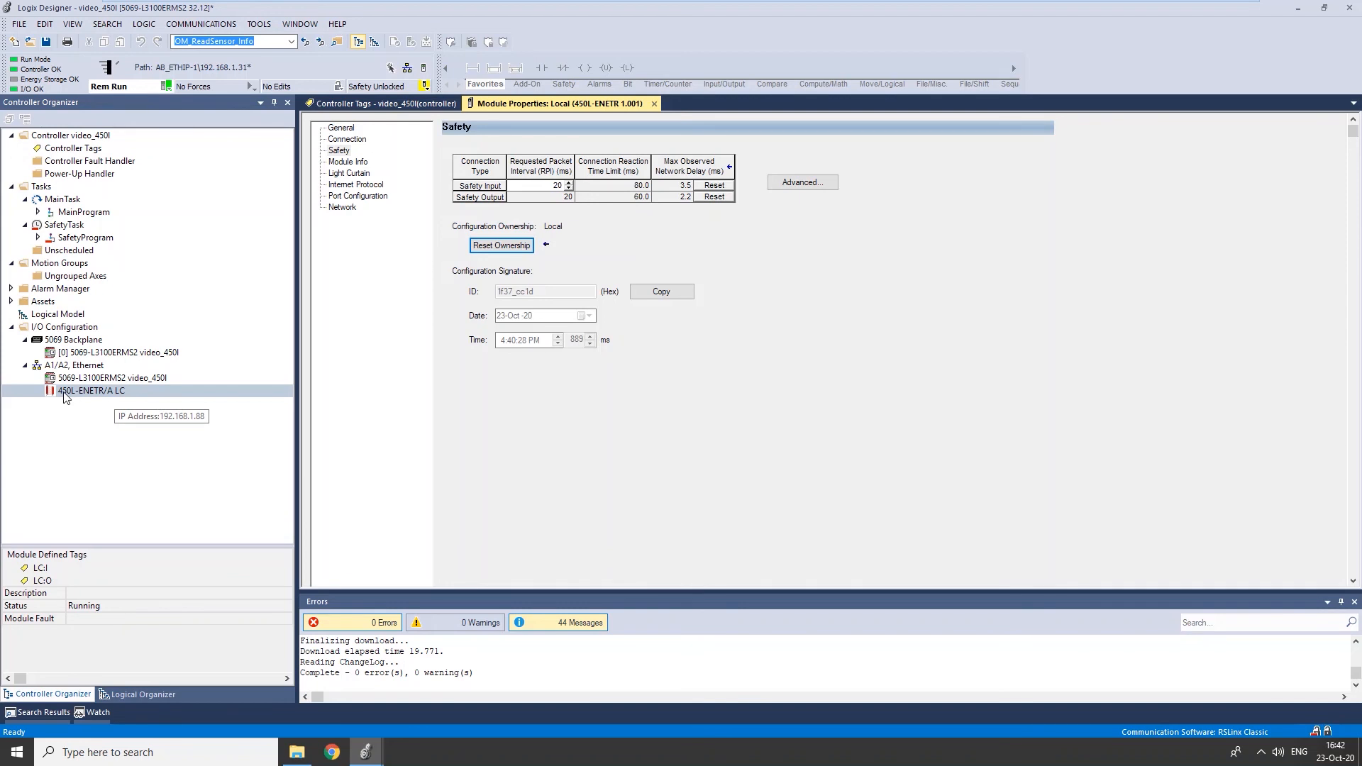
pyautogui.moveTo(317, 224)
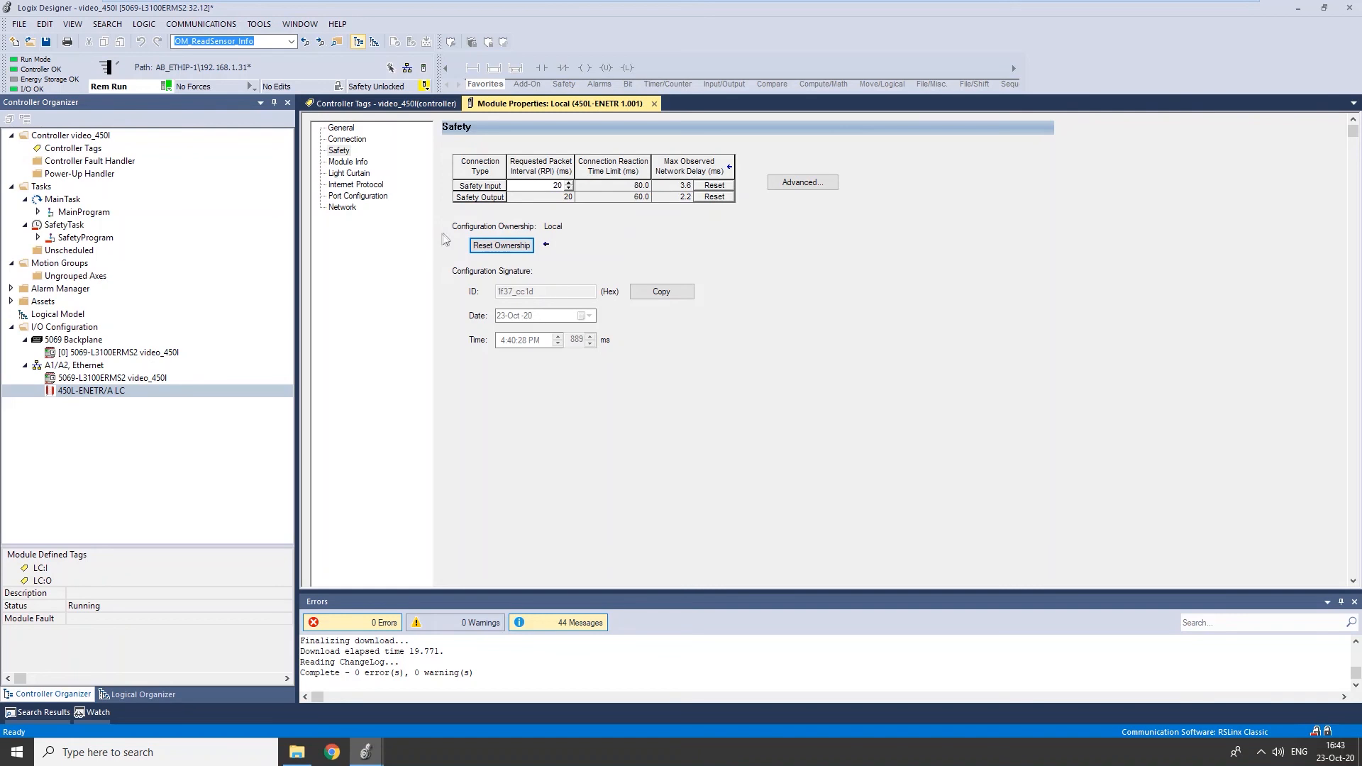
pyautogui.moveTo(392, 218)
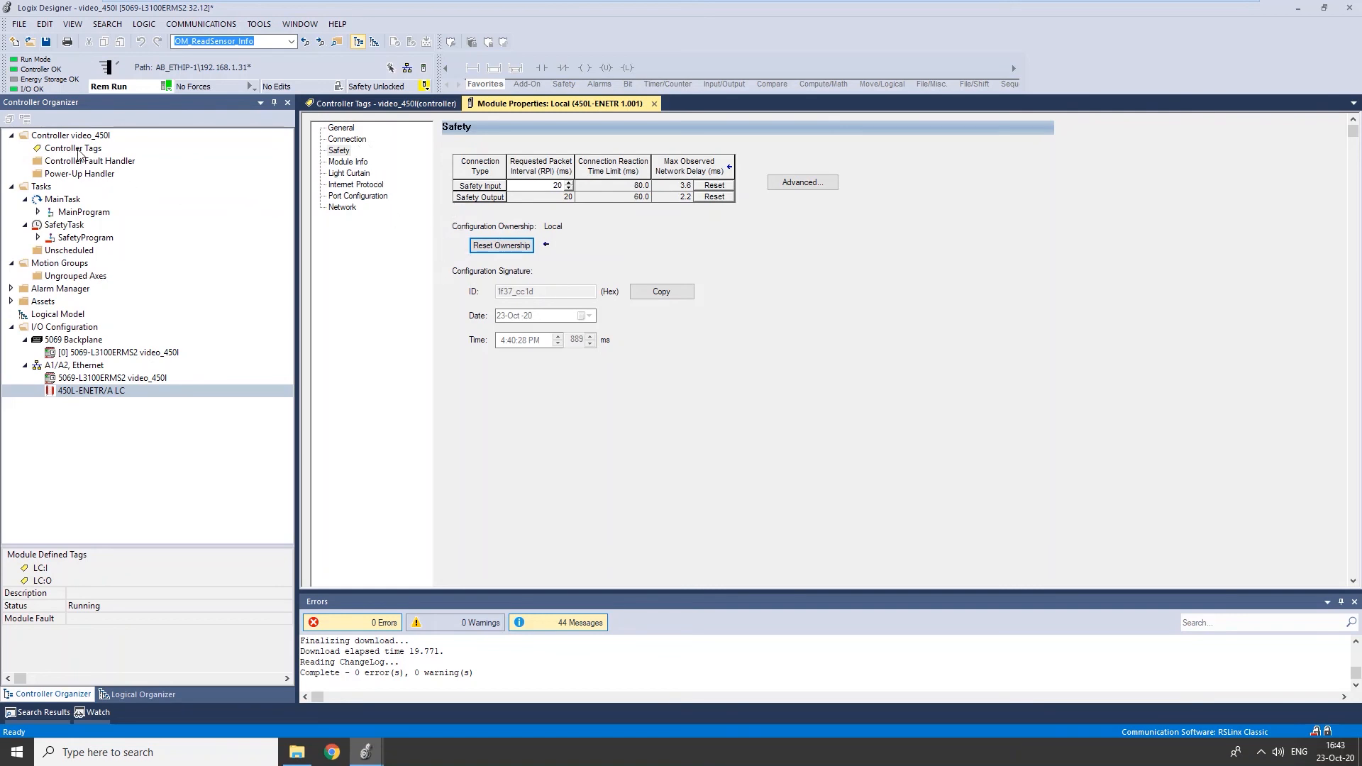
# Open Controller Tags to monitor live LC:I values, confirming RunMode and Status read 1.
pyautogui.click(383, 103)
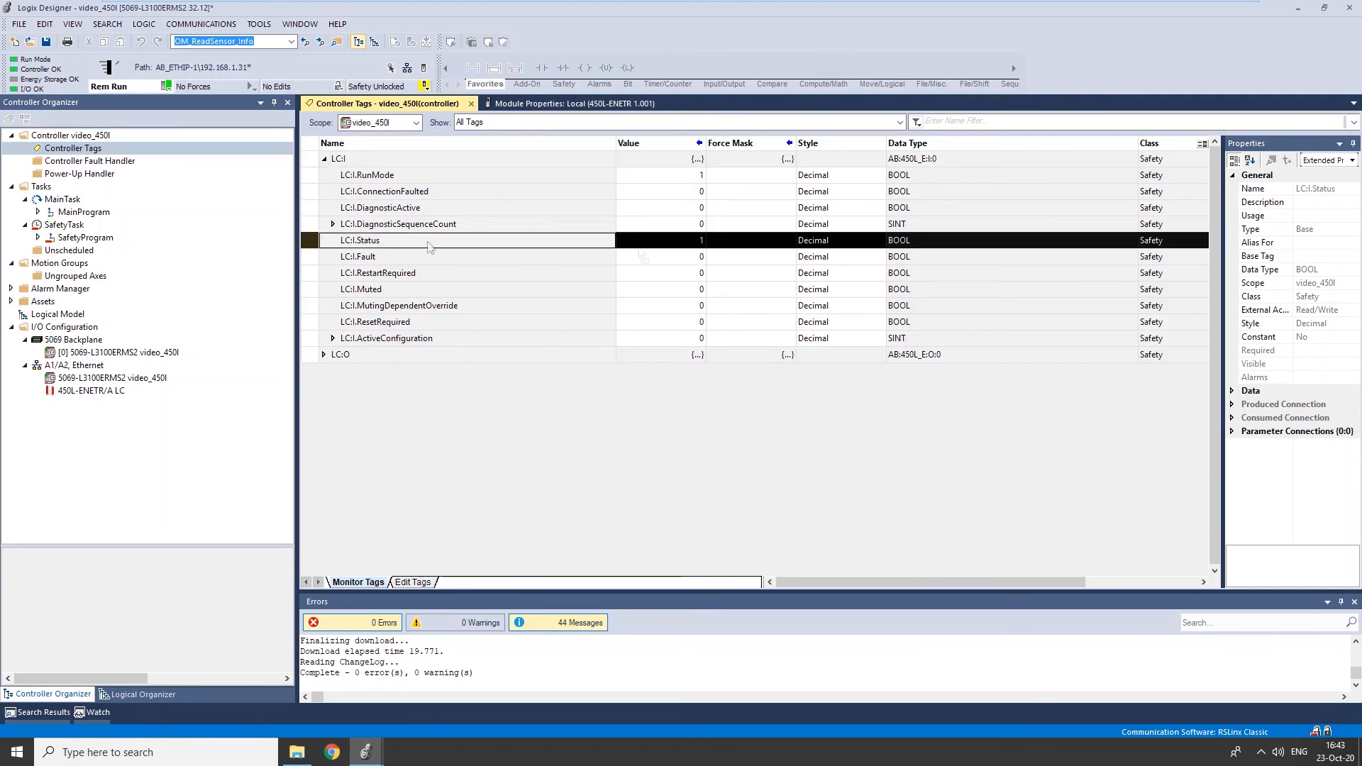
pyautogui.moveTo(712, 243)
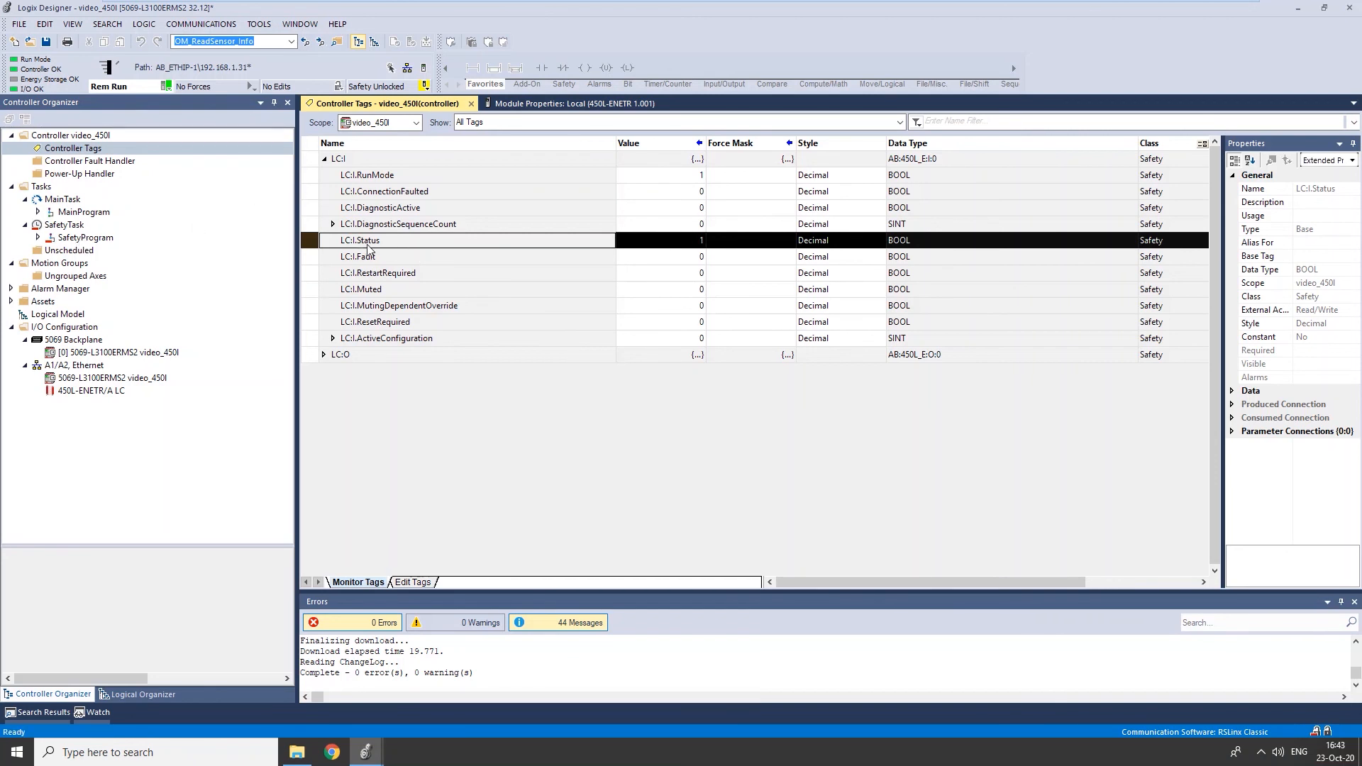
pyautogui.moveTo(511, 257)
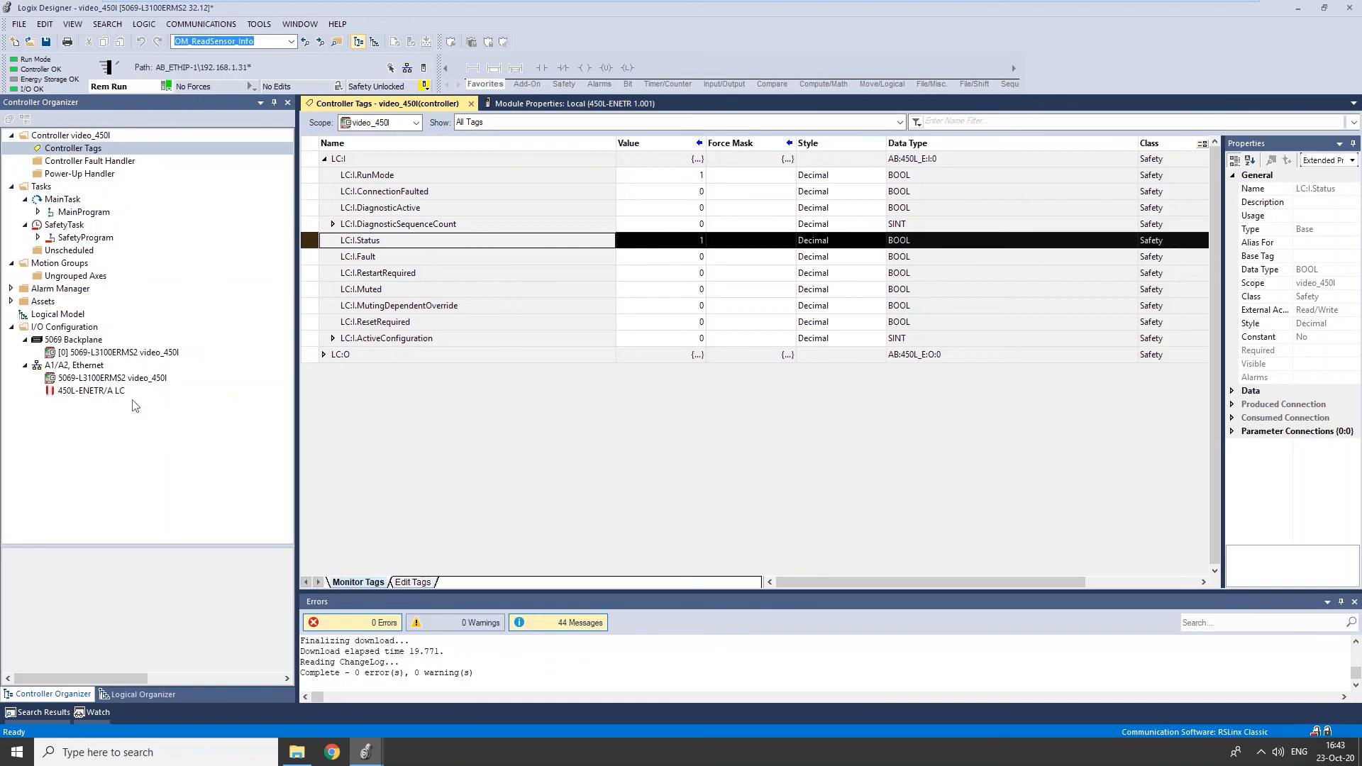
pyautogui.moveTo(91, 390)
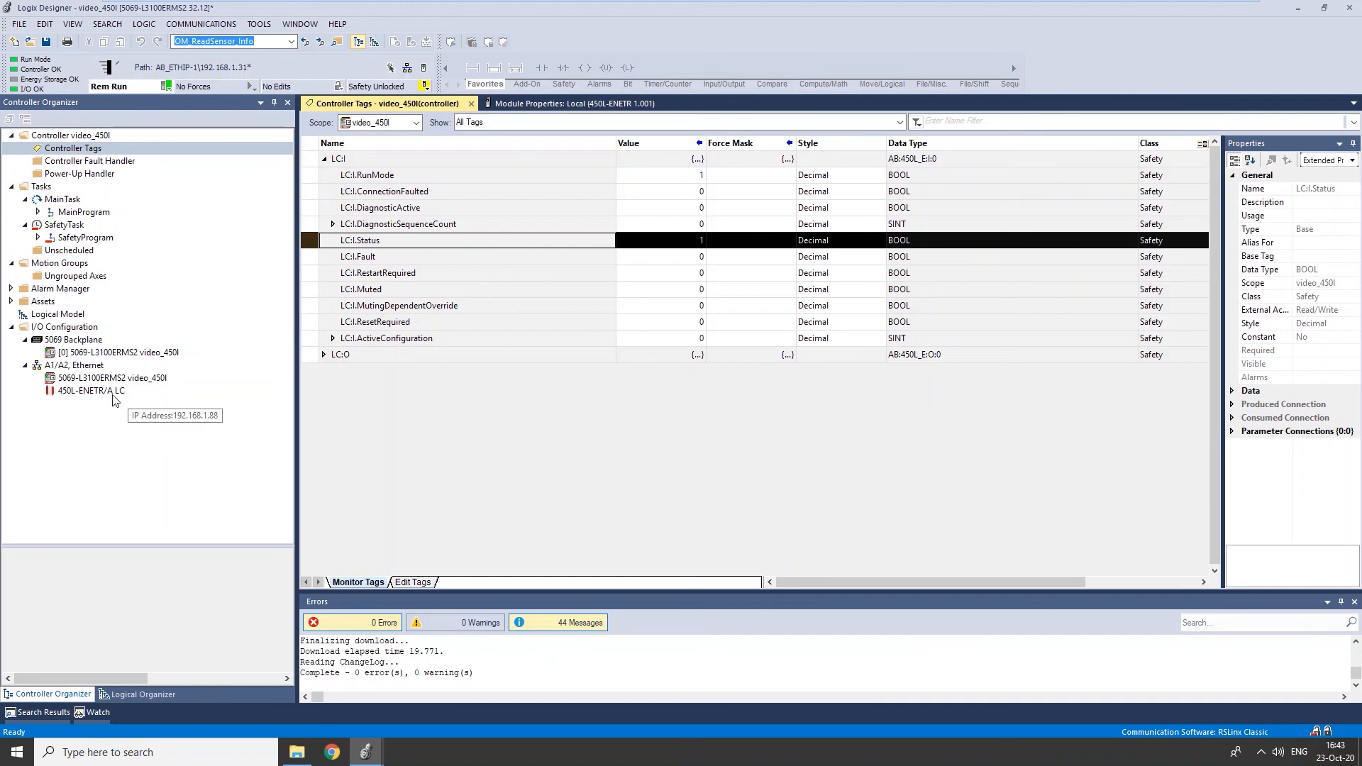
pyautogui.moveTo(56, 398)
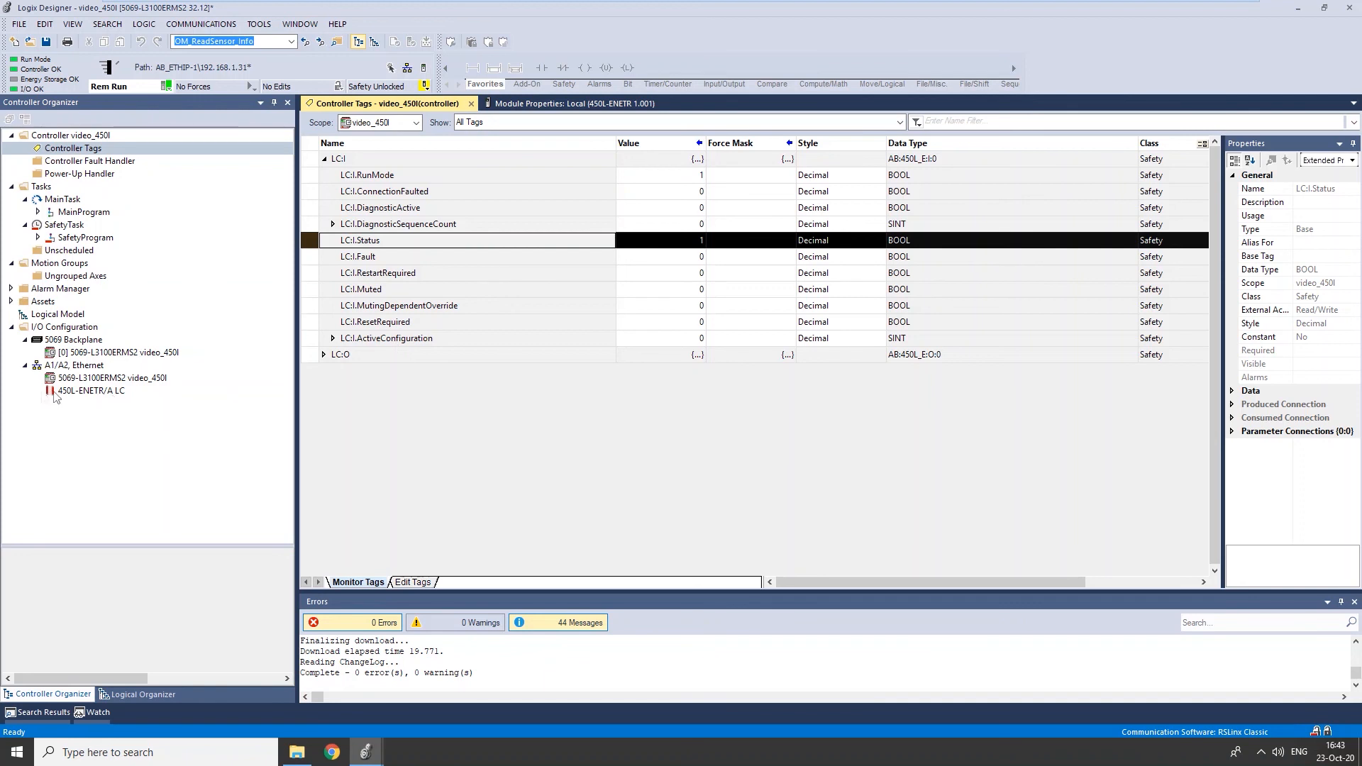
pyautogui.moveTo(87, 392)
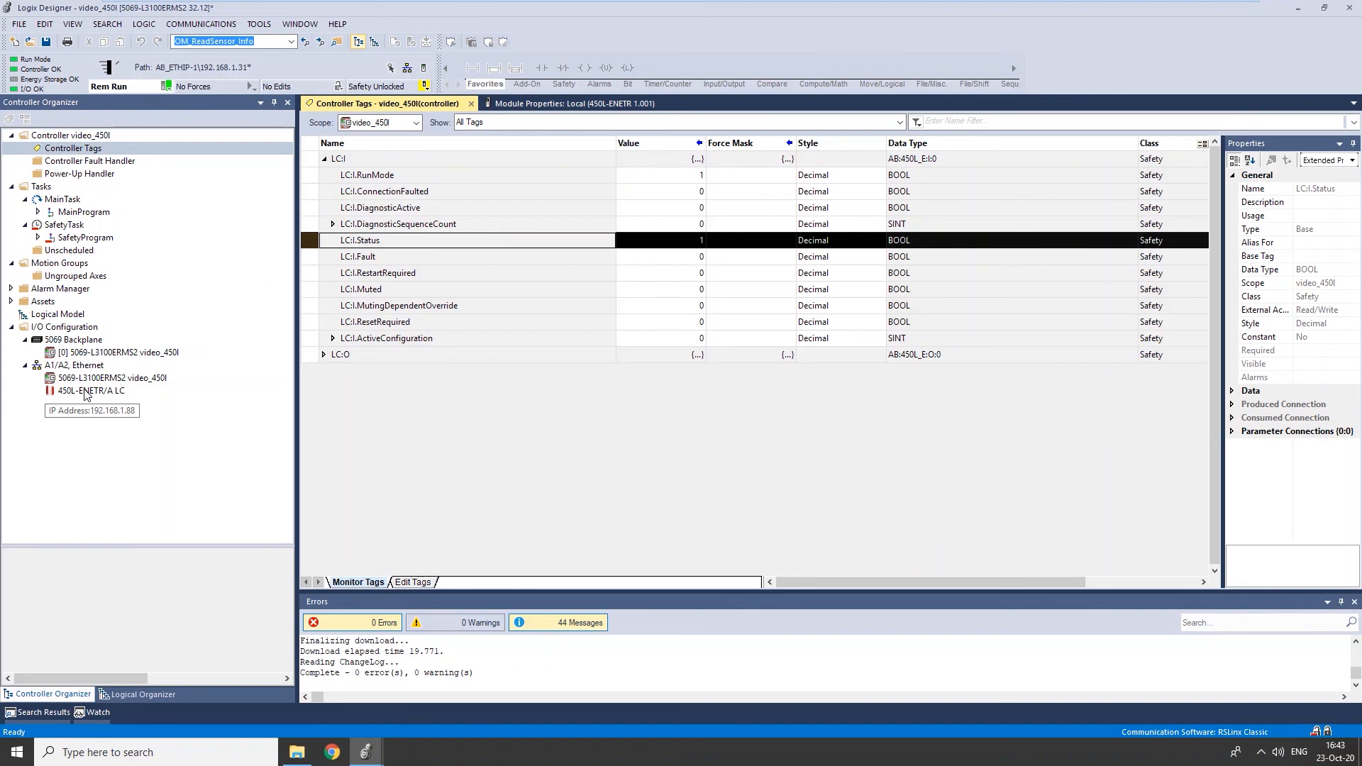
pyautogui.moveTo(89, 390)
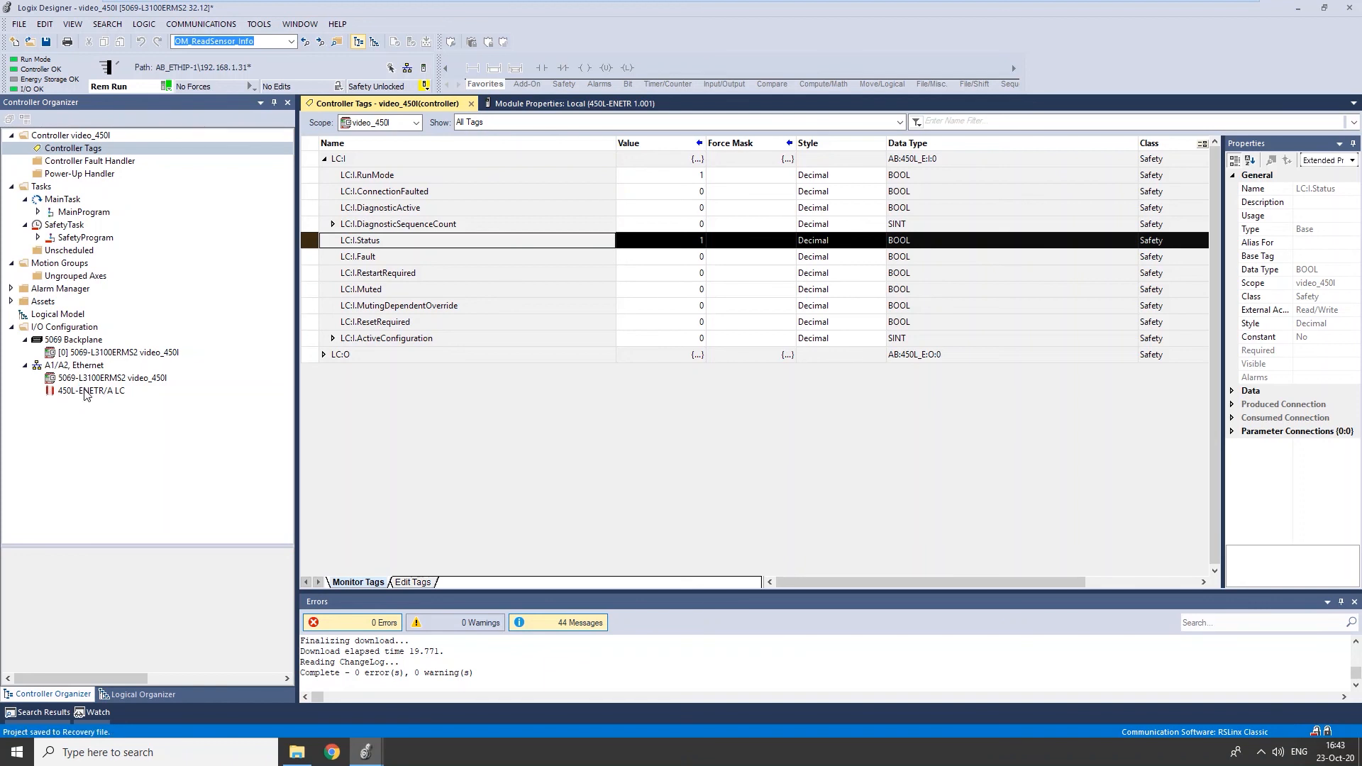
# Show the LC module's Light Curtain page and its live Beam intensity display.
pyautogui.click(565, 103)
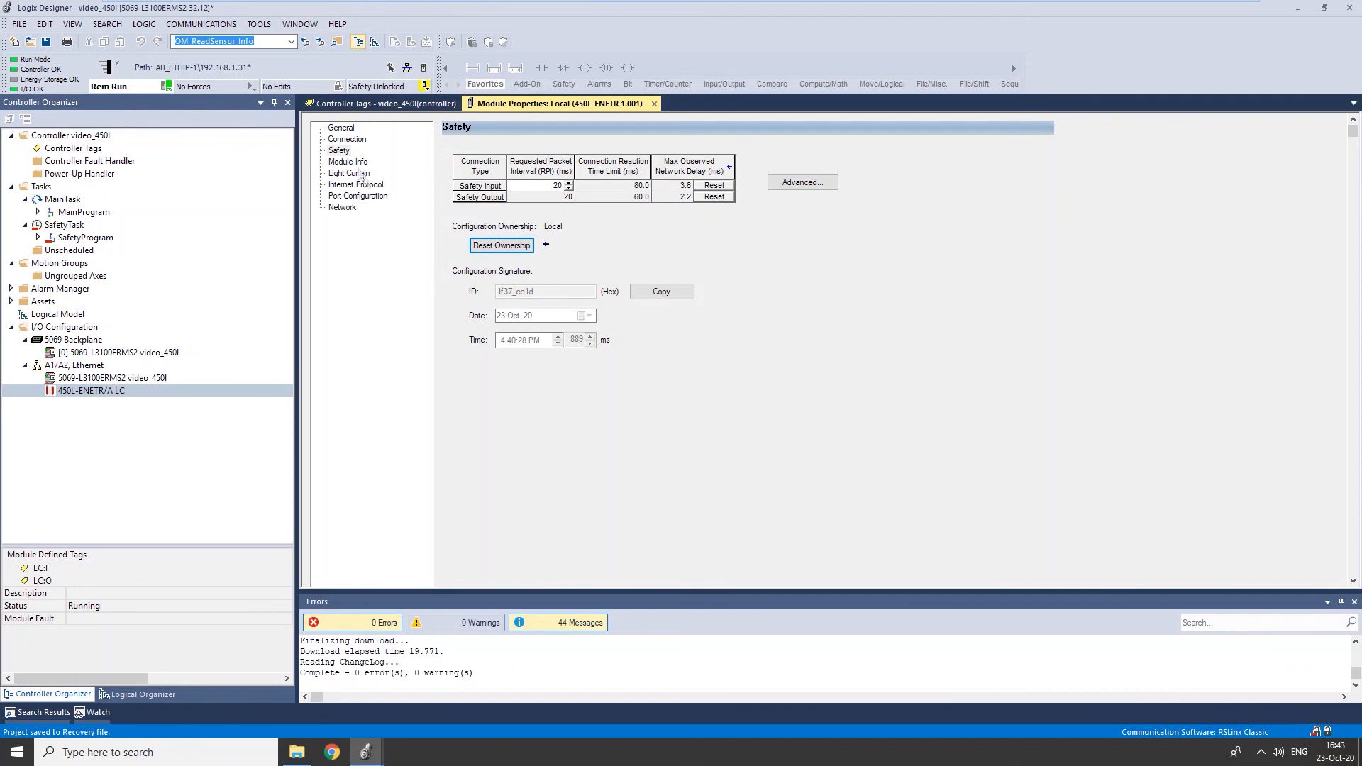
pyautogui.click(348, 173)
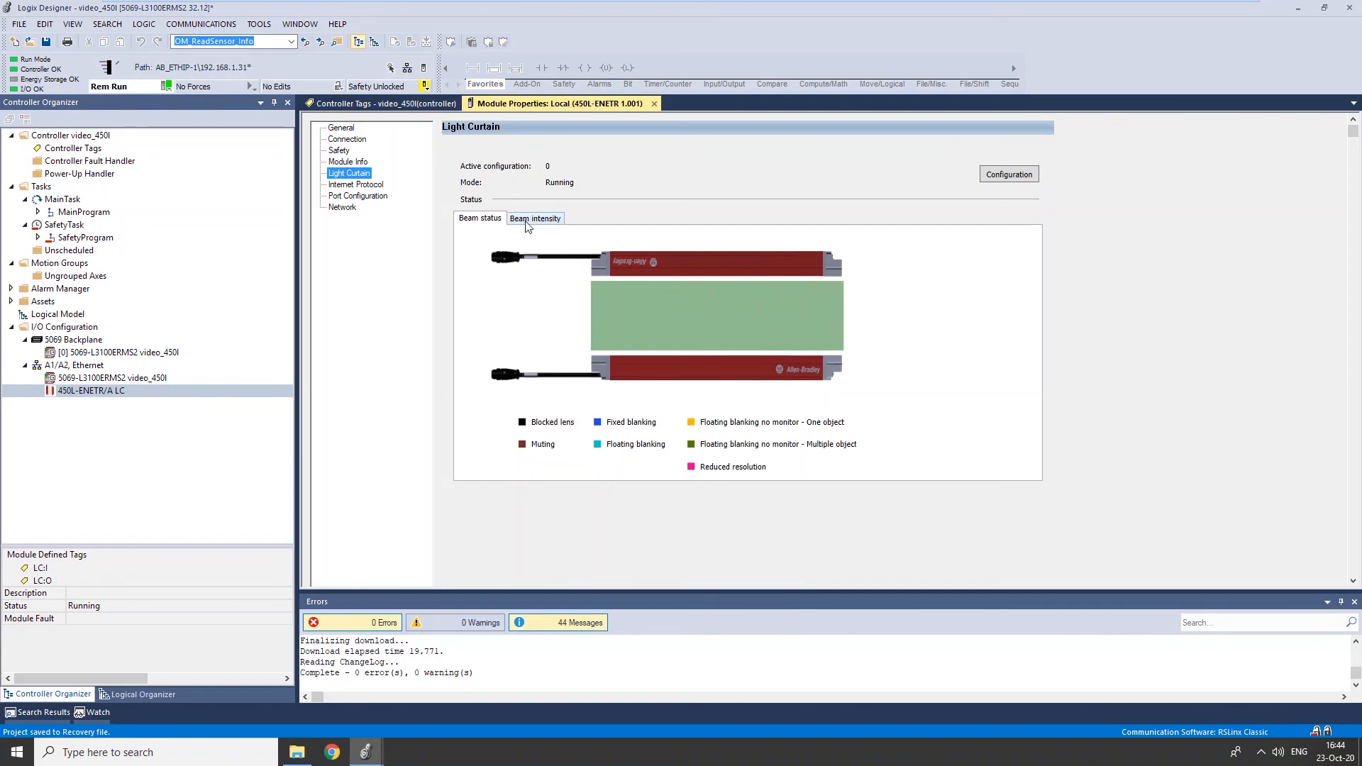
pyautogui.click(534, 218)
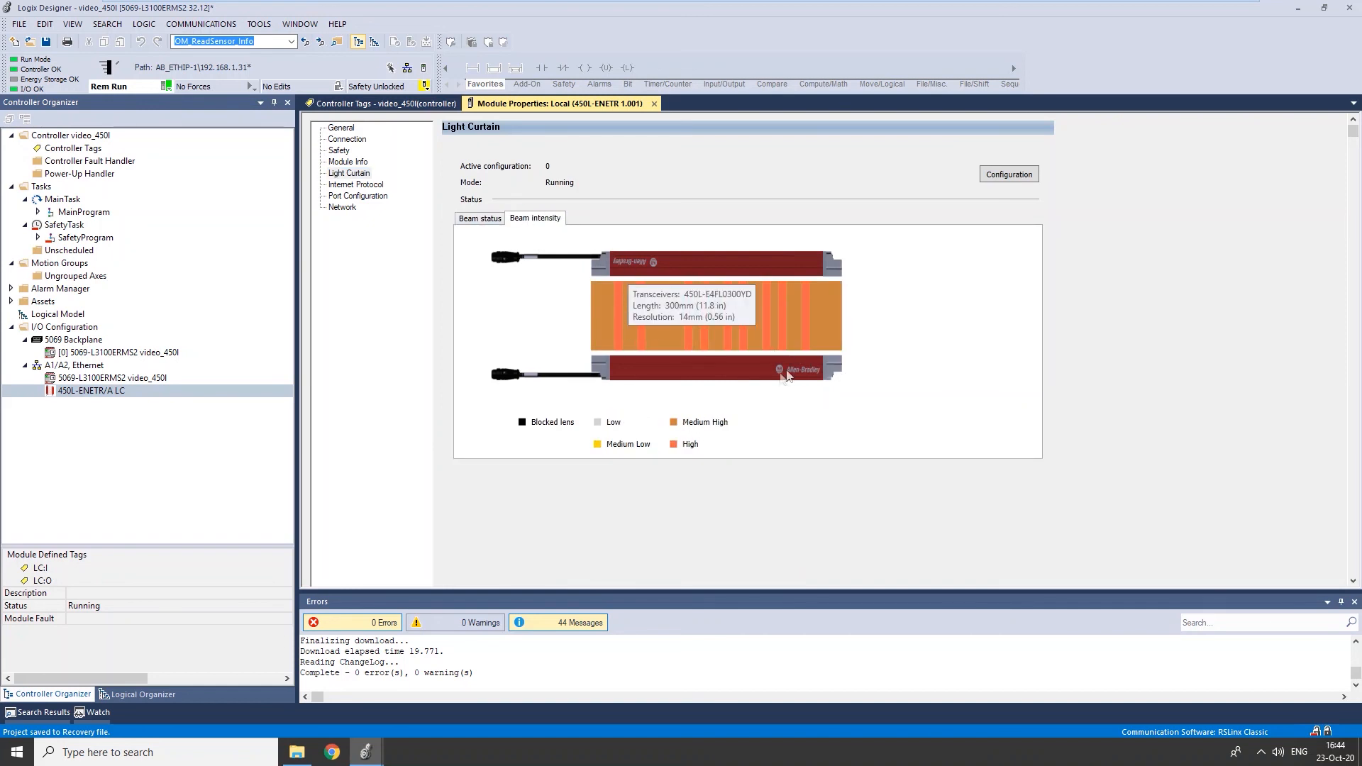
pyautogui.moveTo(832, 363)
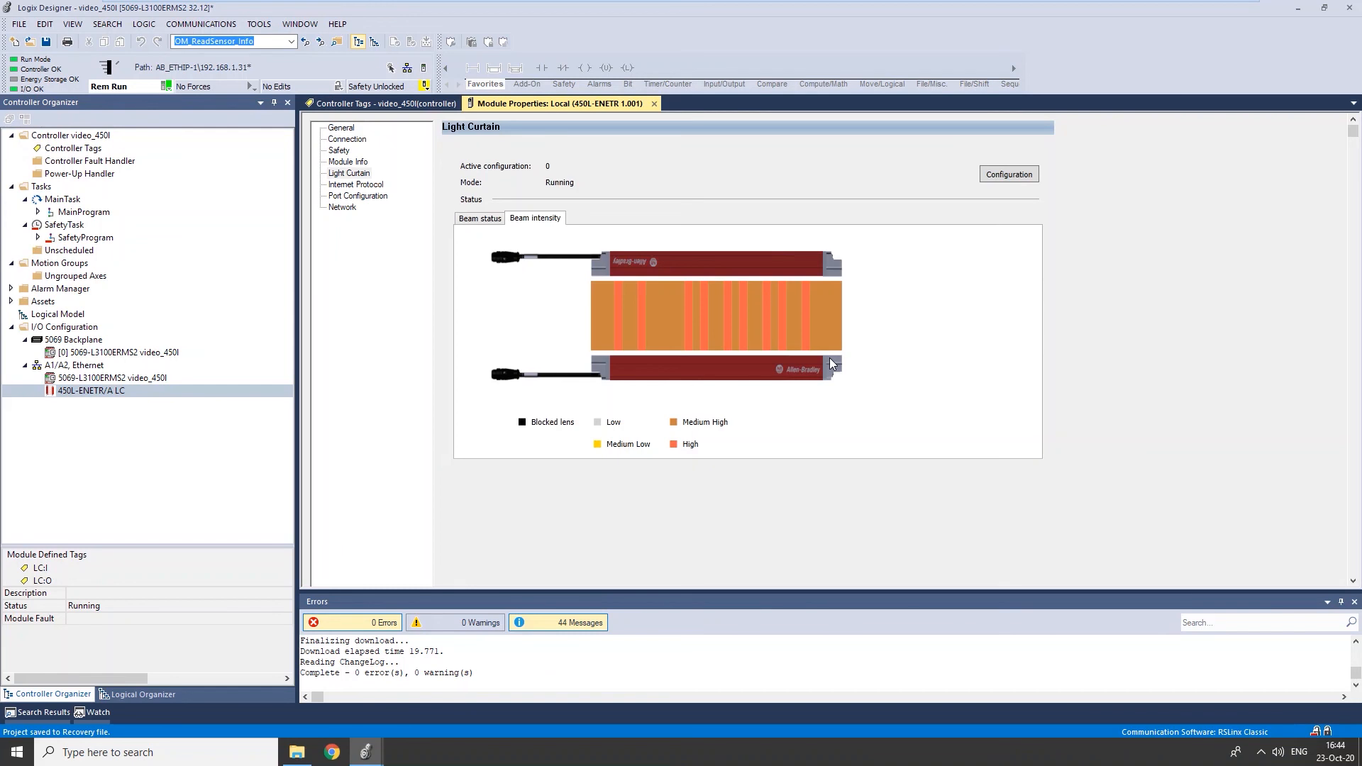
pyautogui.moveTo(1048, 293)
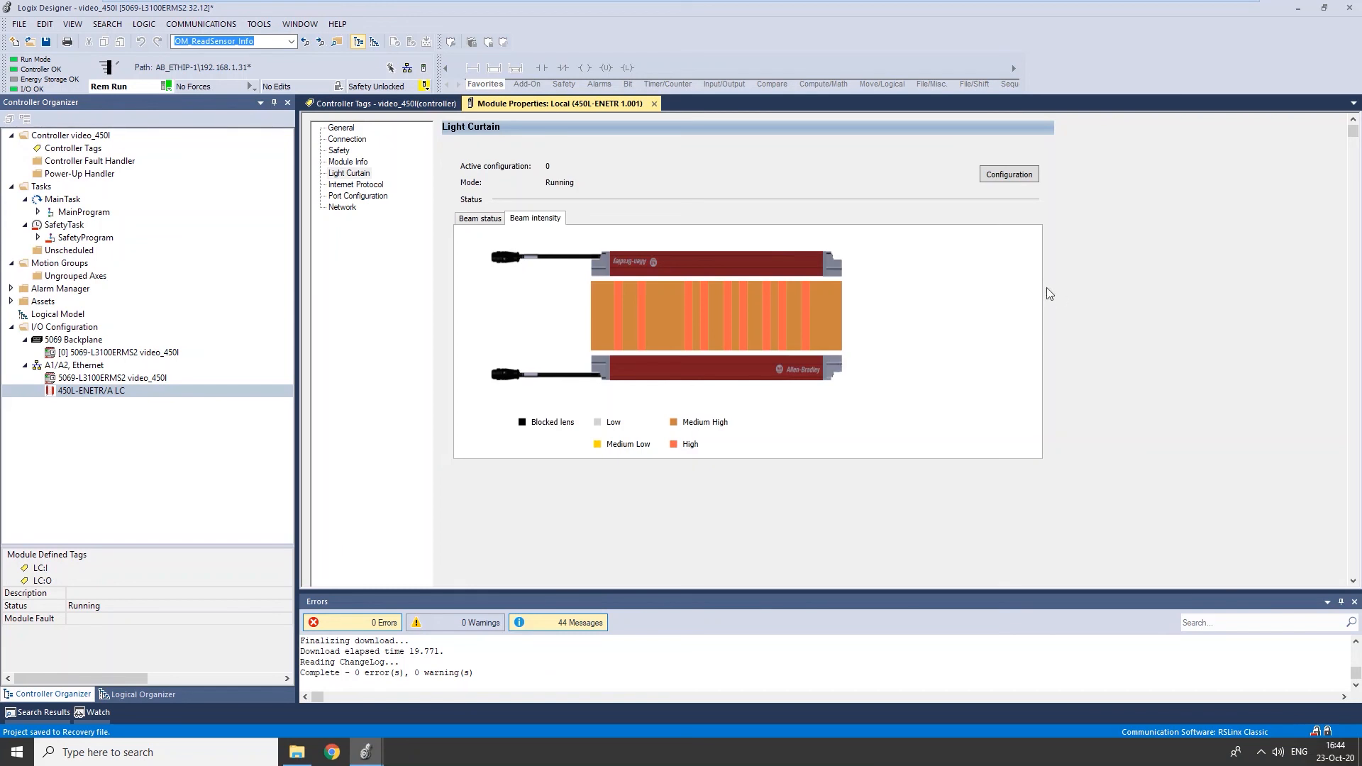